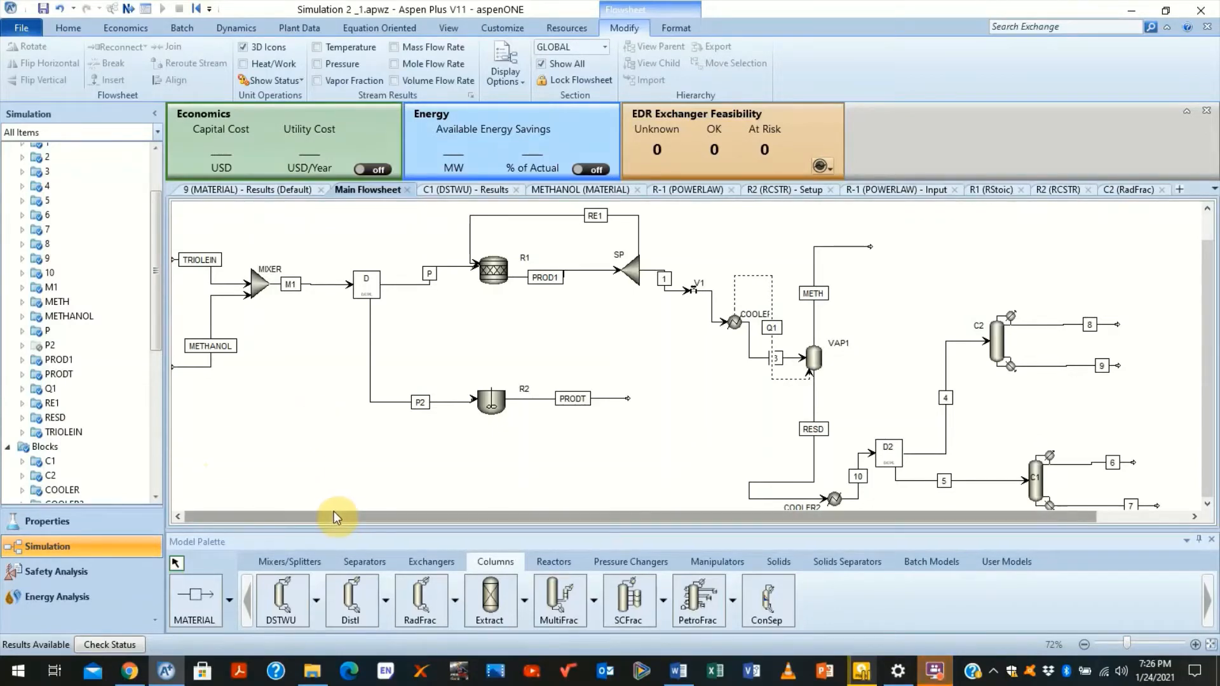
{"action": "mouse_move", "coordinate": [305, 516]}
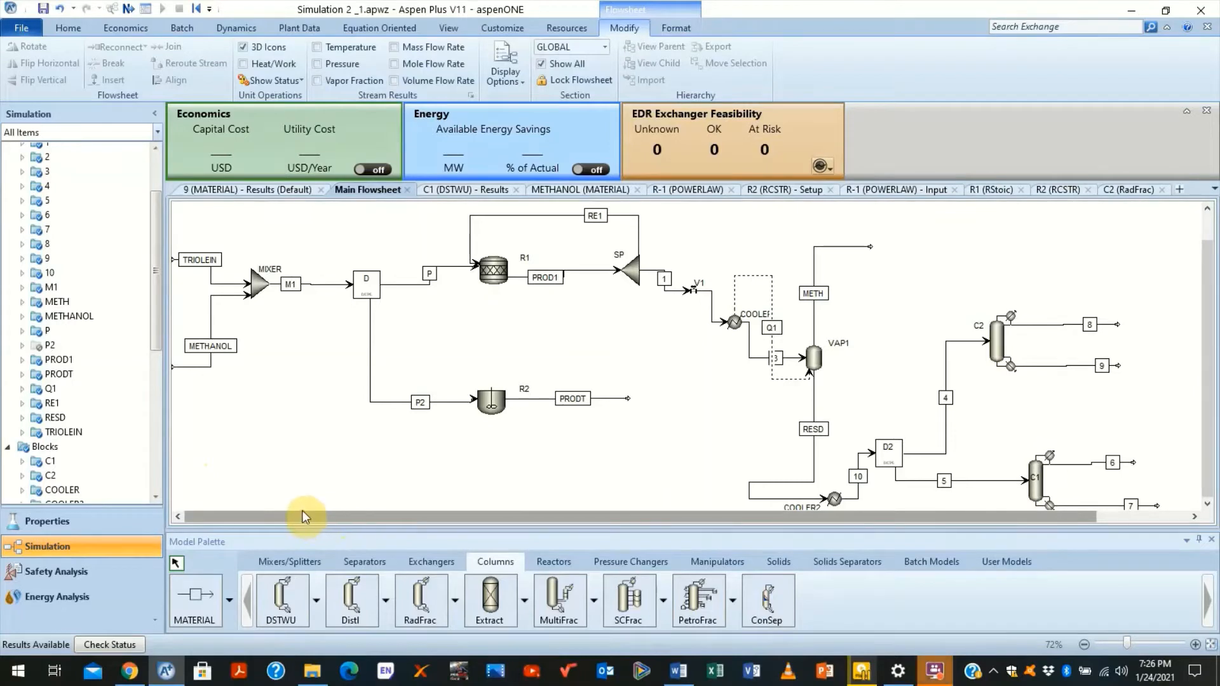
{"action": "mouse_move", "coordinate": [305, 518]}
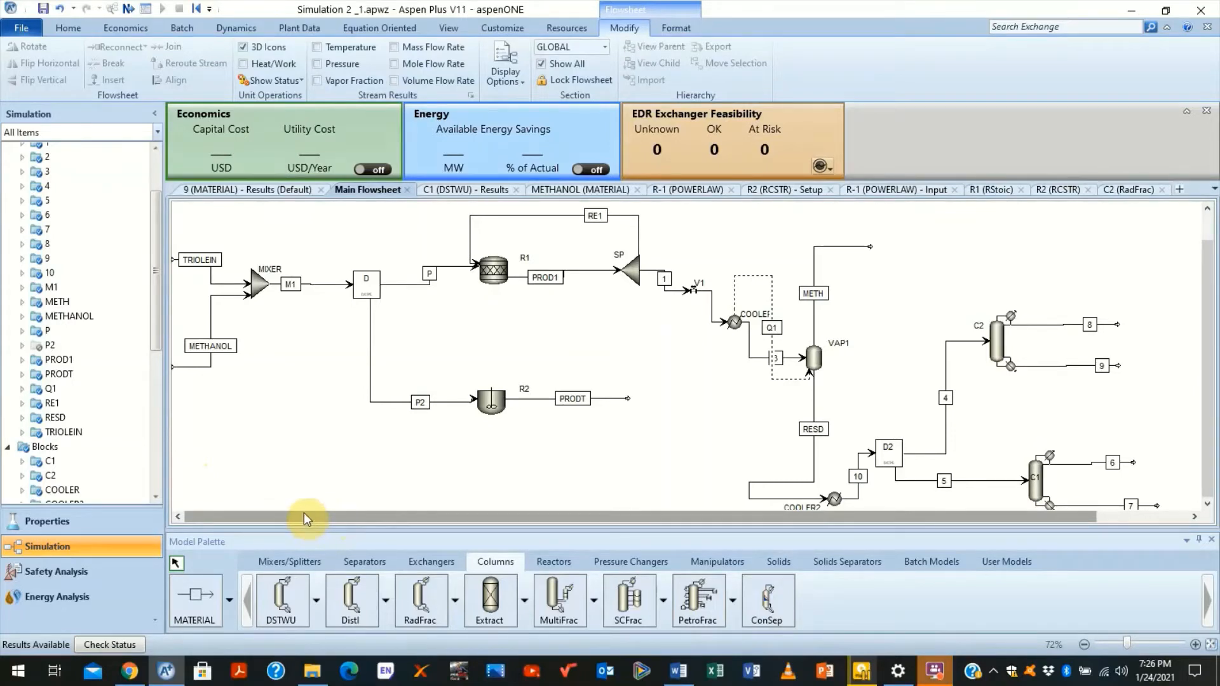
{"action": "mouse_move", "coordinate": [302, 511]}
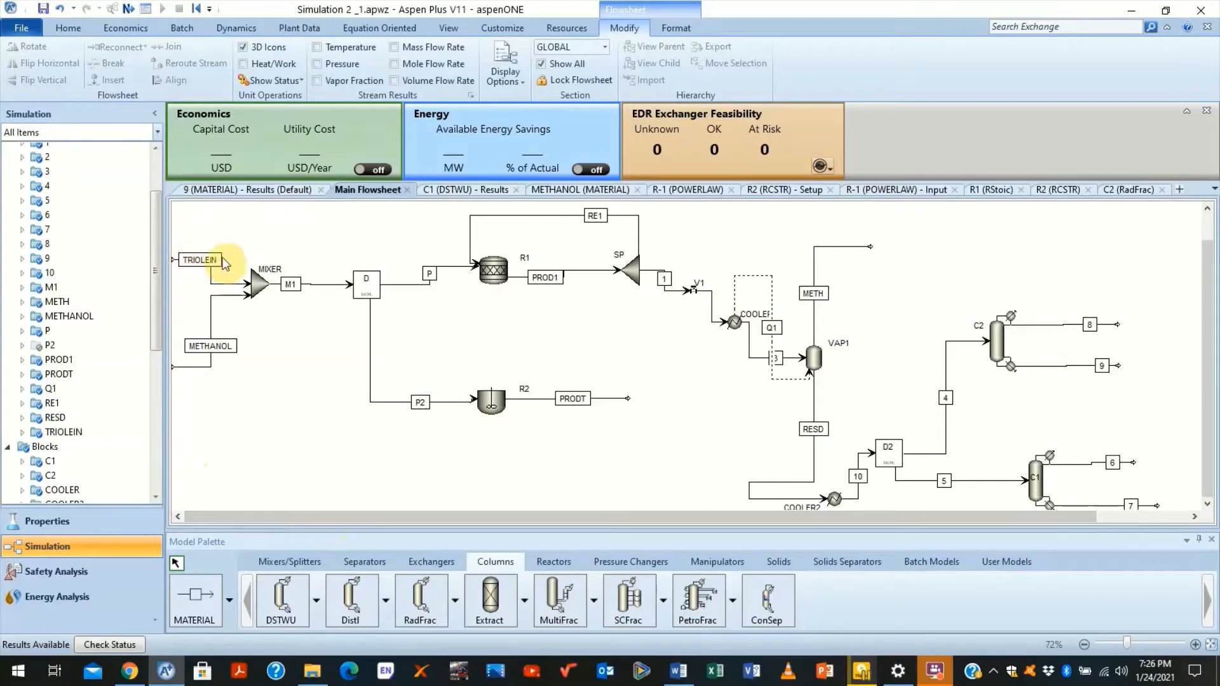
{"action": "mouse_move", "coordinate": [240, 361]}
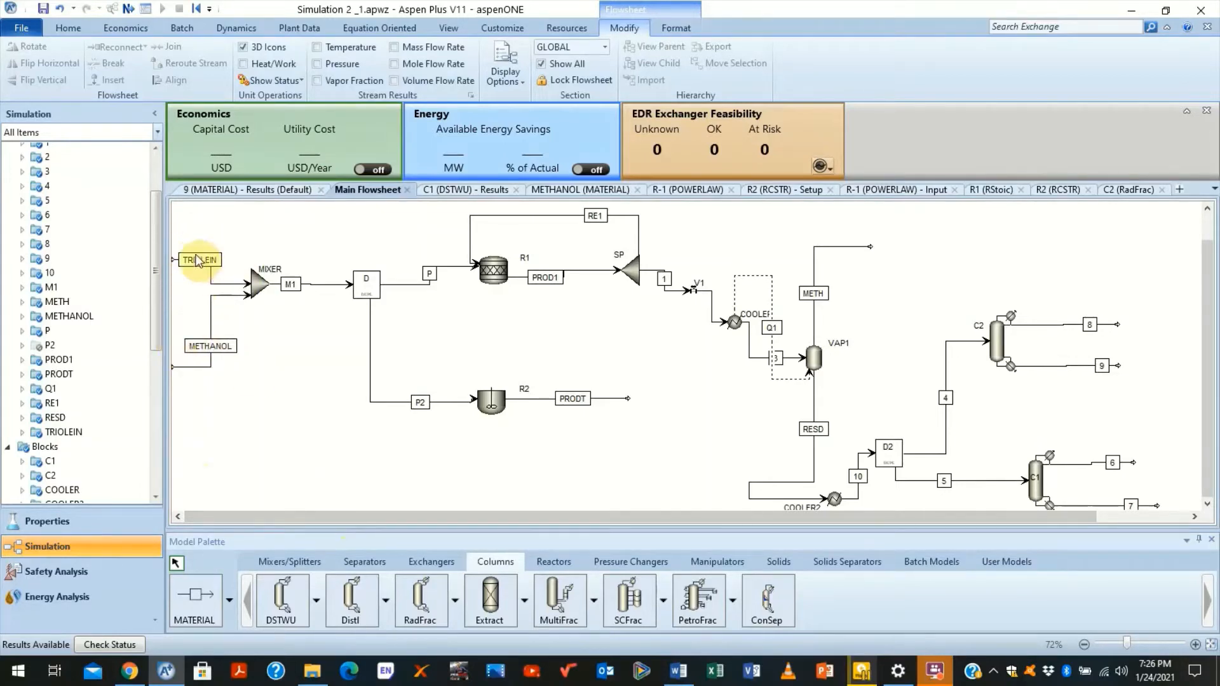
{"action": "mouse_move", "coordinate": [249, 289]}
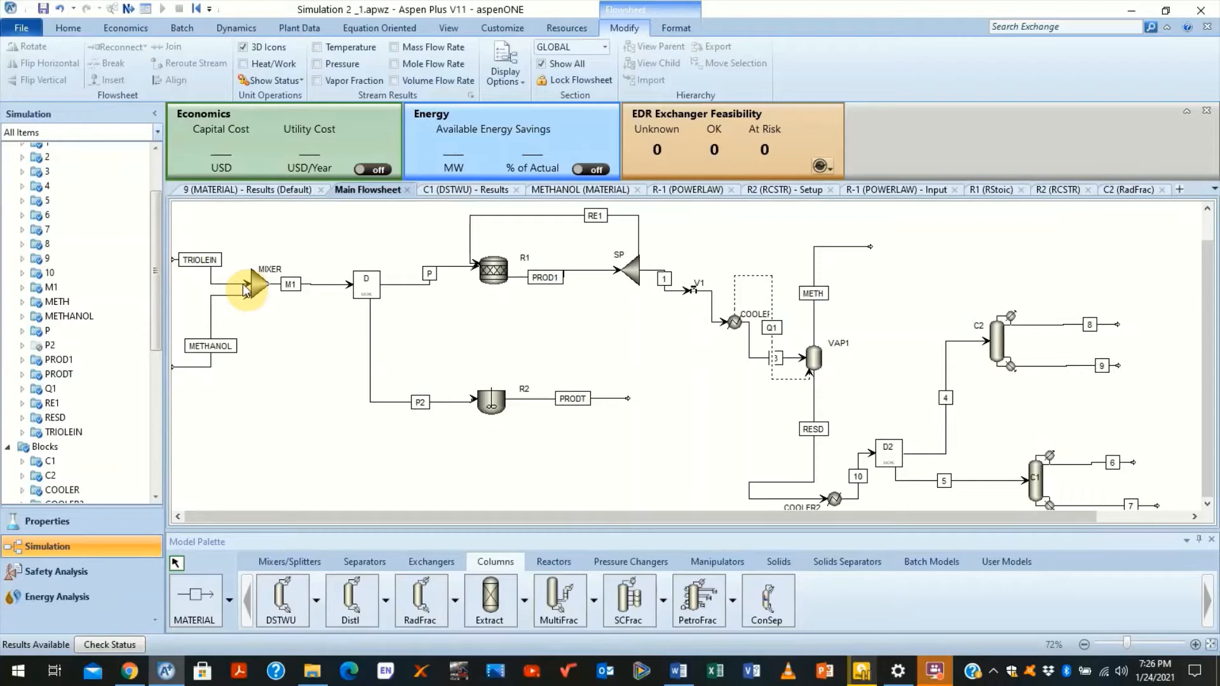
{"action": "mouse_move", "coordinate": [272, 304]}
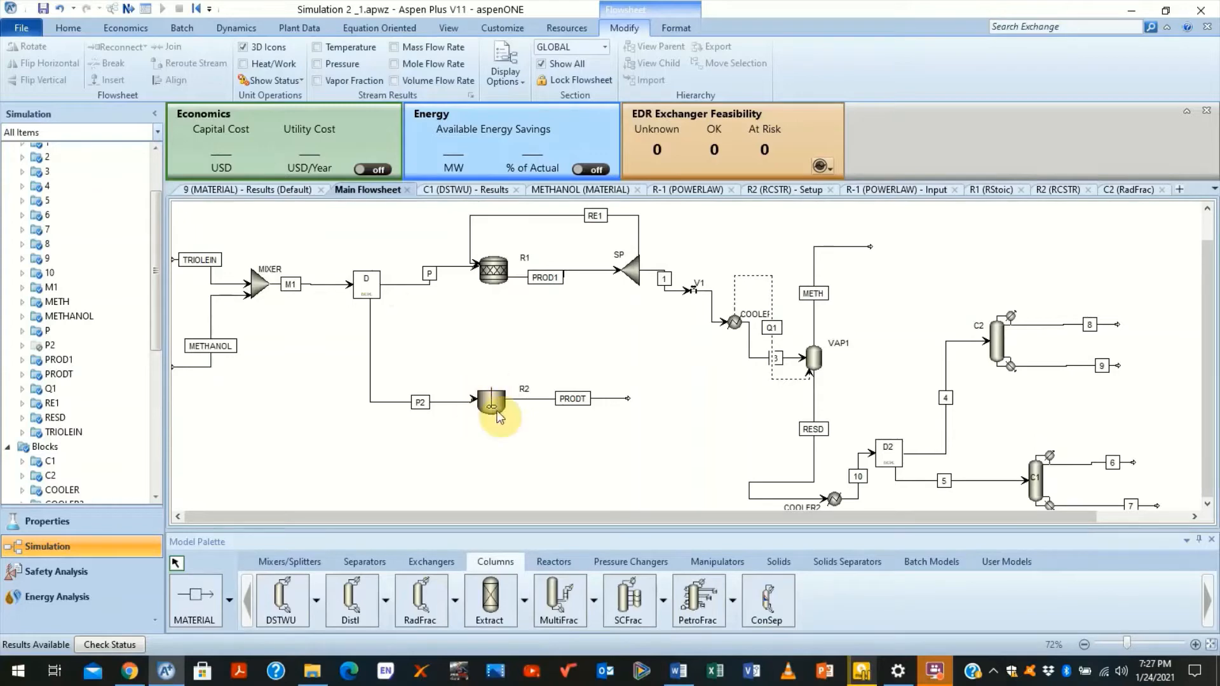
{"action": "mouse_move", "coordinate": [512, 416]}
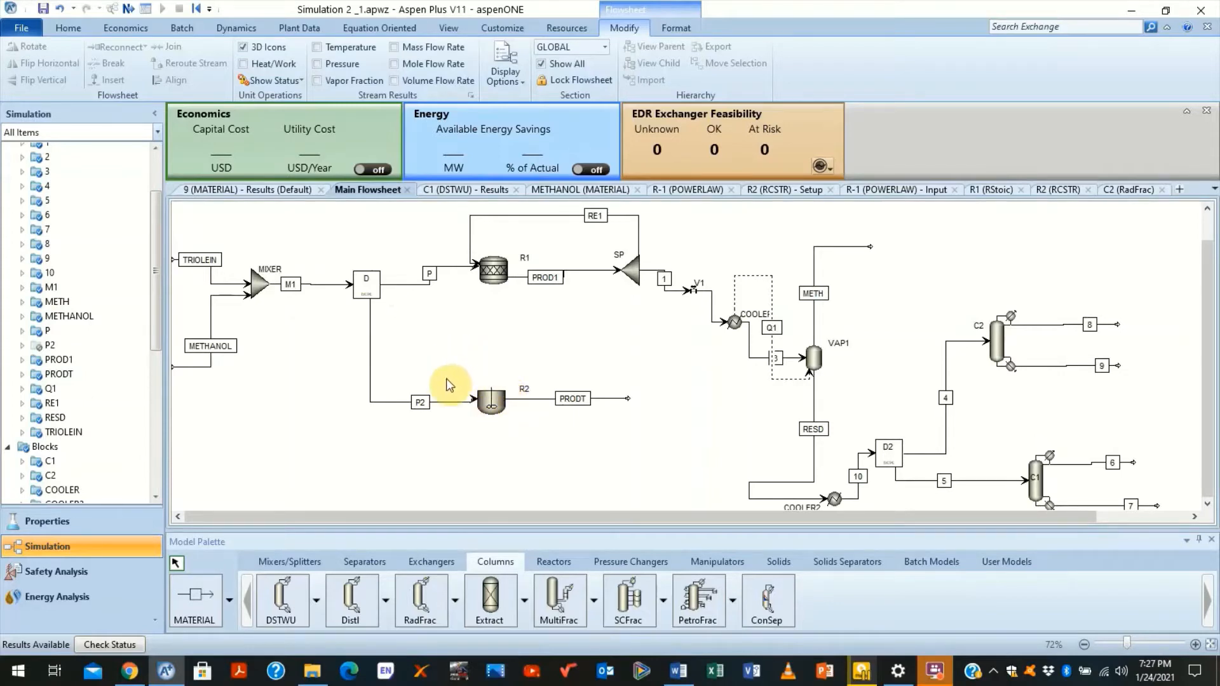
{"action": "mouse_move", "coordinate": [470, 257]}
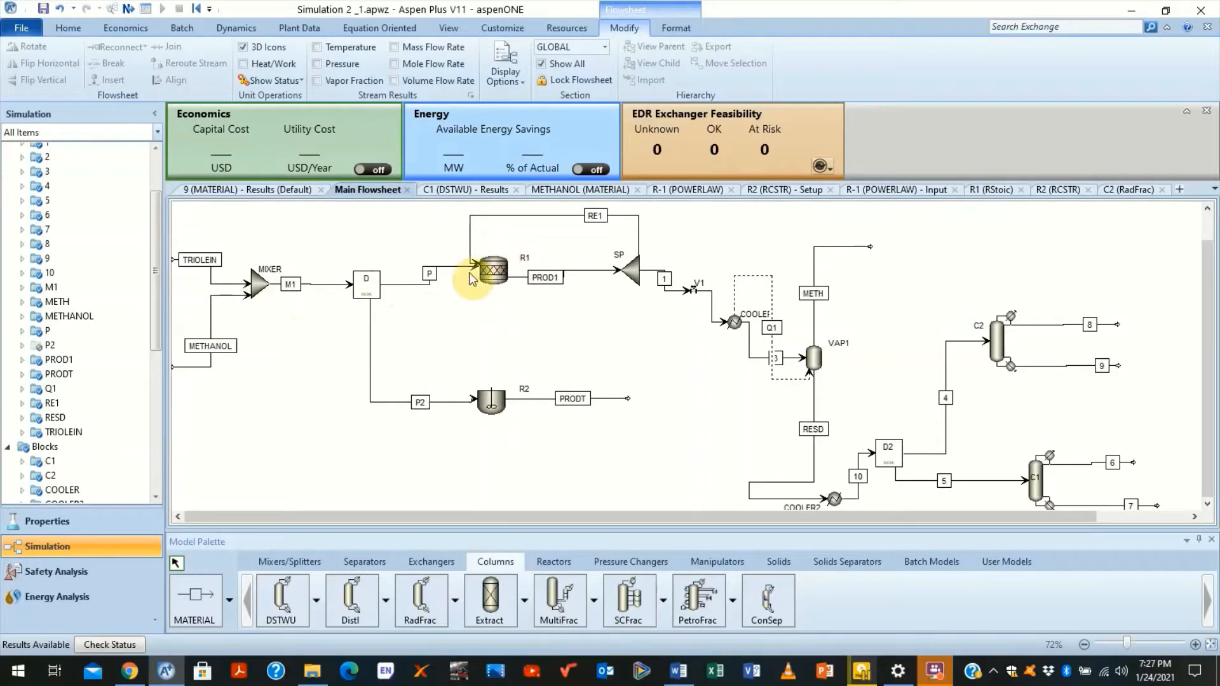
{"action": "mouse_move", "coordinate": [478, 258]}
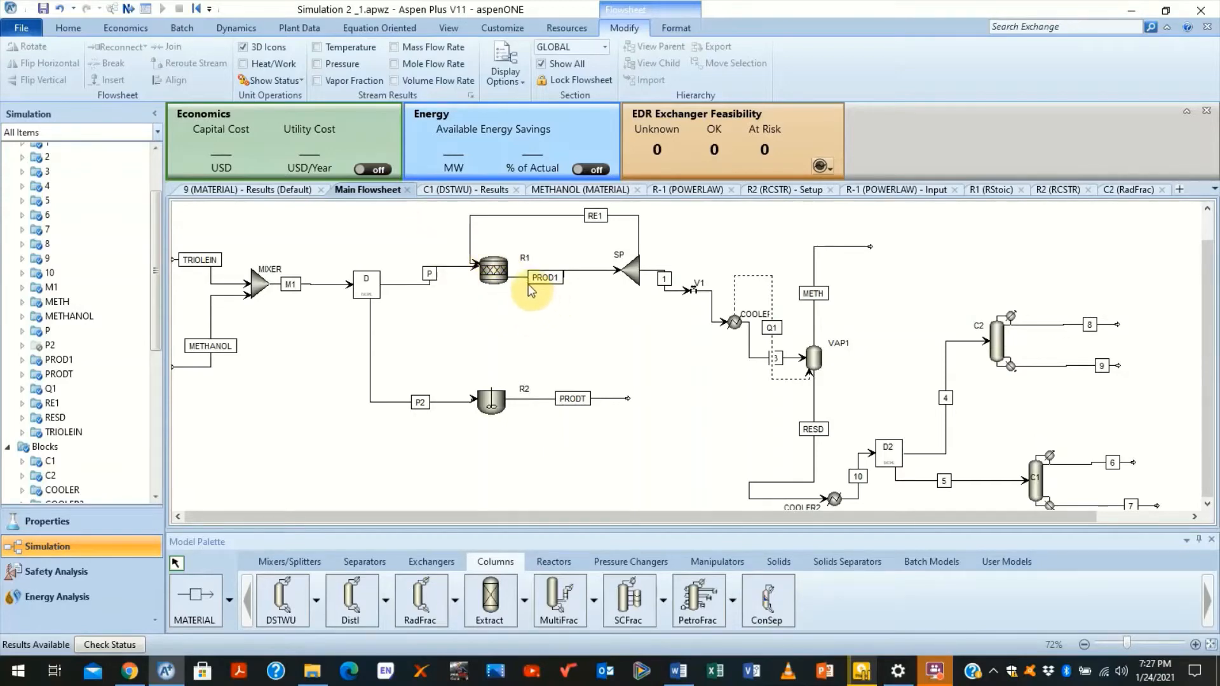
{"action": "mouse_move", "coordinate": [566, 283]}
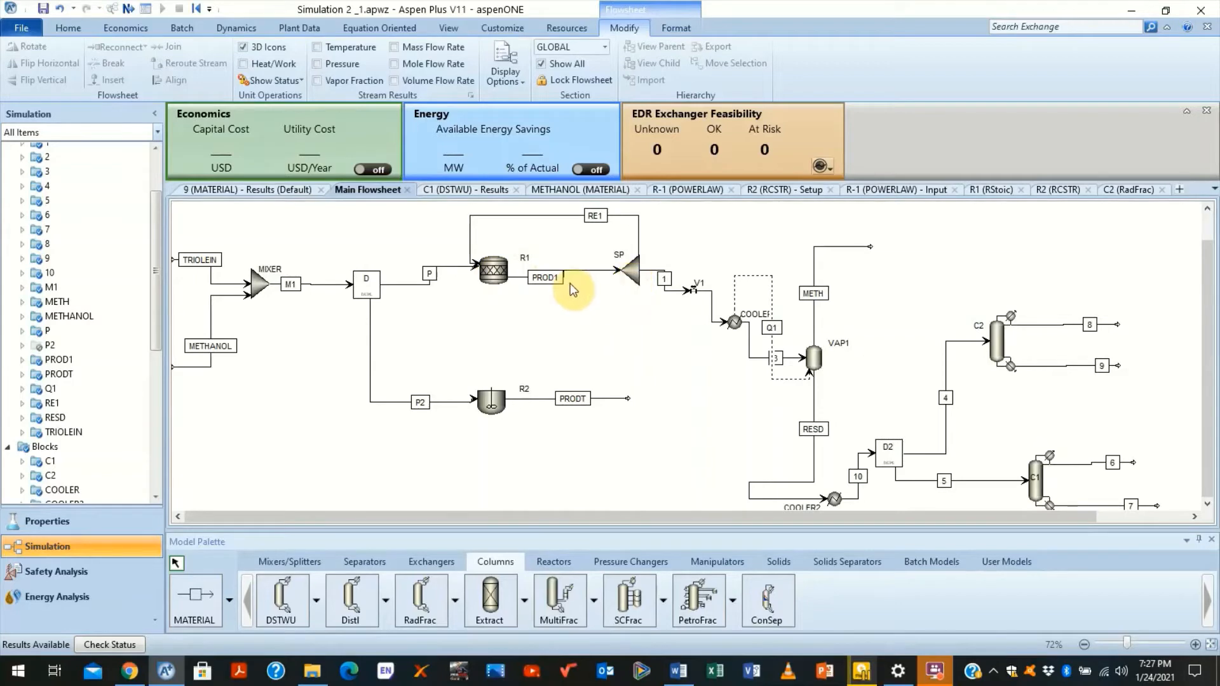
{"action": "mouse_move", "coordinate": [513, 286]}
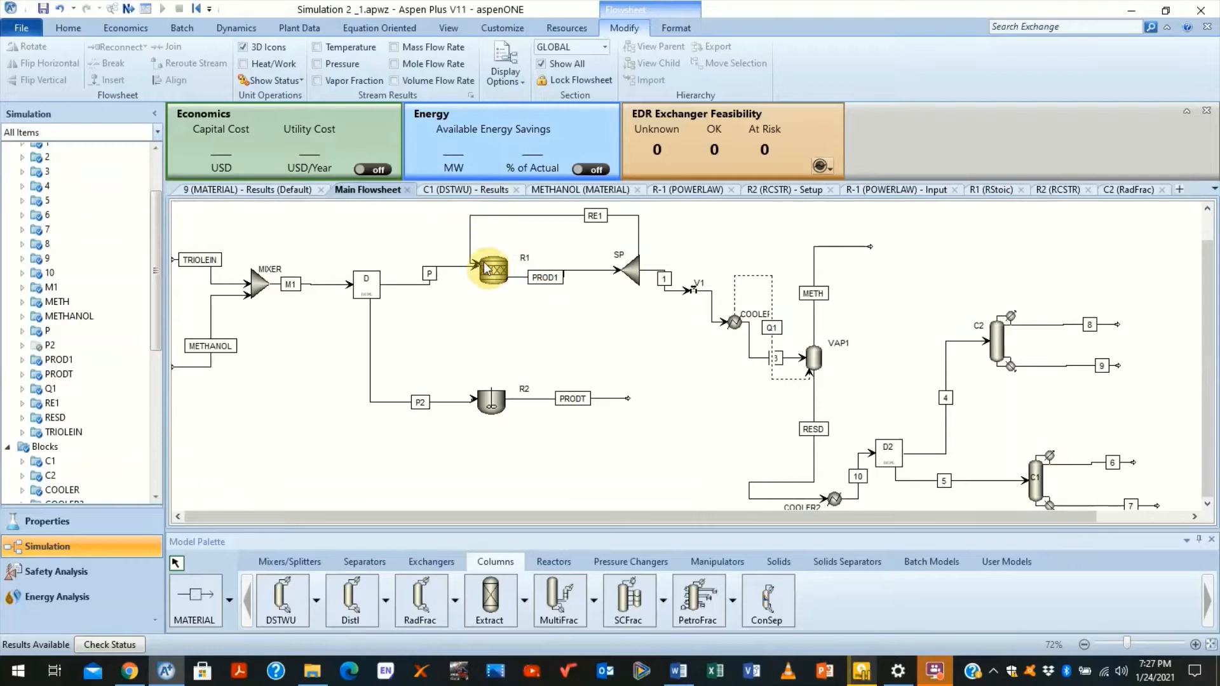
{"action": "mouse_move", "coordinate": [598, 284]}
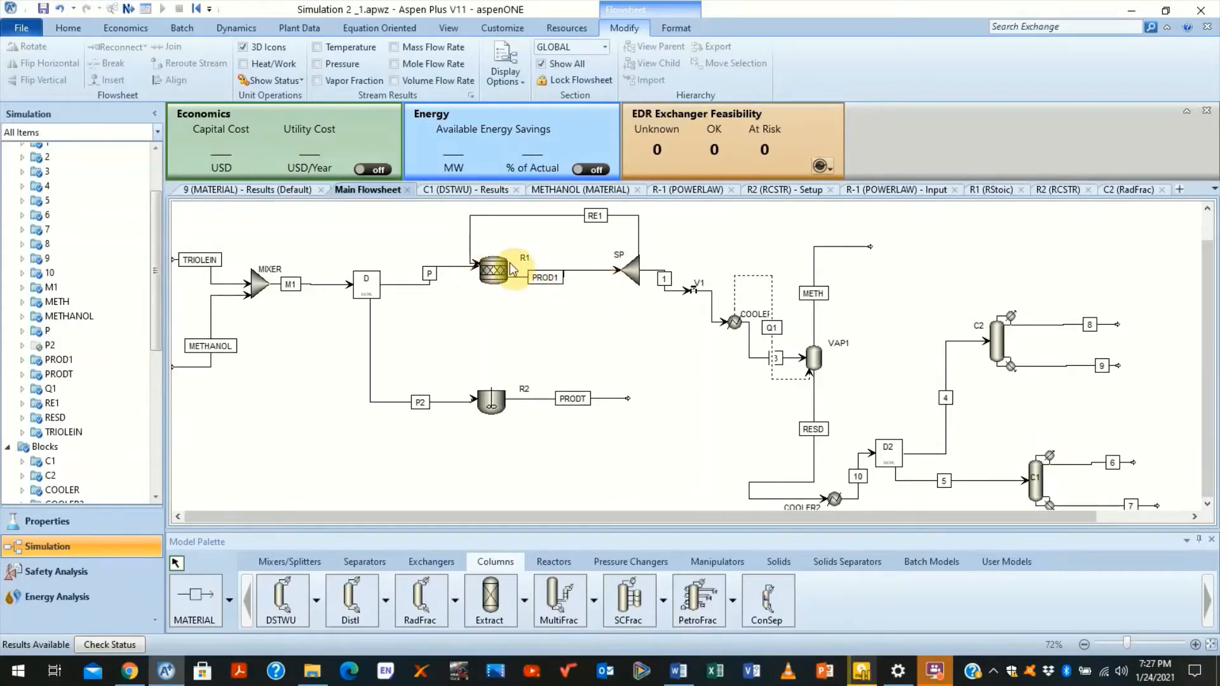
{"action": "mouse_move", "coordinate": [649, 301]}
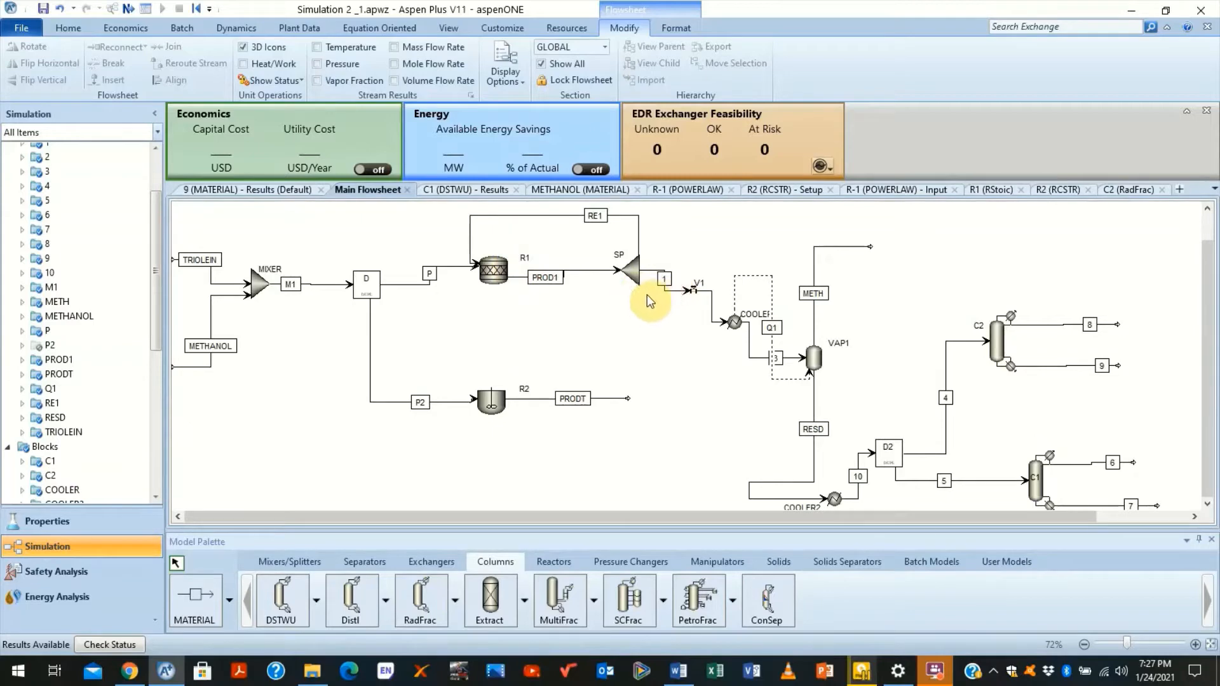
{"action": "mouse_move", "coordinate": [649, 275]}
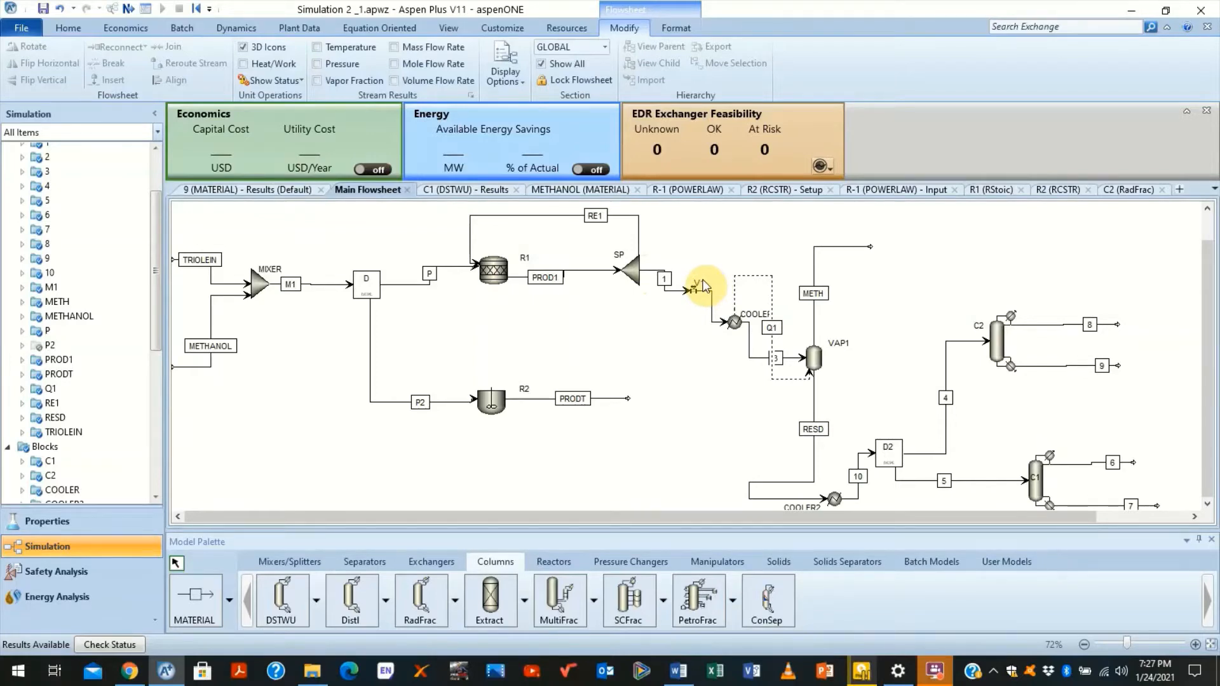
{"action": "mouse_move", "coordinate": [704, 300]}
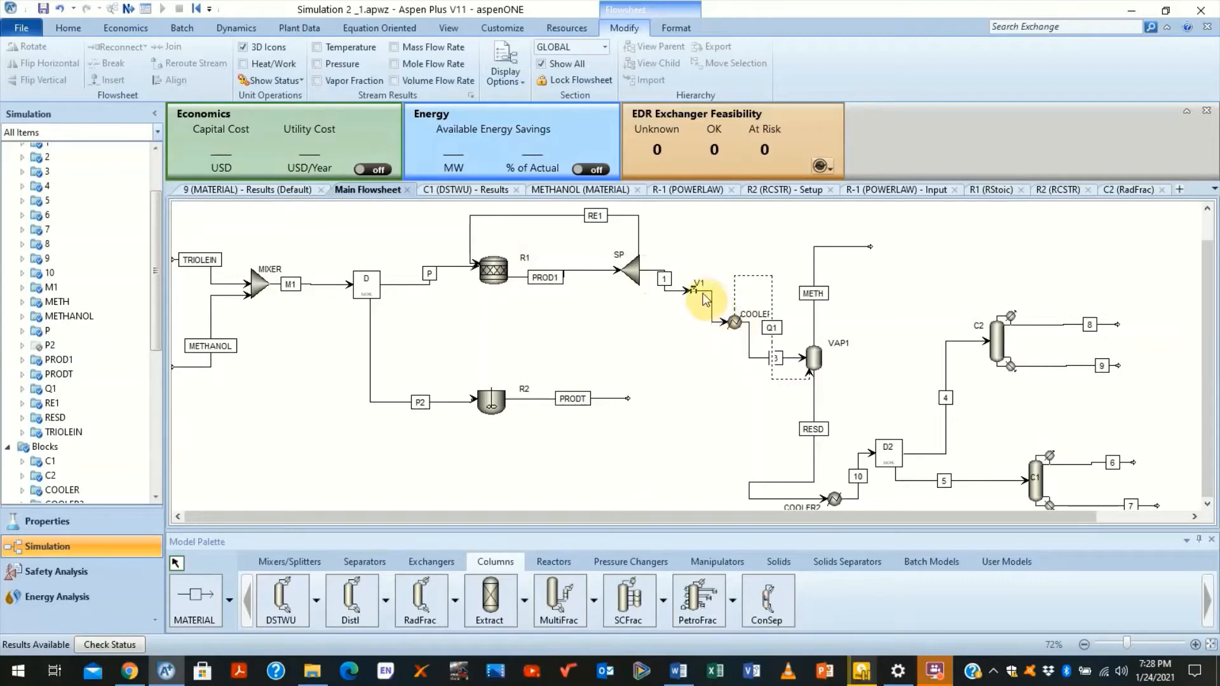
{"action": "mouse_move", "coordinate": [729, 331]}
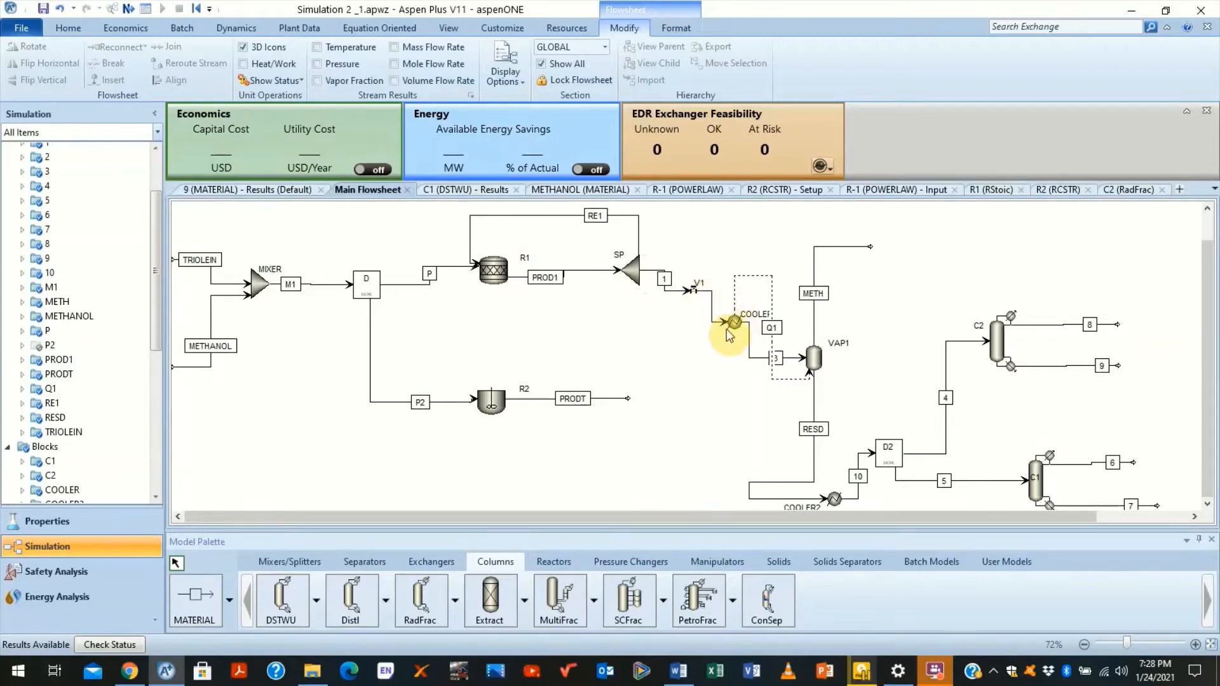
{"action": "mouse_move", "coordinate": [736, 323]}
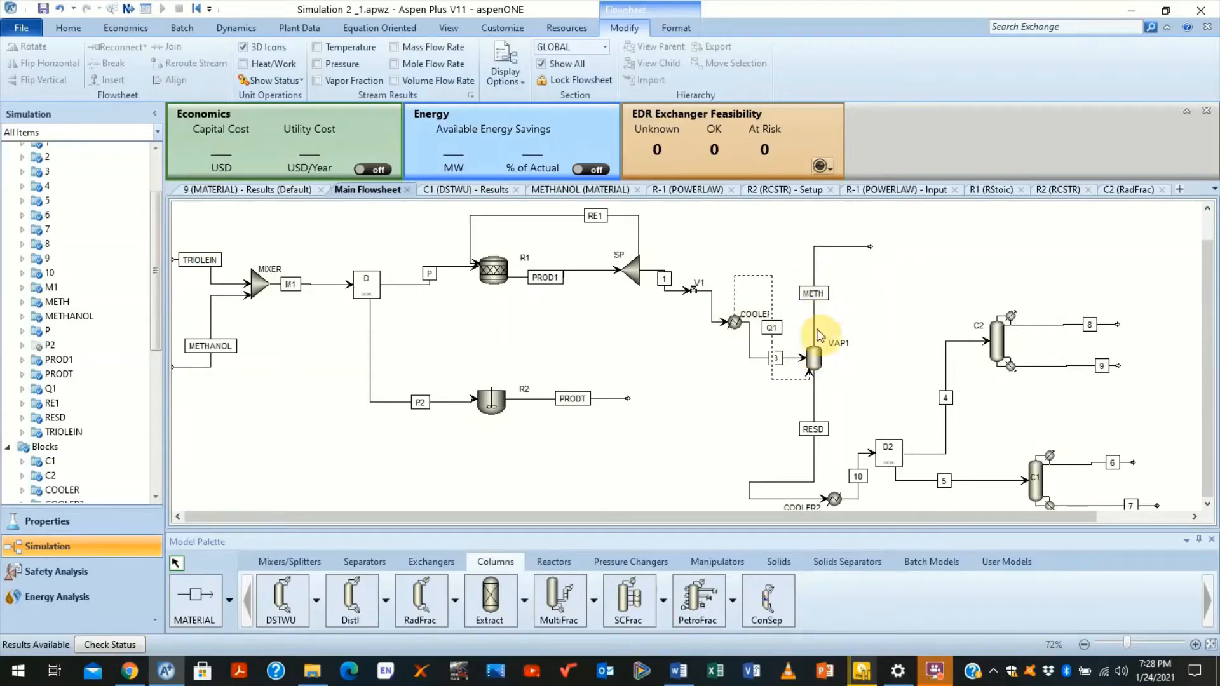
{"action": "mouse_move", "coordinate": [864, 256]}
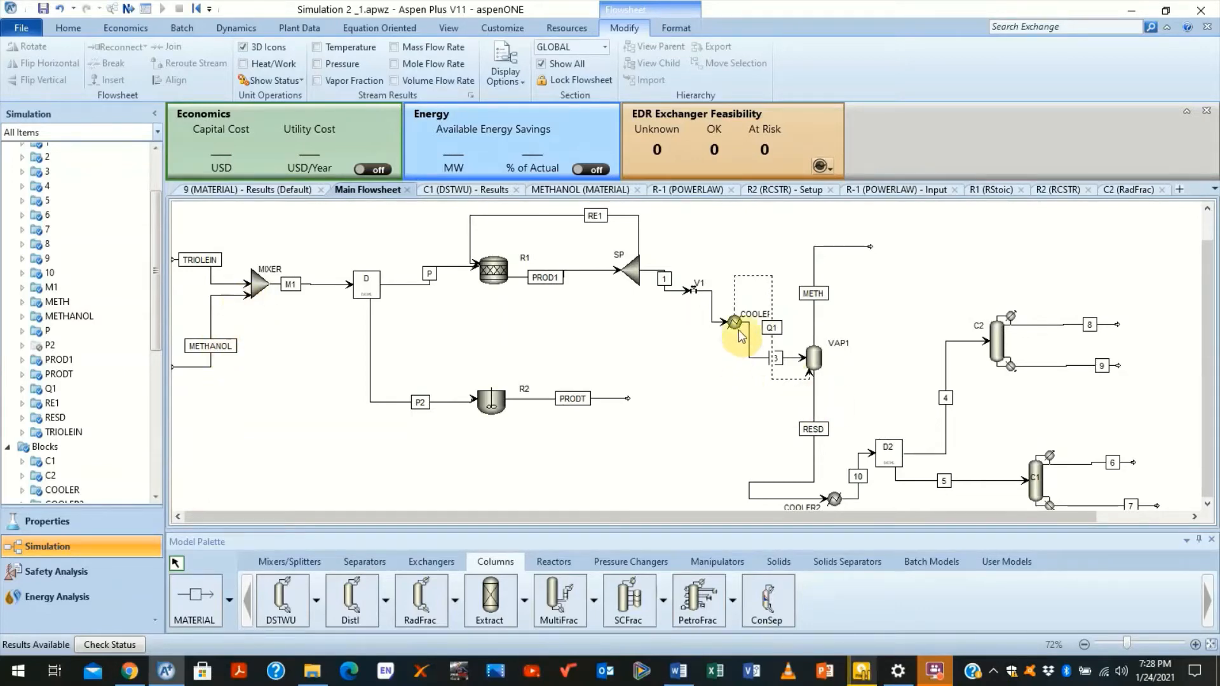
{"action": "mouse_move", "coordinate": [736, 344]}
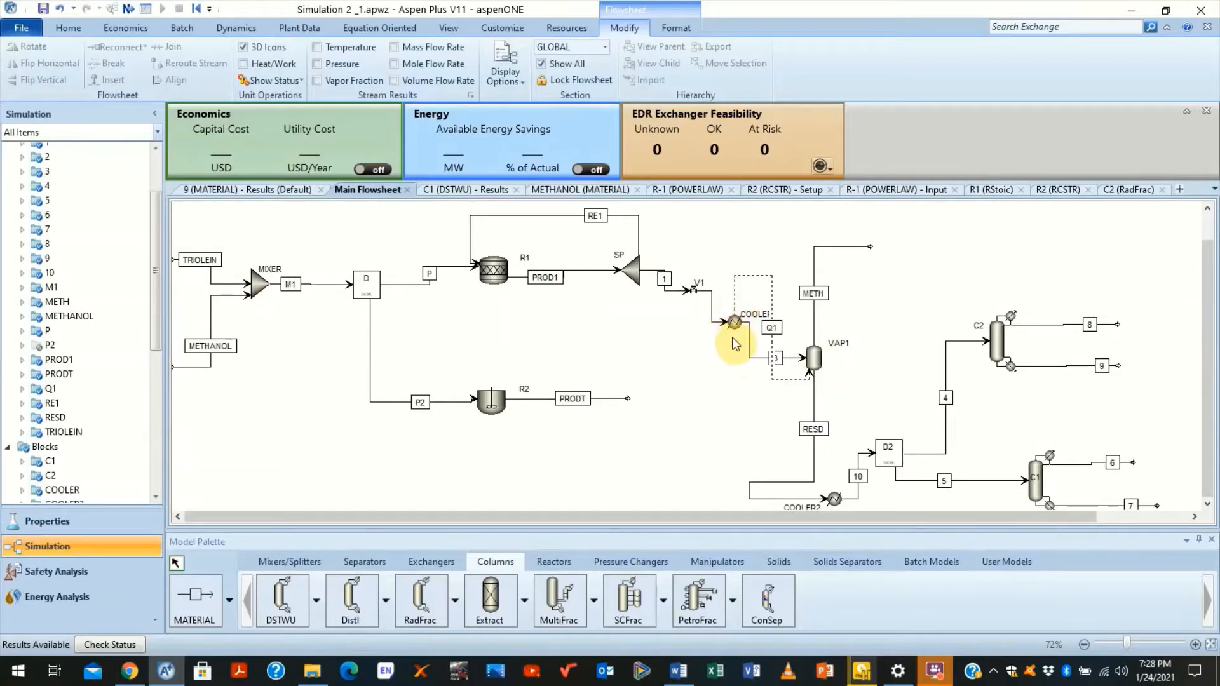
{"action": "mouse_move", "coordinate": [739, 280]}
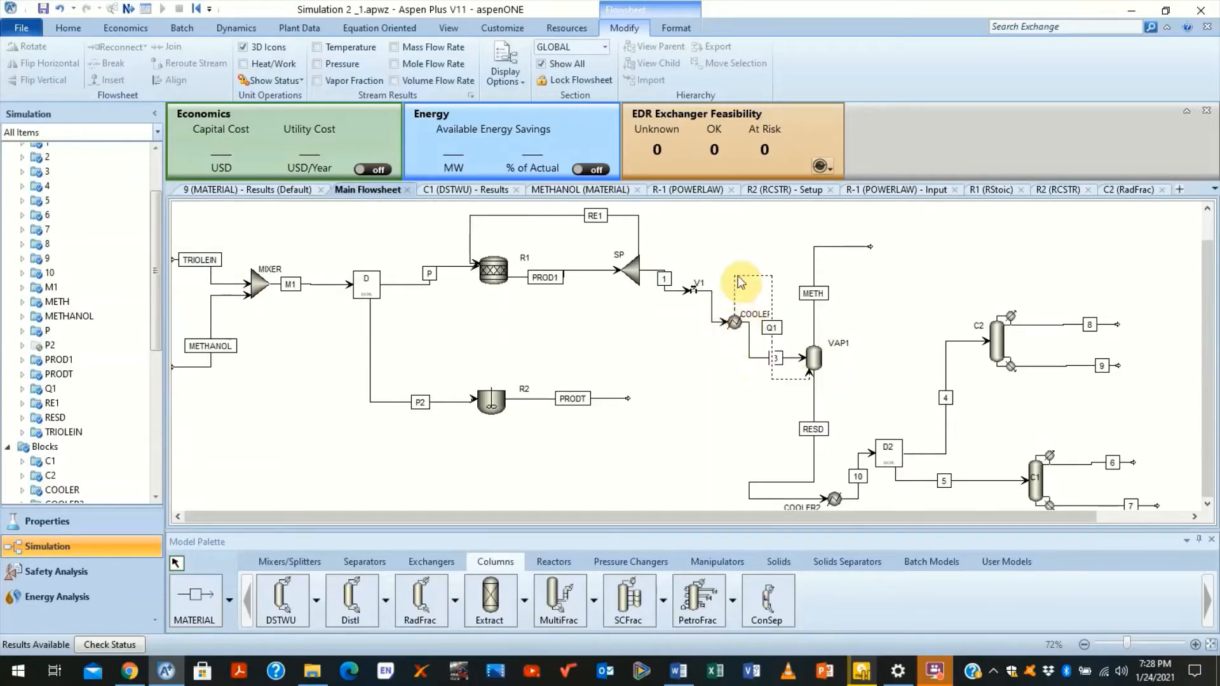
{"action": "mouse_move", "coordinate": [813, 365]}
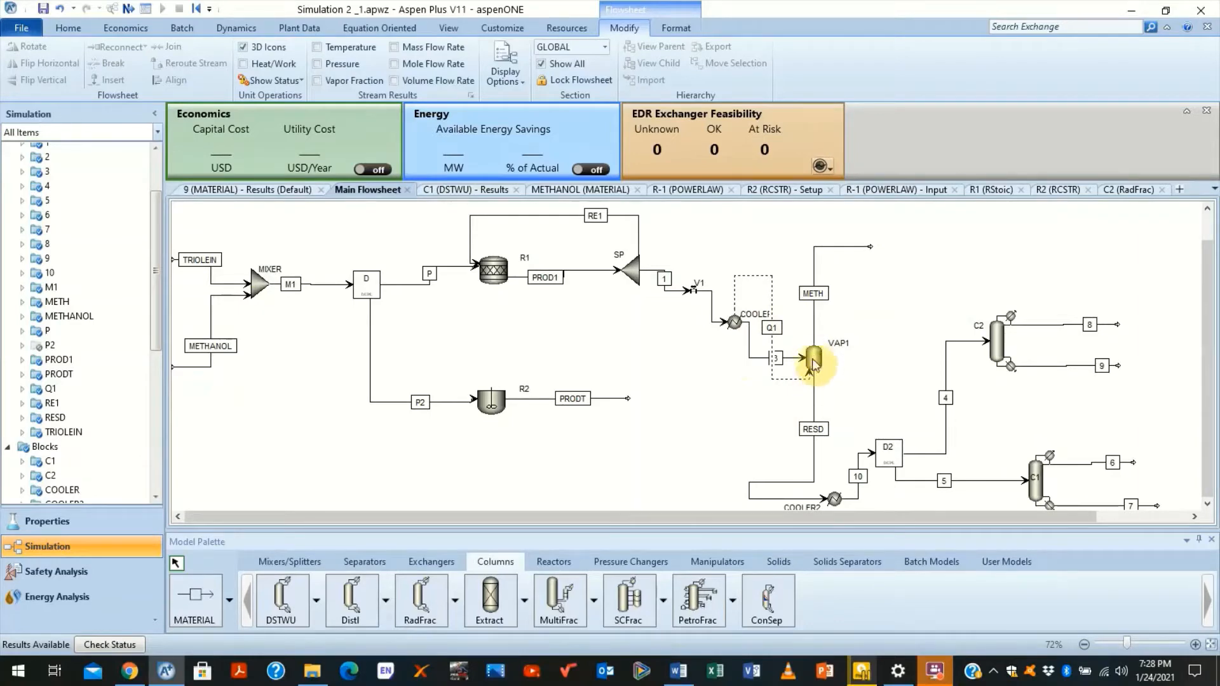
{"action": "mouse_move", "coordinate": [817, 369]}
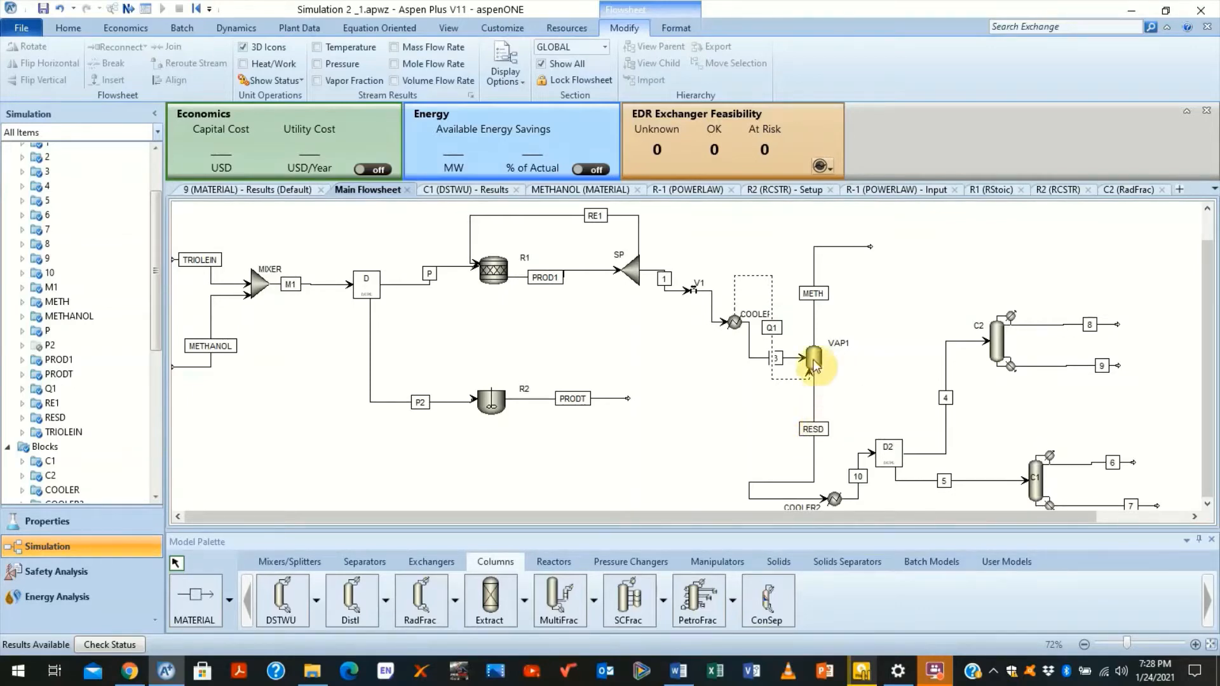
{"action": "mouse_move", "coordinate": [851, 509]}
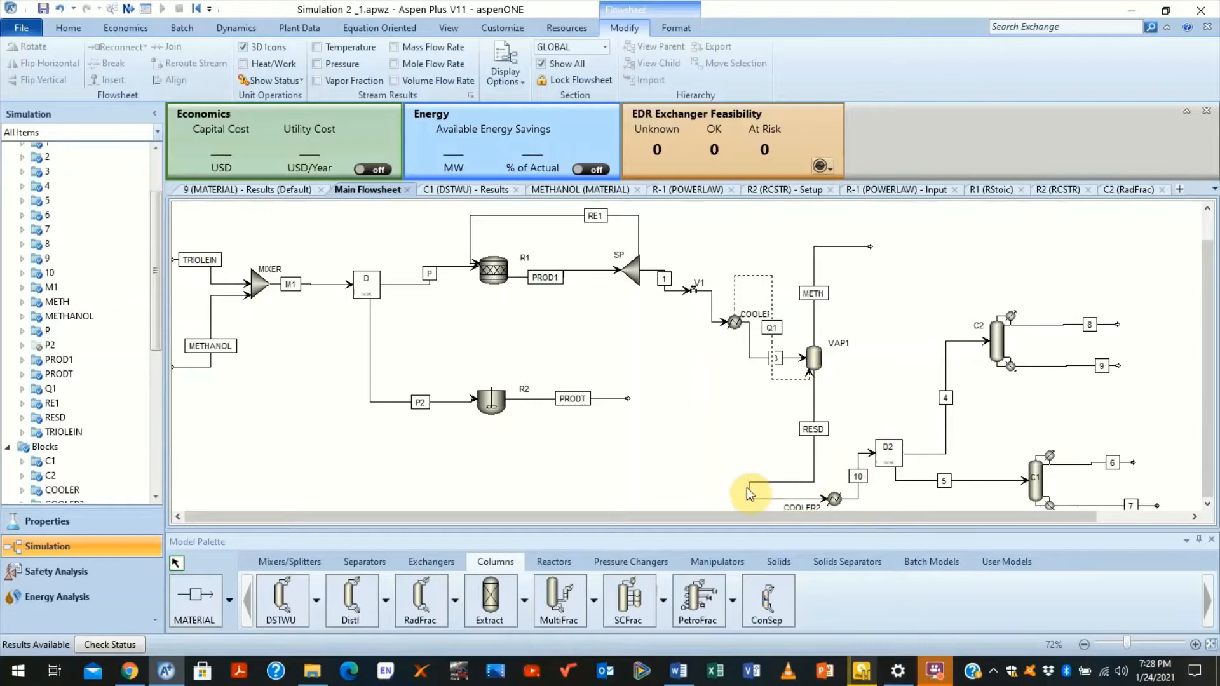
{"action": "mouse_move", "coordinate": [827, 458]}
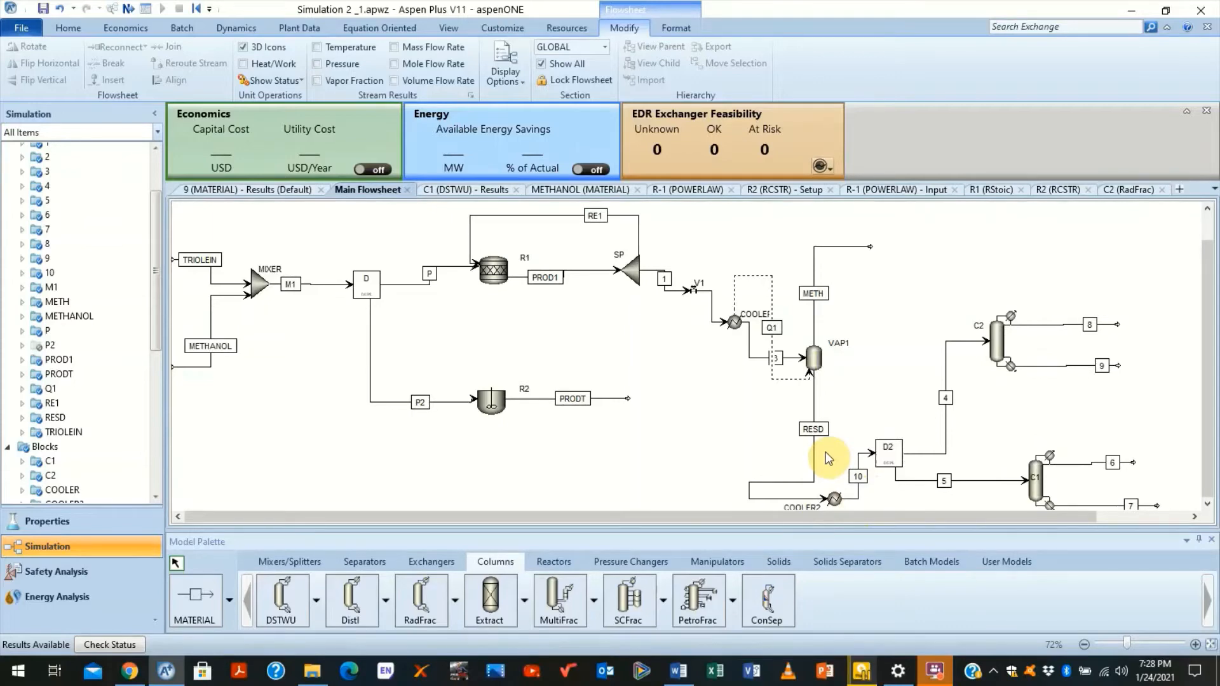
{"action": "mouse_move", "coordinate": [838, 450]}
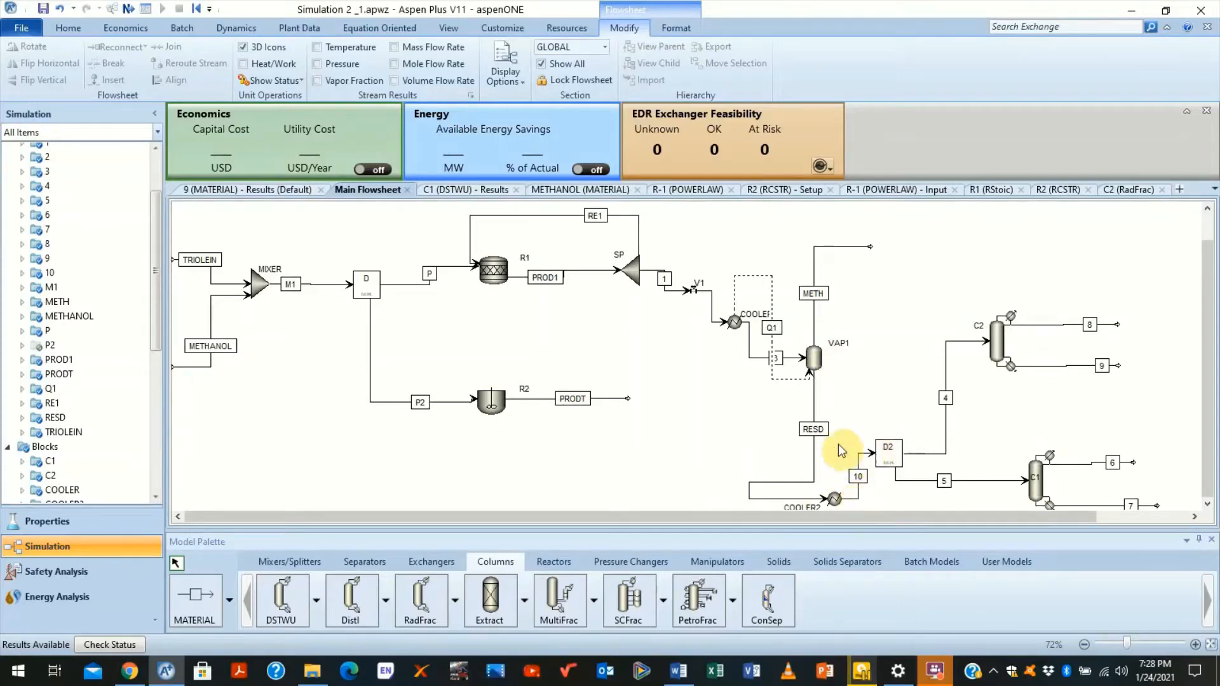
{"action": "mouse_move", "coordinate": [916, 465]}
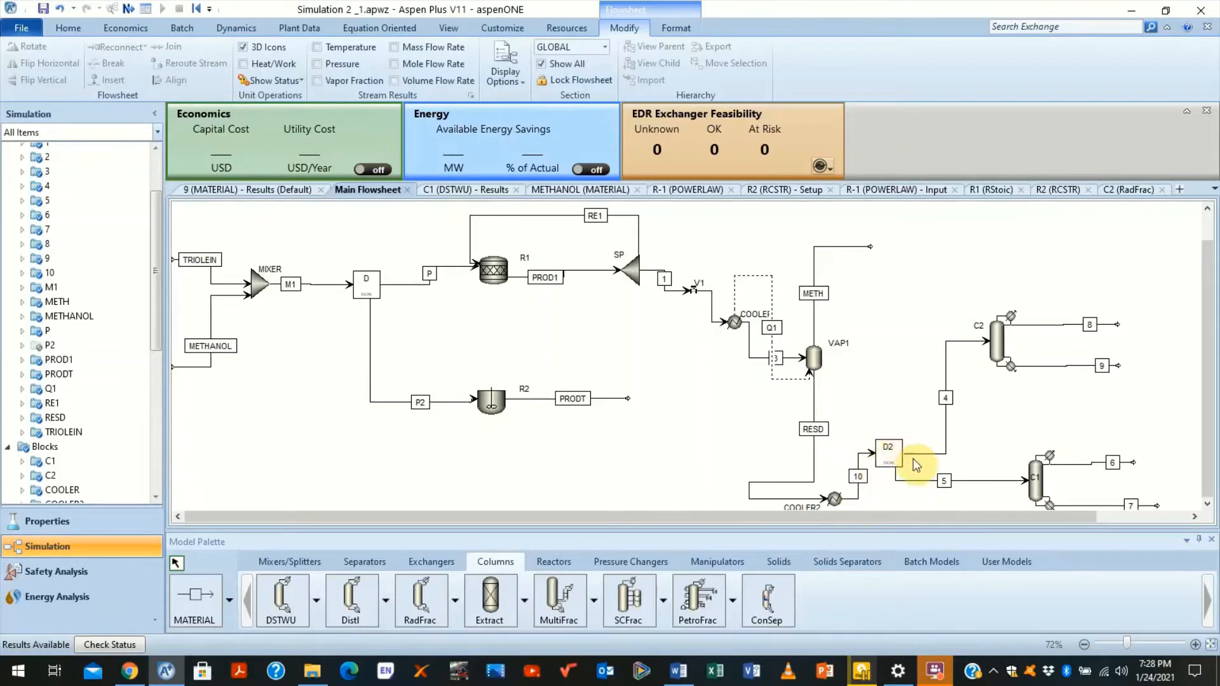
{"action": "mouse_move", "coordinate": [1030, 491]}
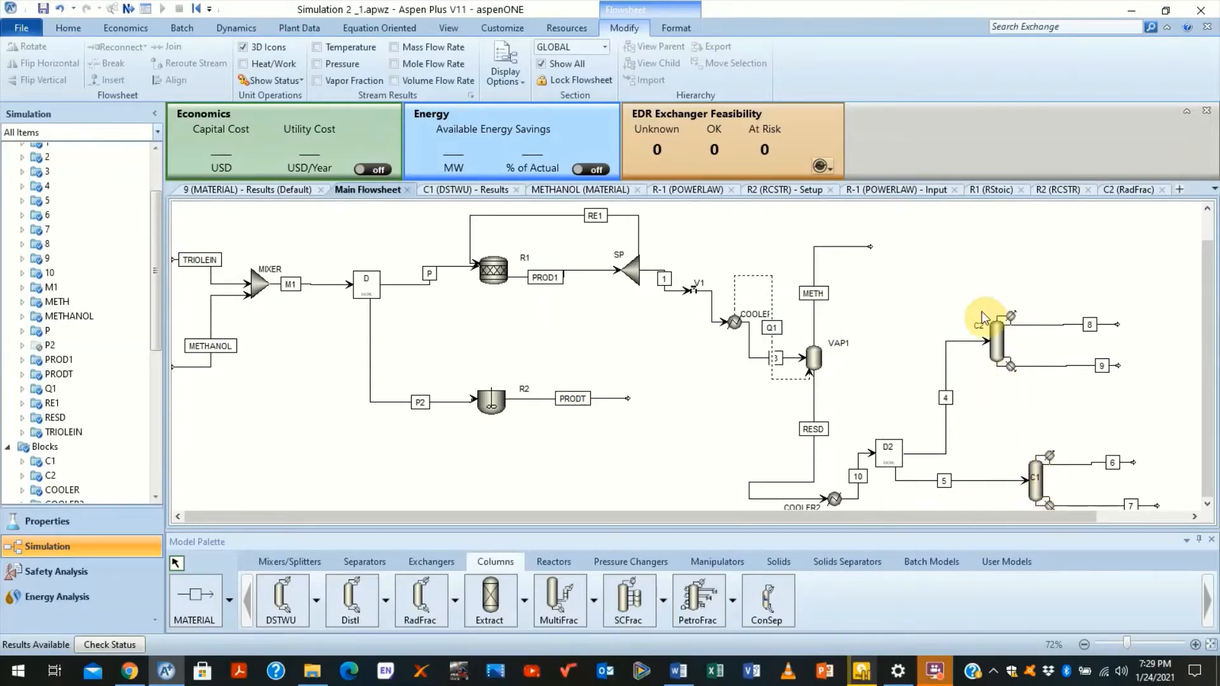
{"action": "mouse_move", "coordinate": [1054, 447]}
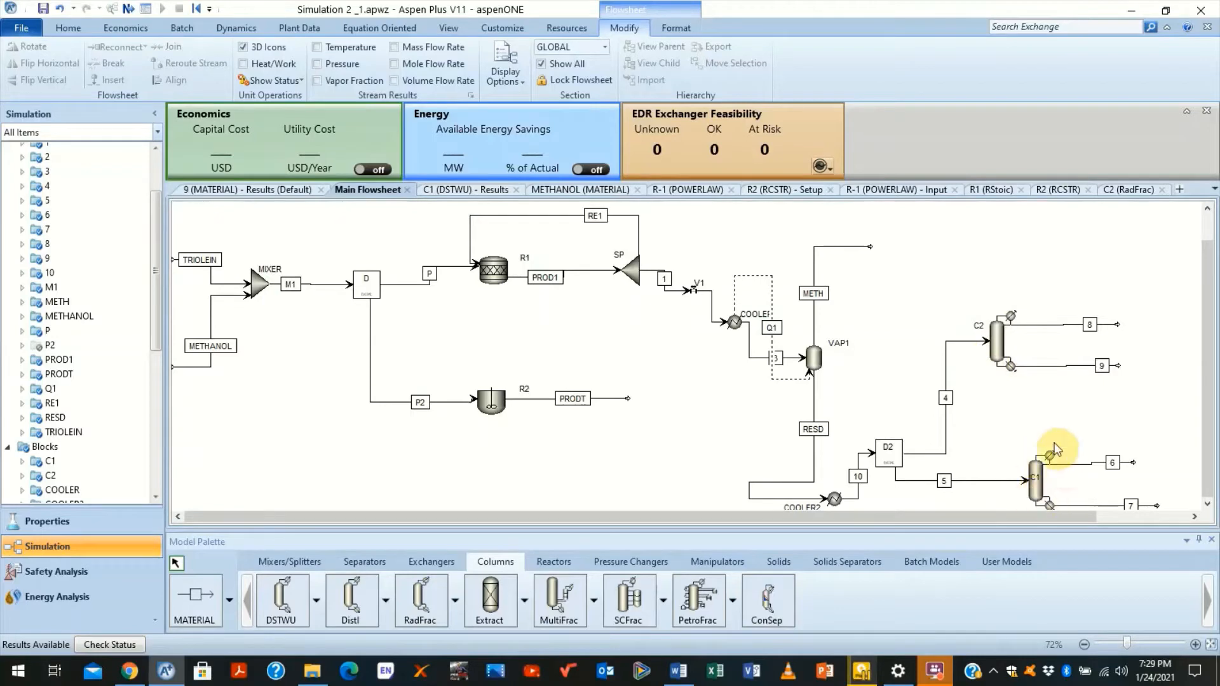
{"action": "mouse_move", "coordinate": [982, 352]}
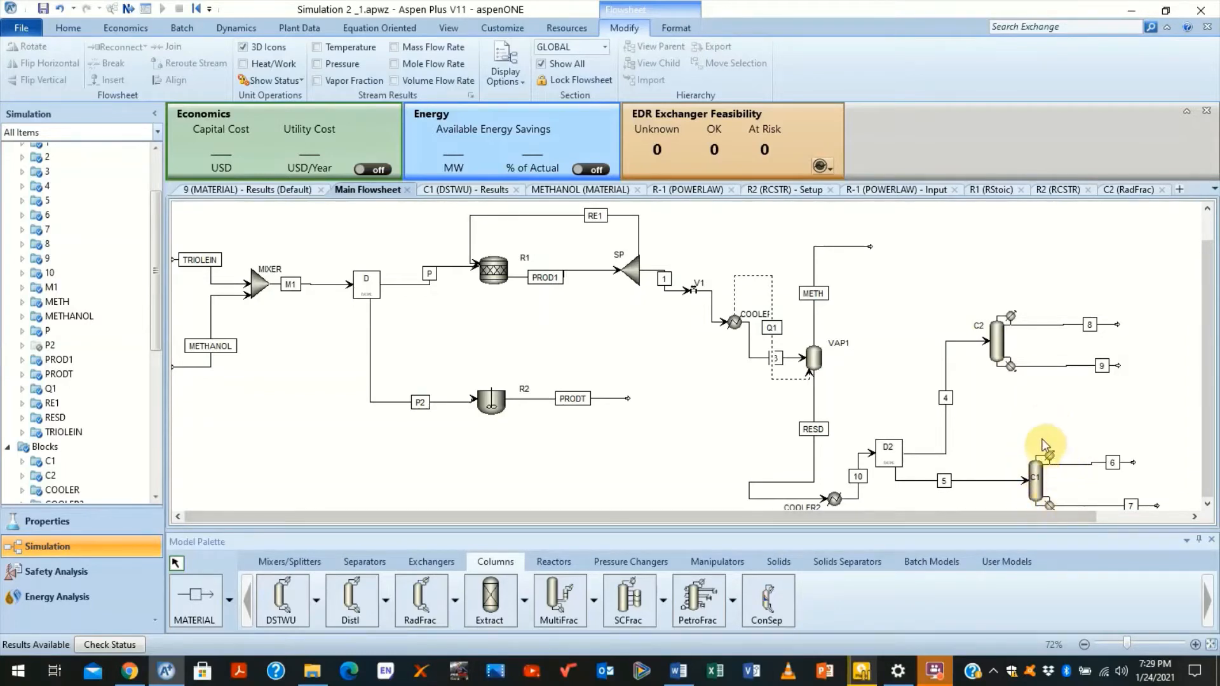
{"action": "mouse_move", "coordinate": [1064, 457]}
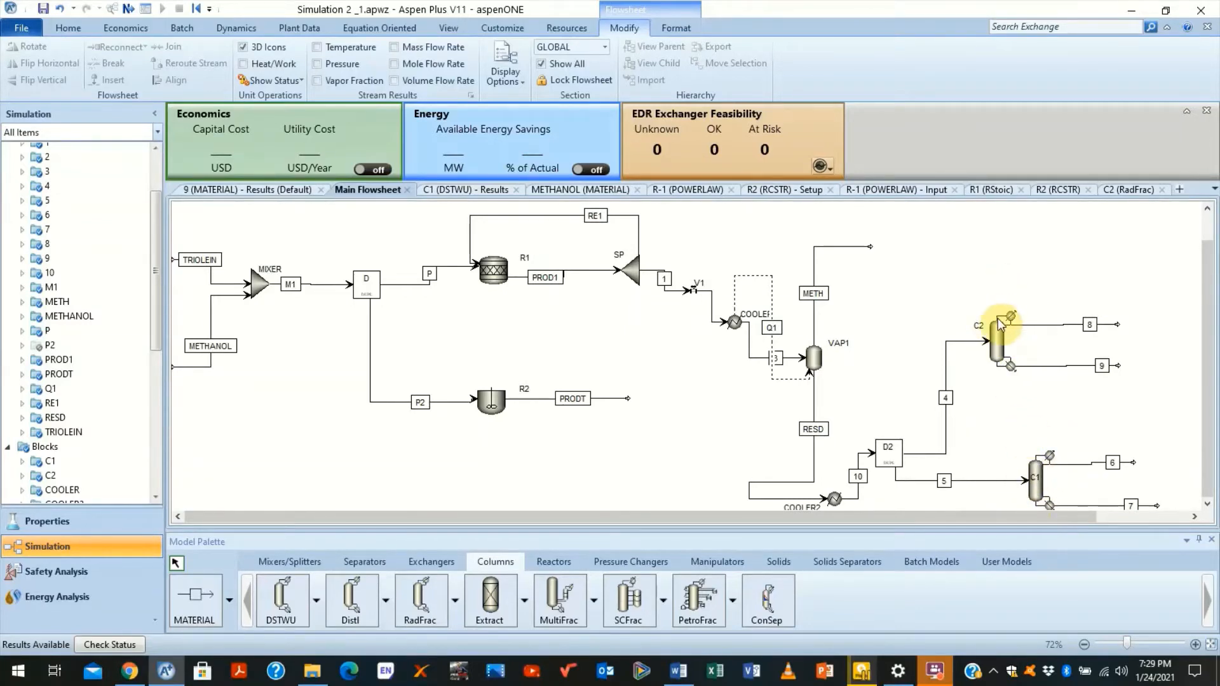
{"action": "mouse_move", "coordinate": [1040, 421]}
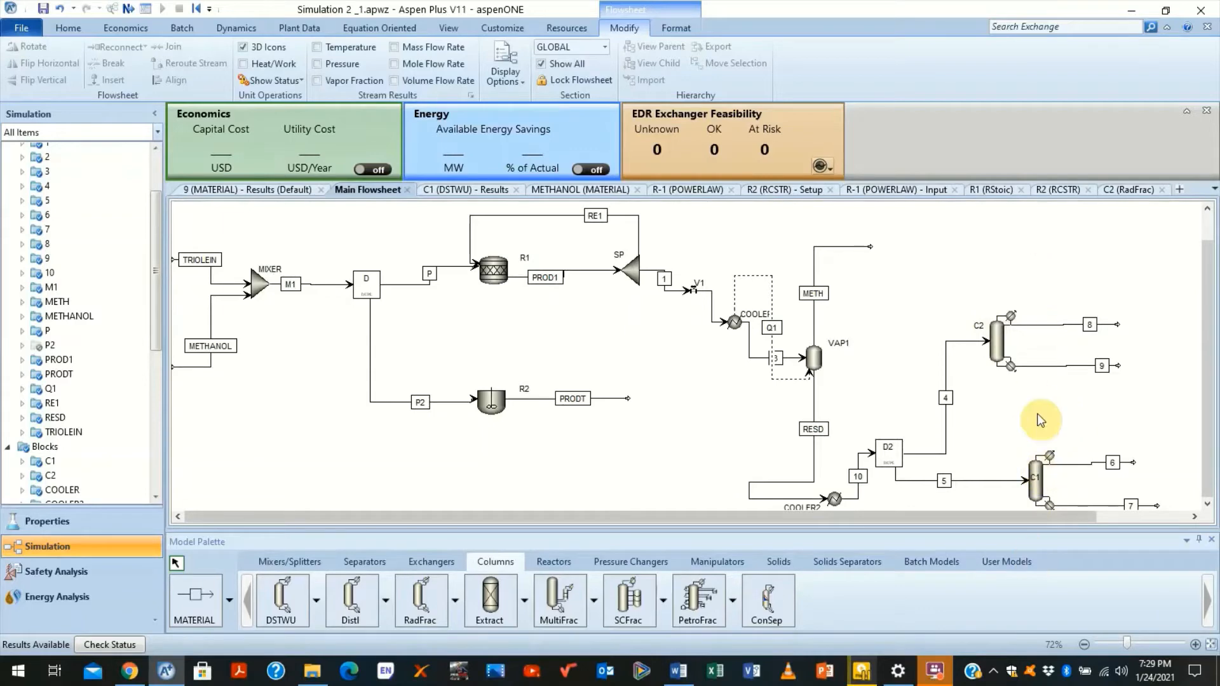
{"action": "mouse_move", "coordinate": [1080, 417]}
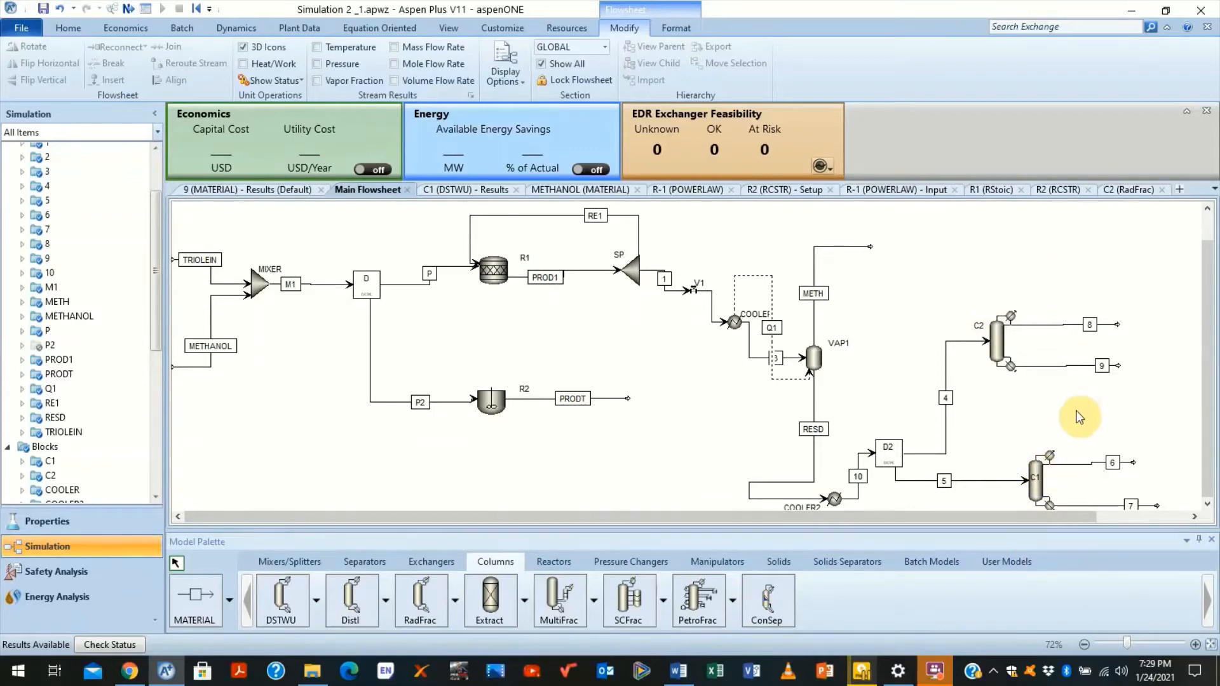
Step: Consult the boiling temperatures document, then return to the flowsheet simulation
{"action": "scroll", "scroll_direction": "right", "scroll_amount": 3}
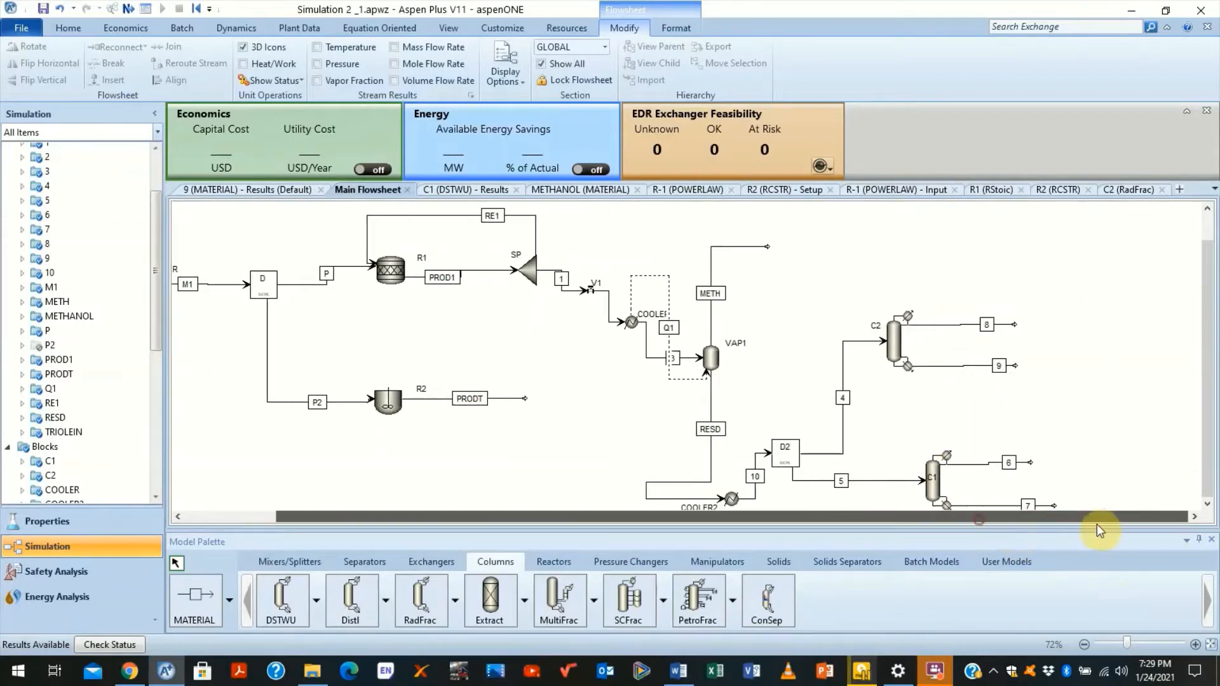
{"action": "mouse_move", "coordinate": [961, 330]}
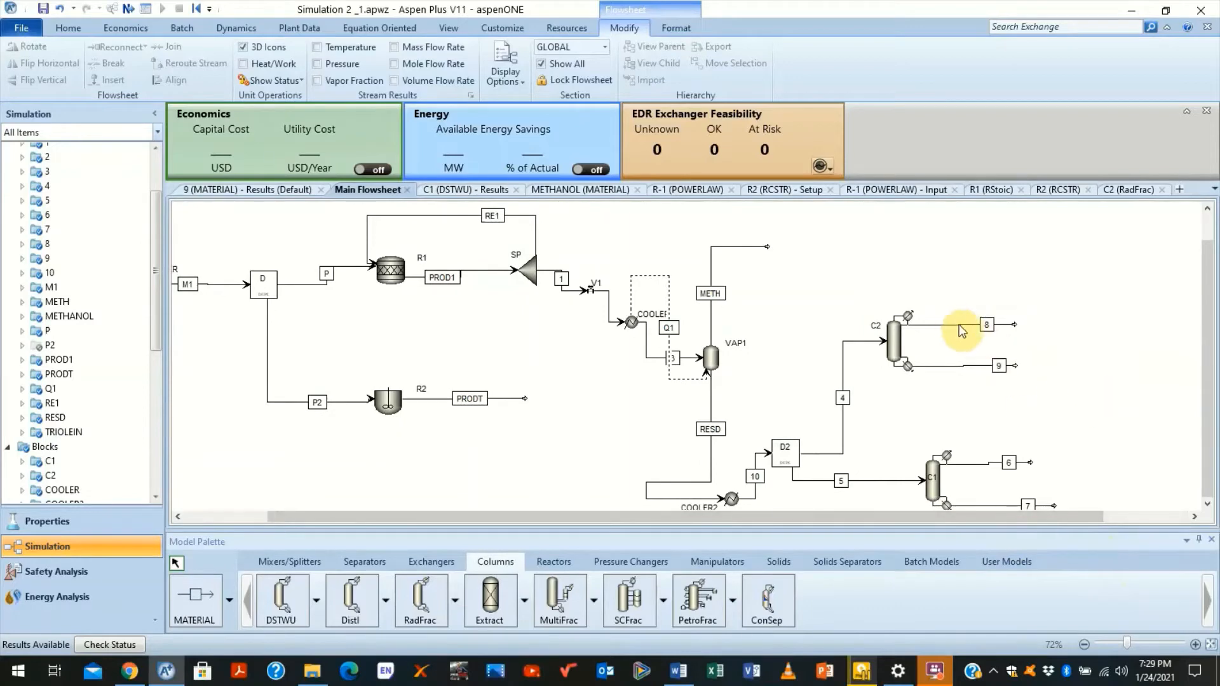
{"action": "right_click", "coordinate": [984, 323]}
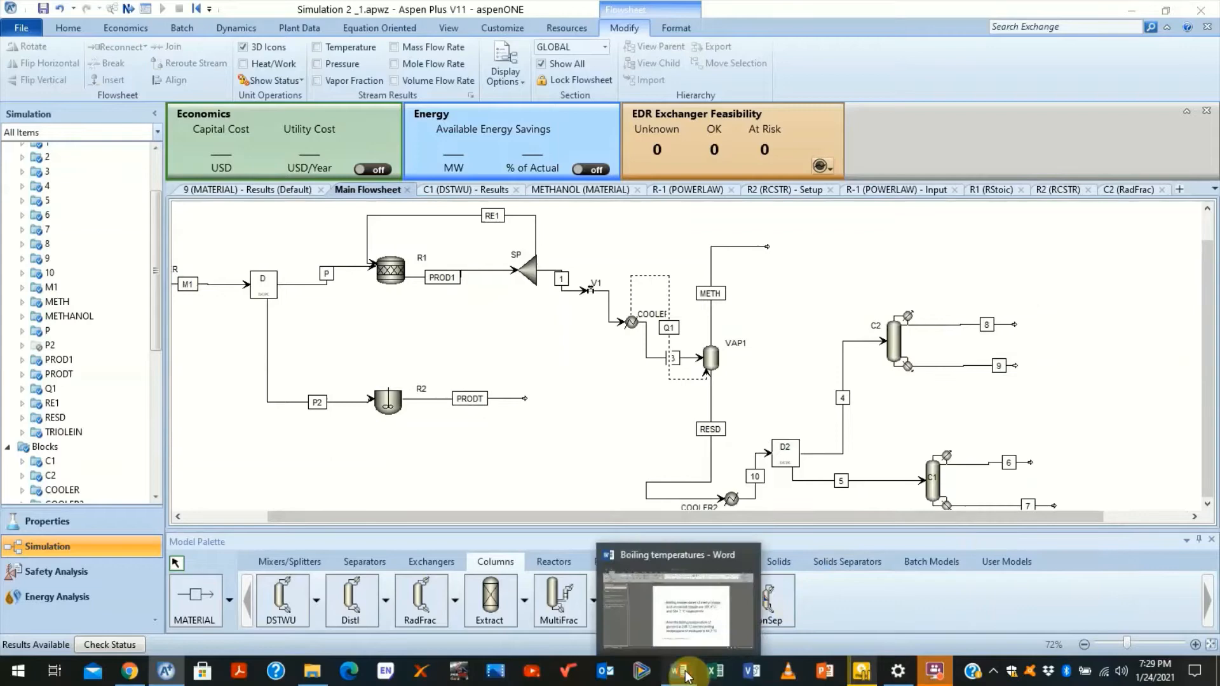
{"action": "left_click", "coordinate": [677, 671]}
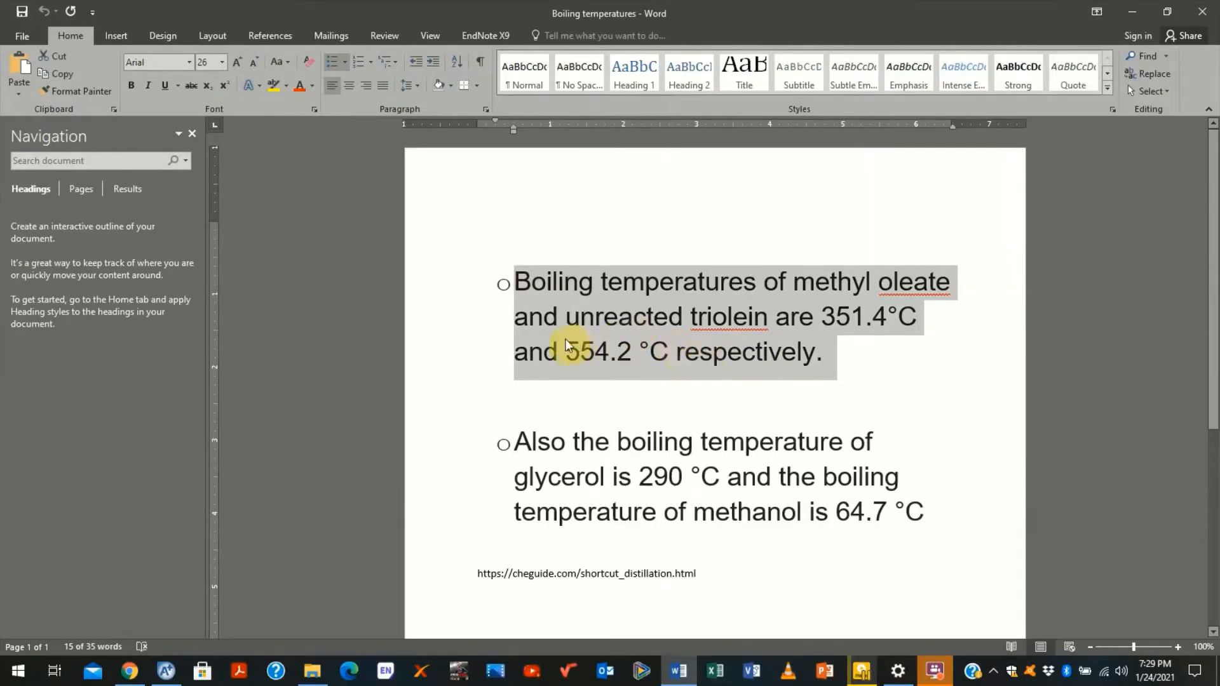
{"action": "mouse_move", "coordinate": [851, 473]}
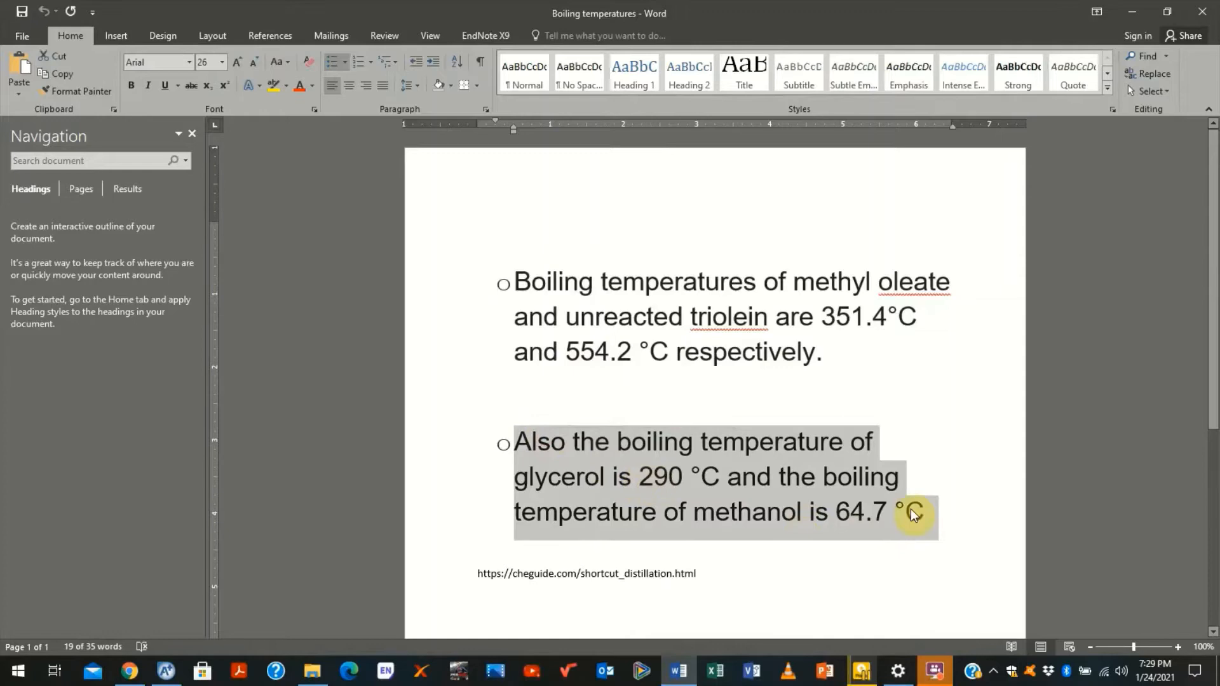
{"action": "left_click", "coordinate": [860, 670]}
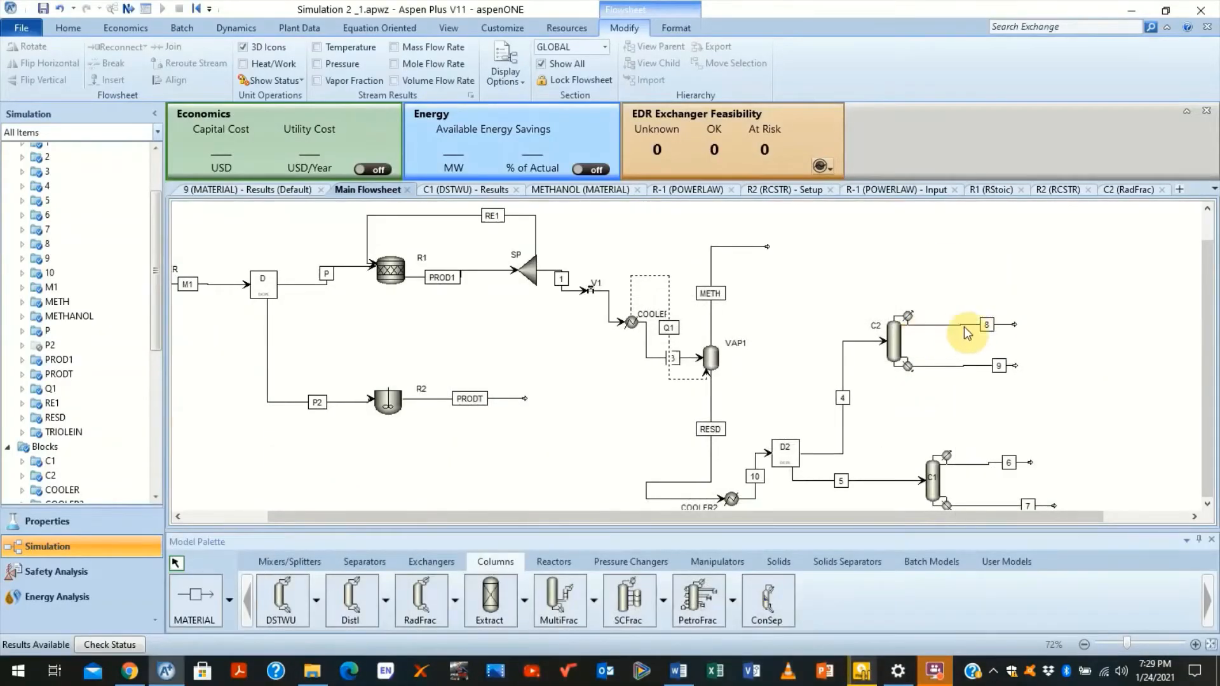
{"action": "mouse_move", "coordinate": [956, 330]}
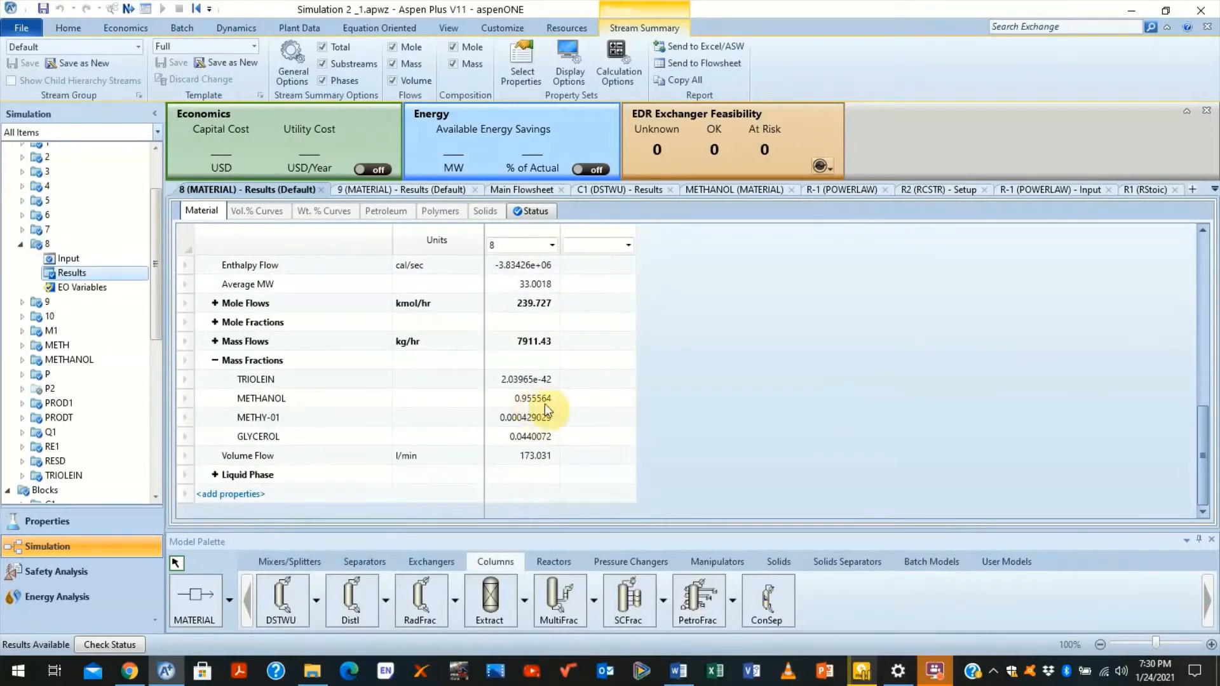
{"action": "mouse_move", "coordinate": [568, 414]}
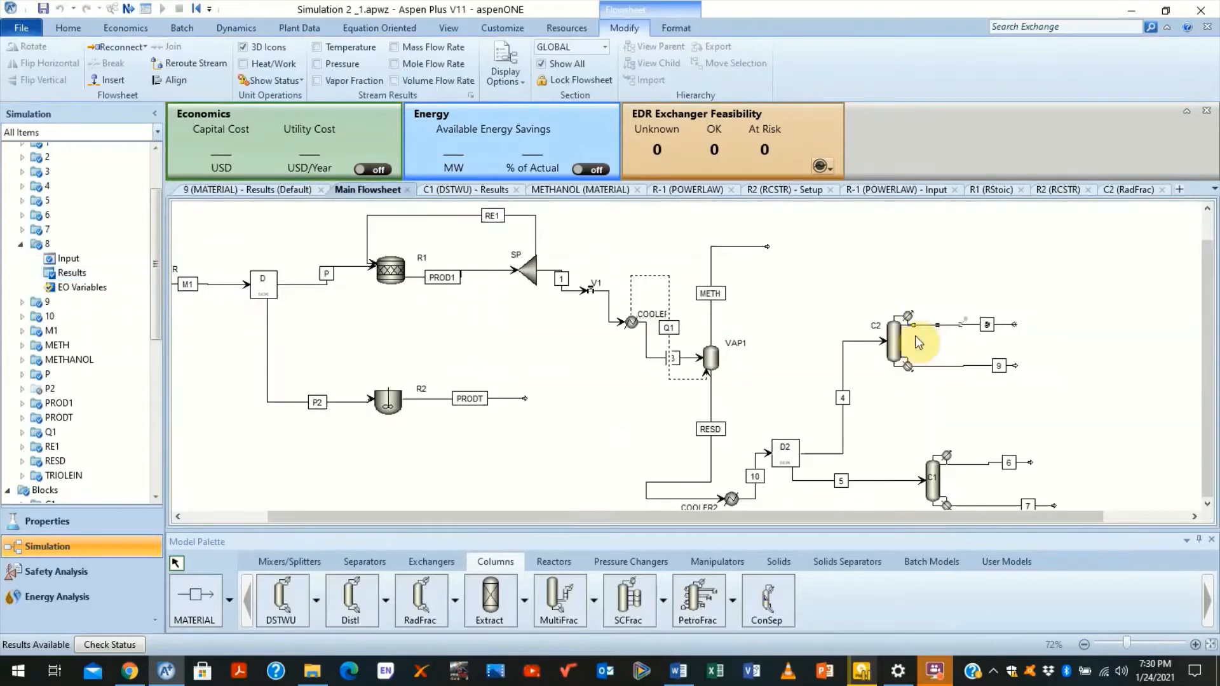
Step: Review the mass fractions of C2's bottoms stream 9 and close its results page
{"action": "right_click", "coordinate": [918, 342]}
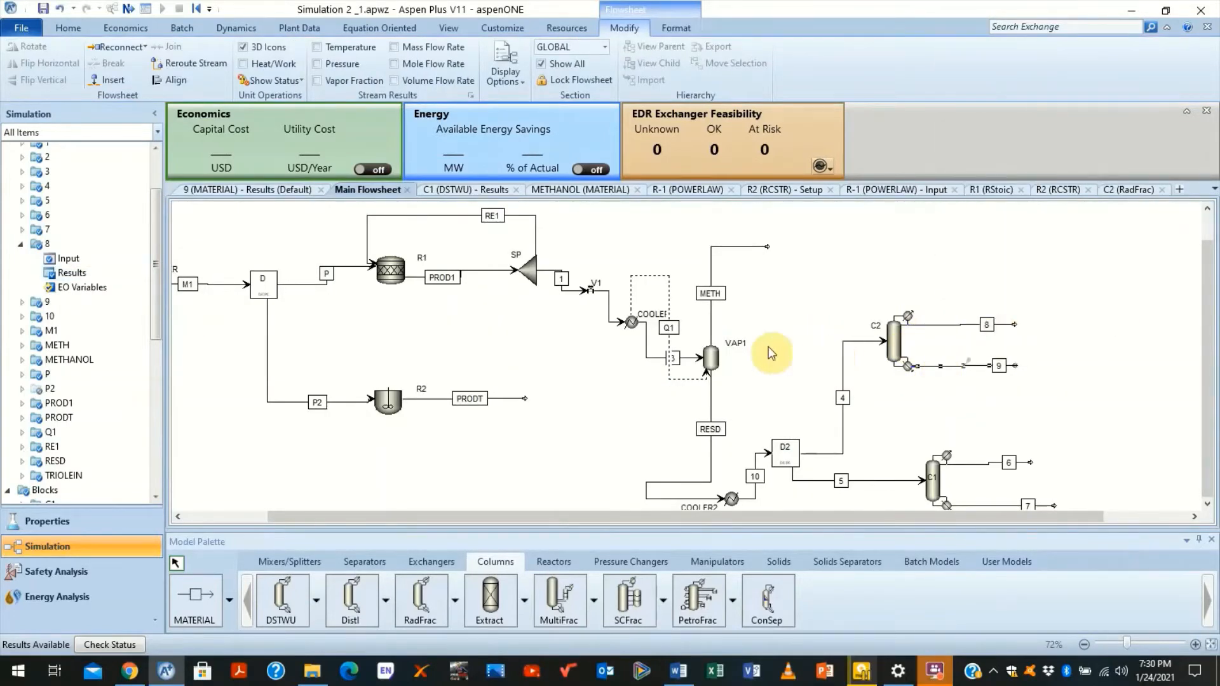
{"action": "left_click", "coordinate": [248, 189]}
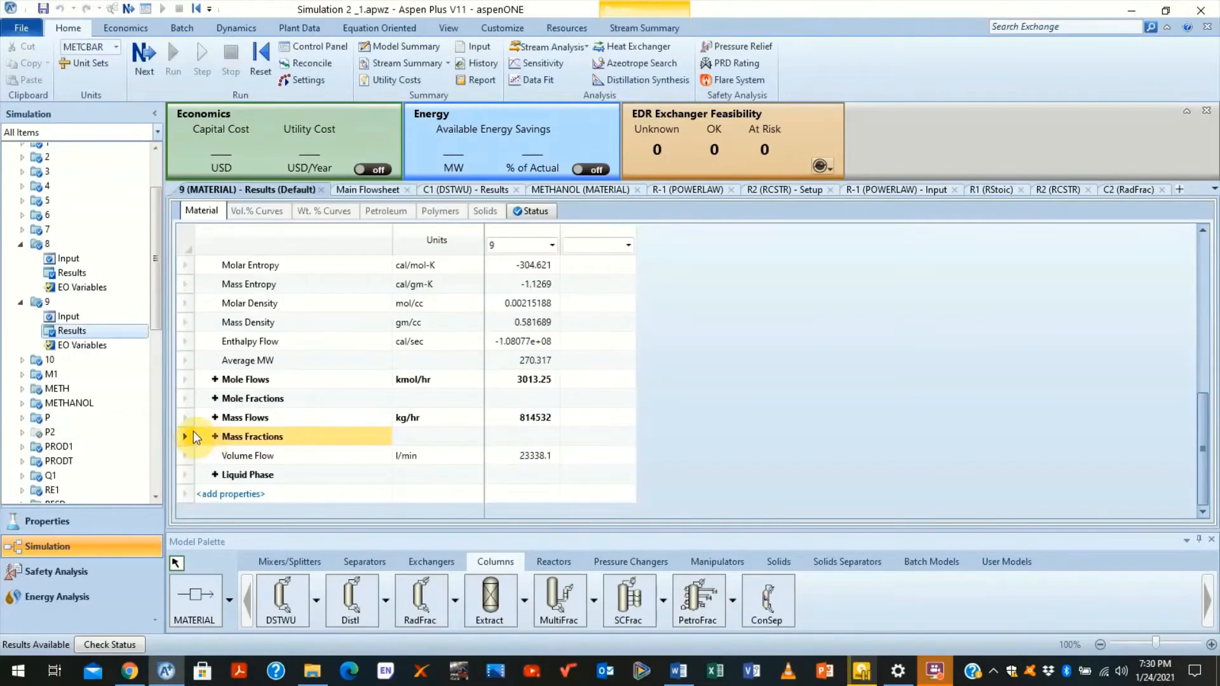
{"action": "left_click", "coordinate": [185, 436]}
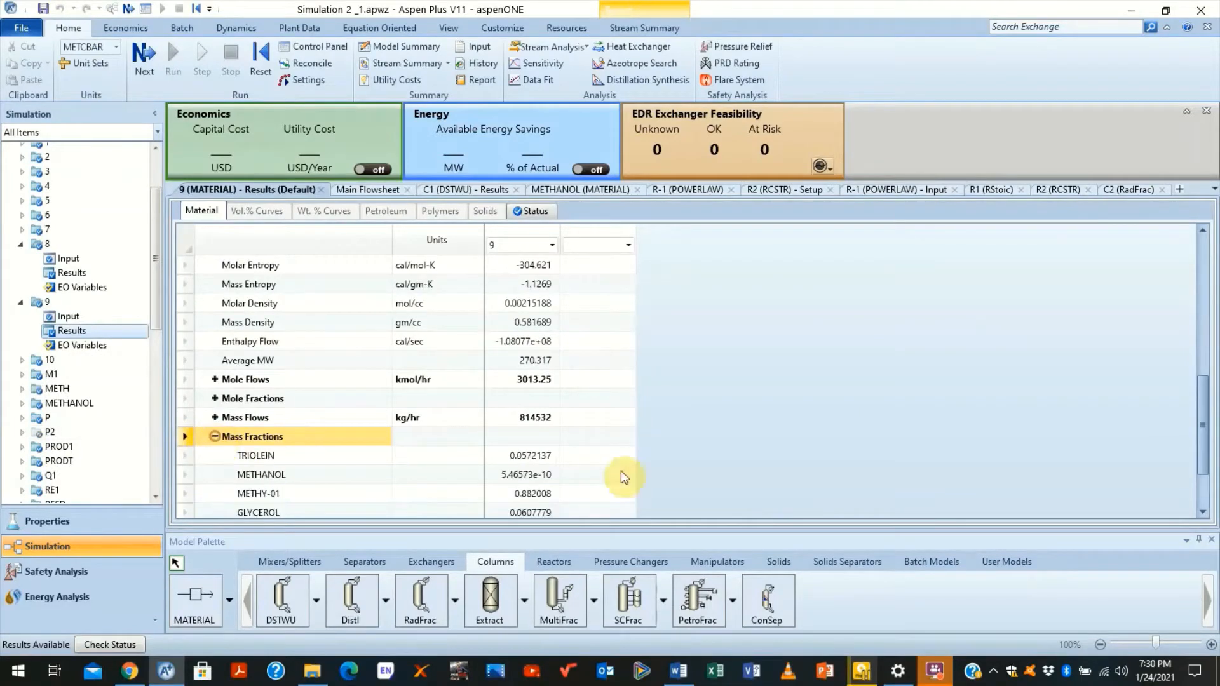
{"action": "scroll", "scroll_direction": "down", "scroll_amount": 3}
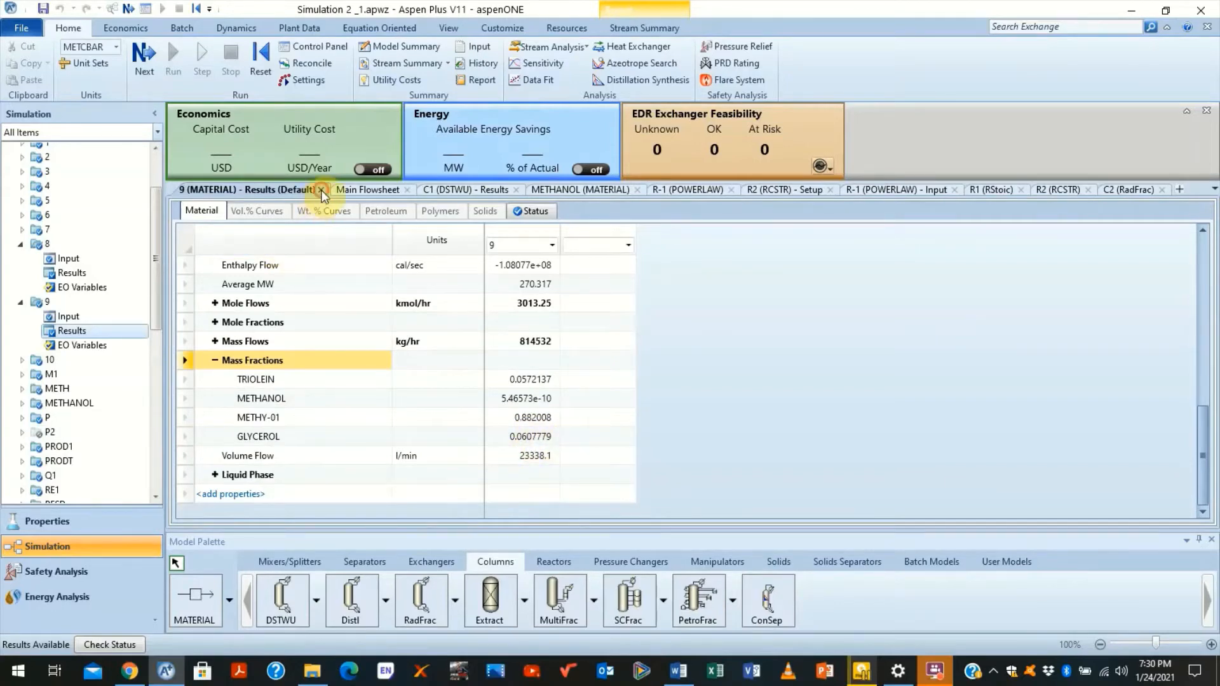
{"action": "left_click", "coordinate": [321, 190]}
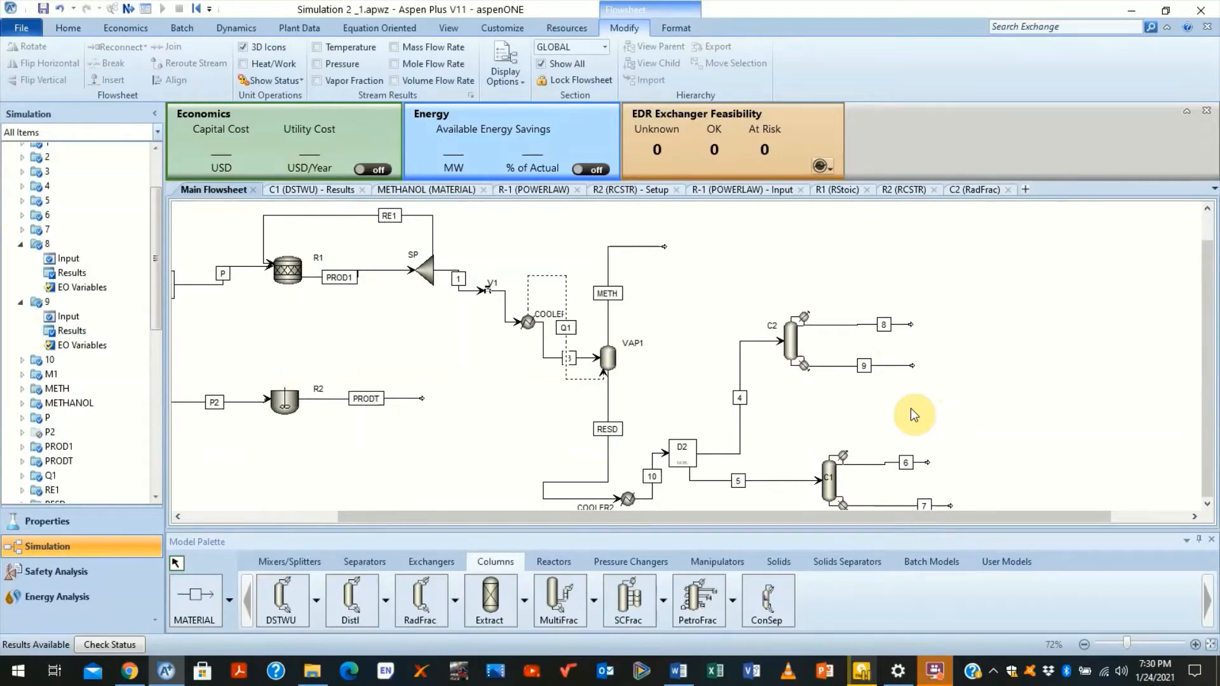
{"action": "mouse_move", "coordinate": [843, 406]}
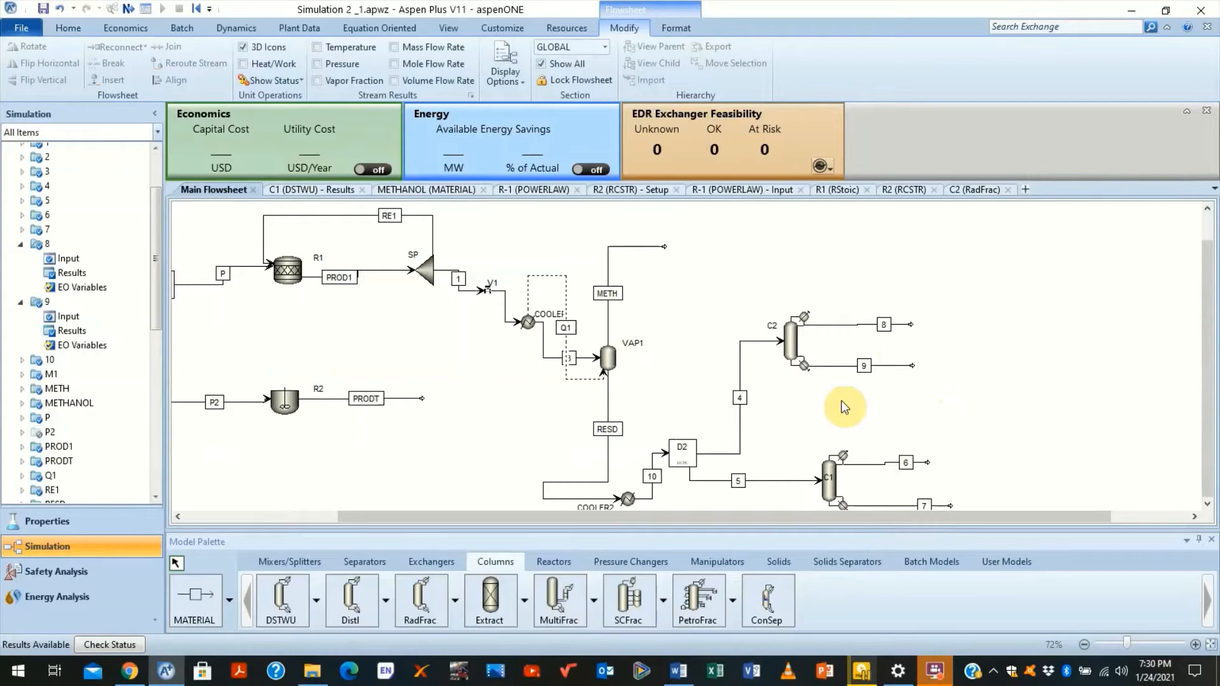
{"action": "mouse_move", "coordinate": [422, 598]}
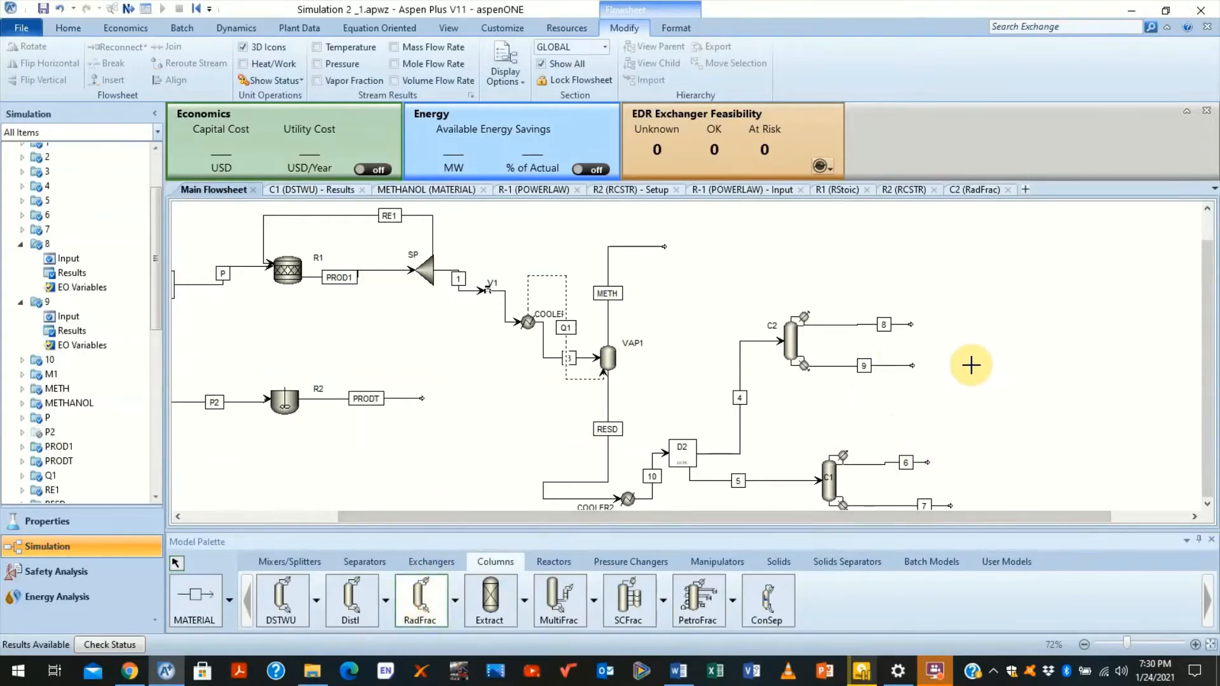
Step: Drop a new RadFrac column onto the flowsheet to the right of C2
{"action": "left_click", "coordinate": [970, 364]}
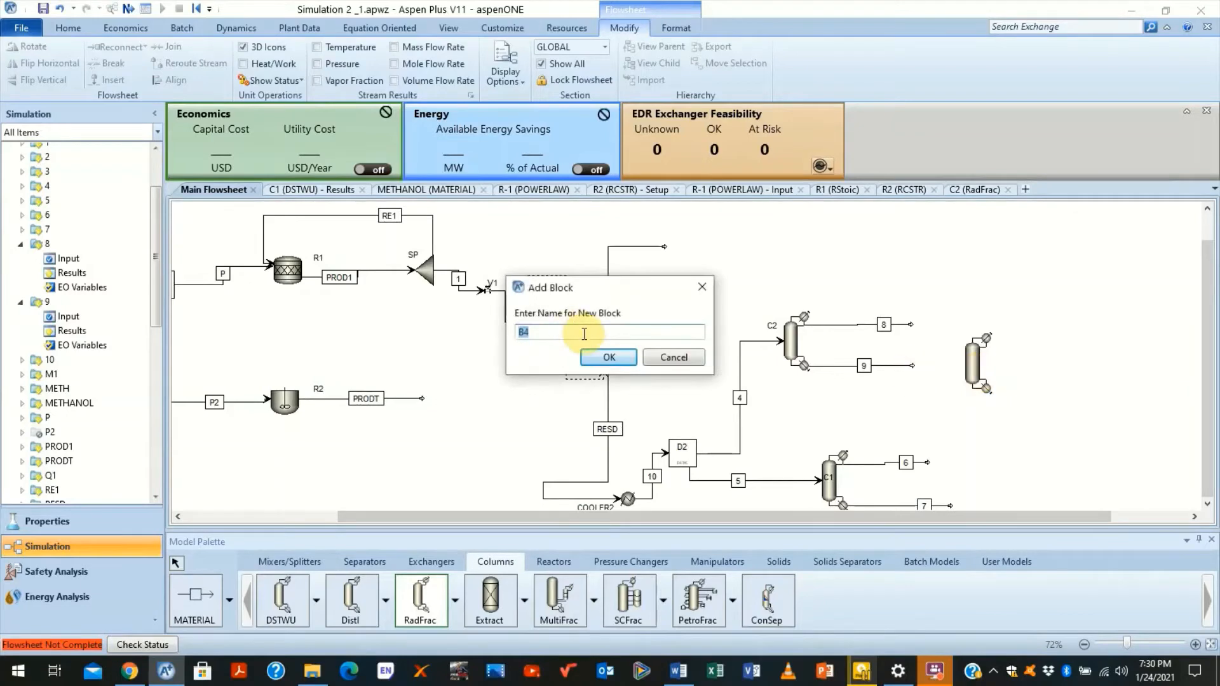
Step: Name the new column C3 and bring up stream 9's options to reconnect it
{"action": "type", "text": "C"}
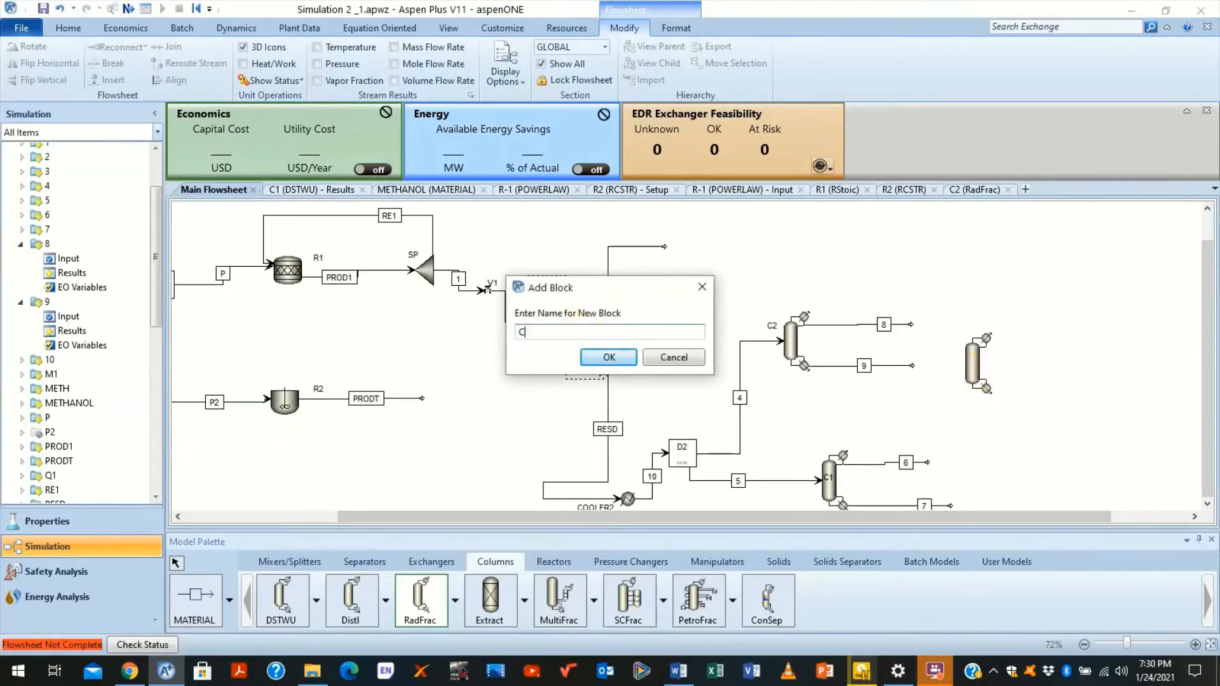
{"action": "type", "text": "3"}
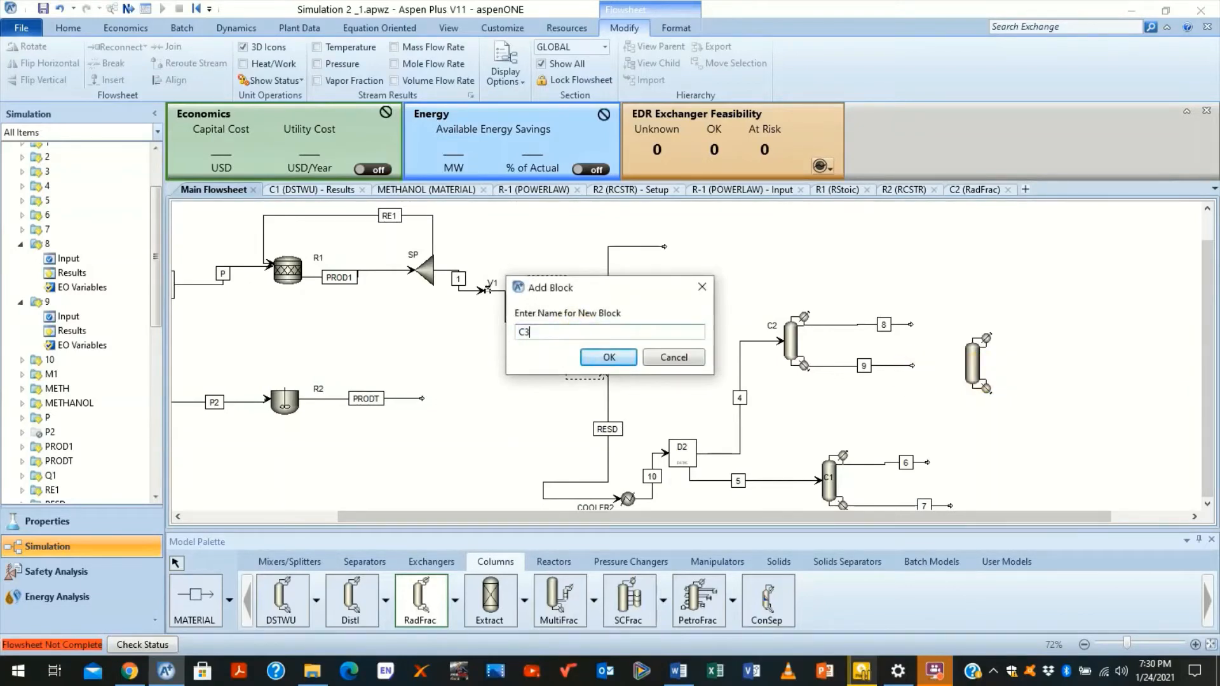
{"action": "left_click", "coordinate": [607, 357]}
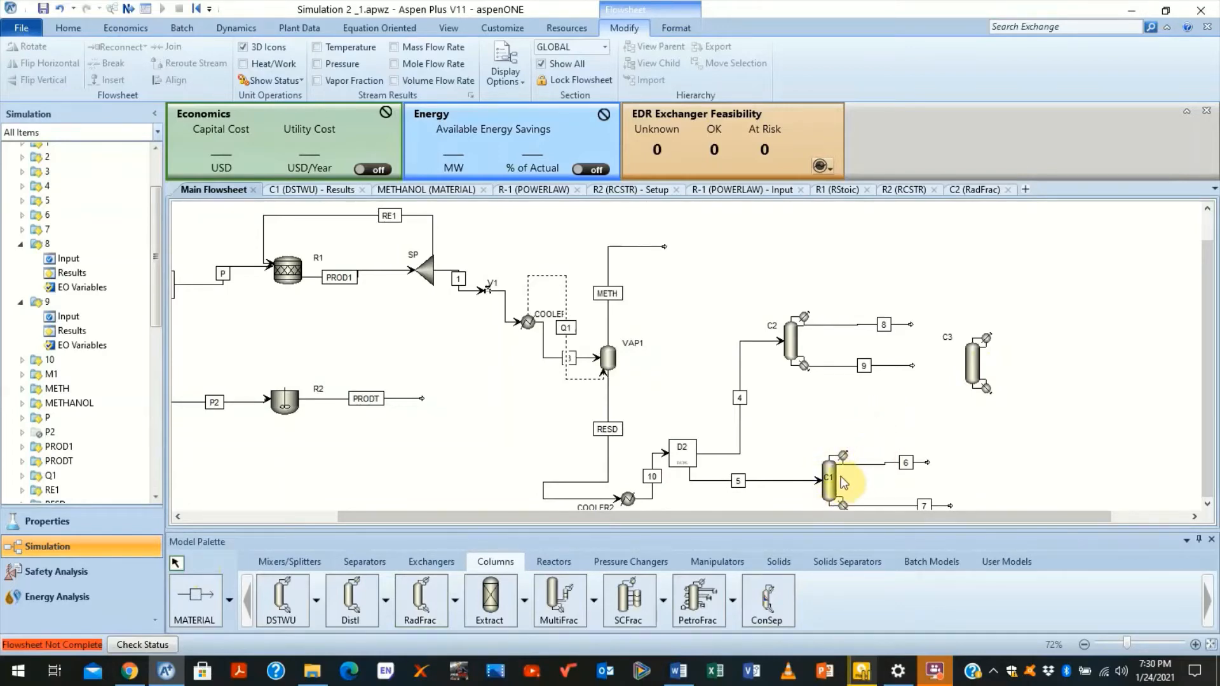
{"action": "mouse_move", "coordinate": [809, 315]}
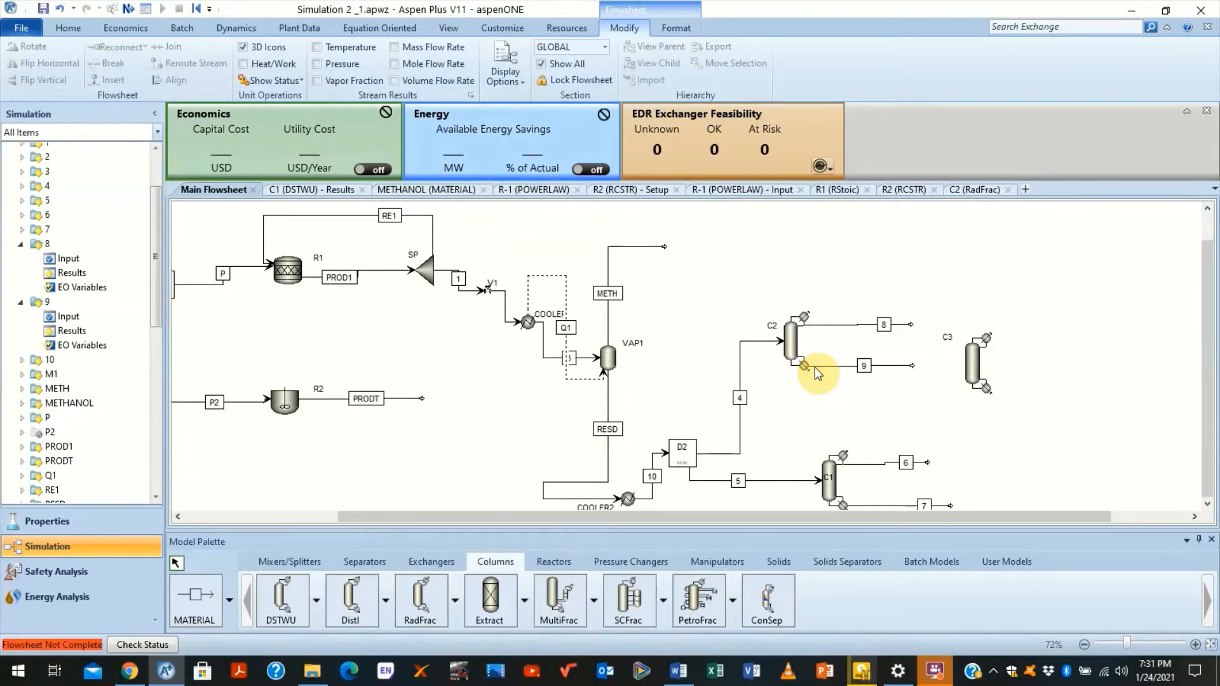
{"action": "right_click", "coordinate": [817, 374]}
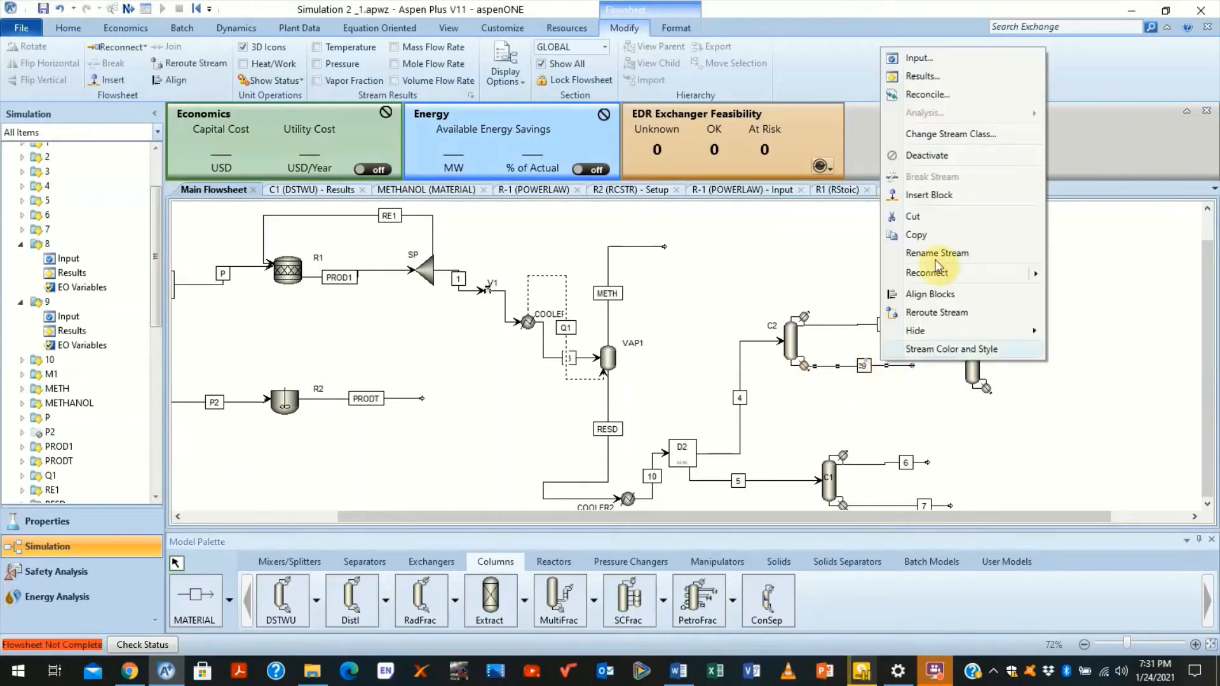
{"action": "mouse_move", "coordinate": [930, 273]}
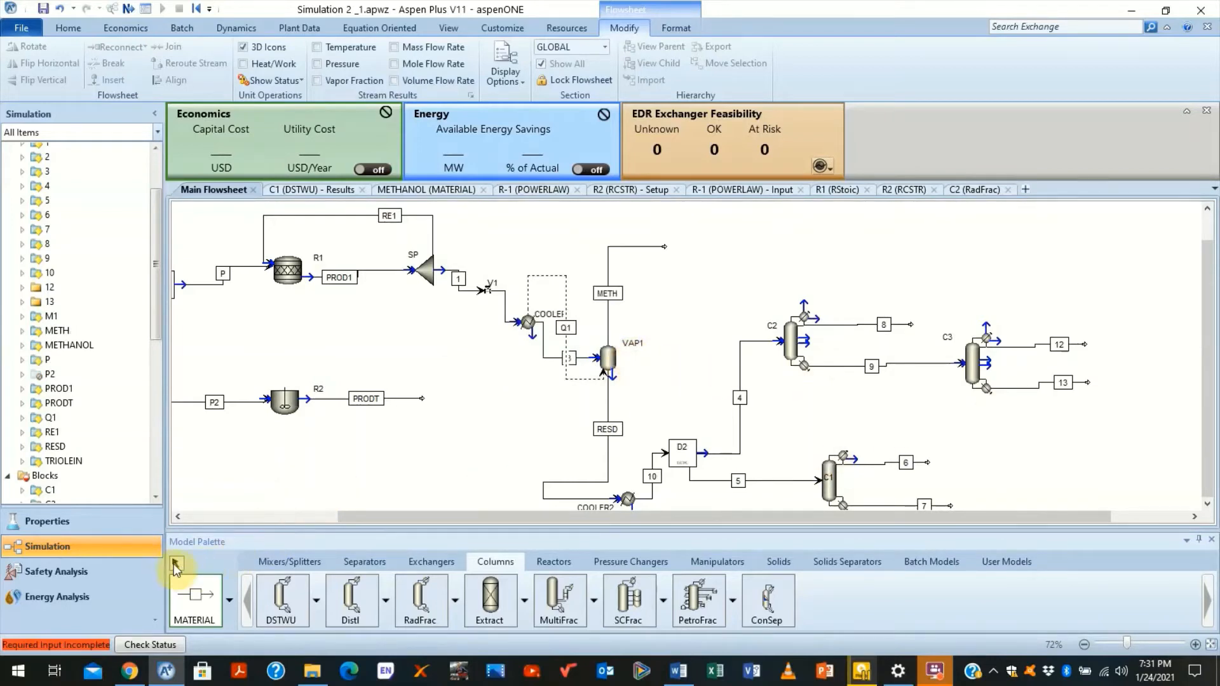
Step: Set column C3 to 10 stages with a total condenser and return to the flowsheet
{"action": "left_click", "coordinate": [972, 363]}
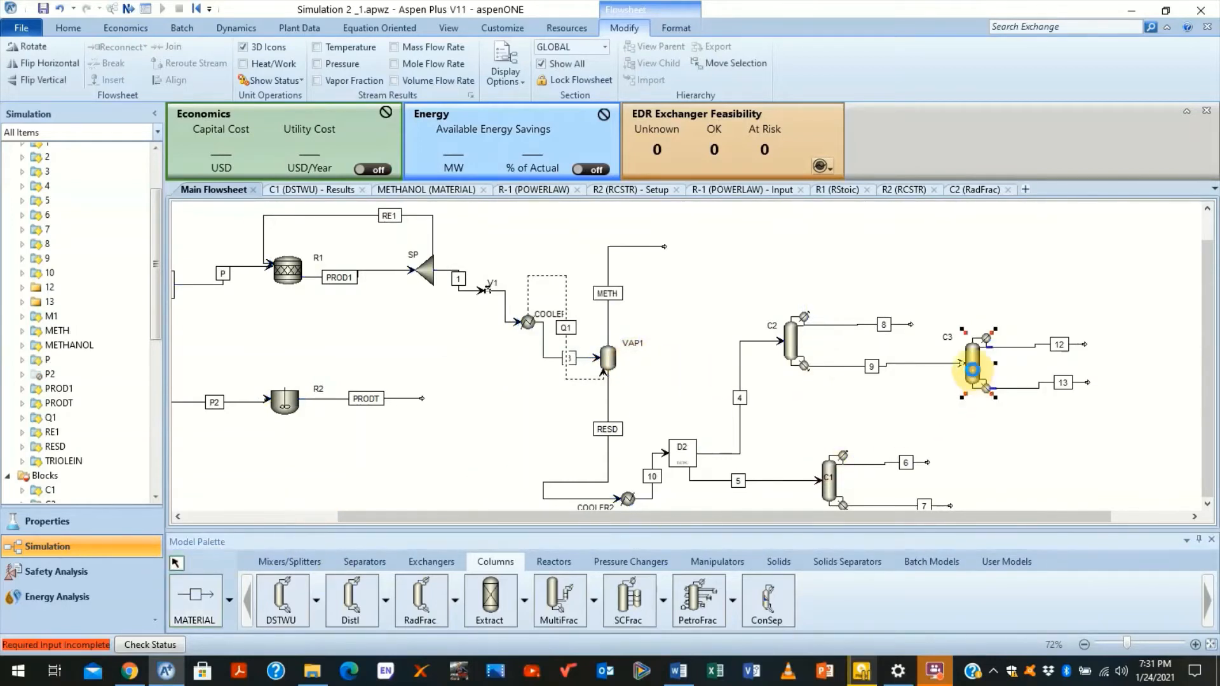
{"action": "double_click", "coordinate": [972, 366]}
{"action": "type", "text": "10"}
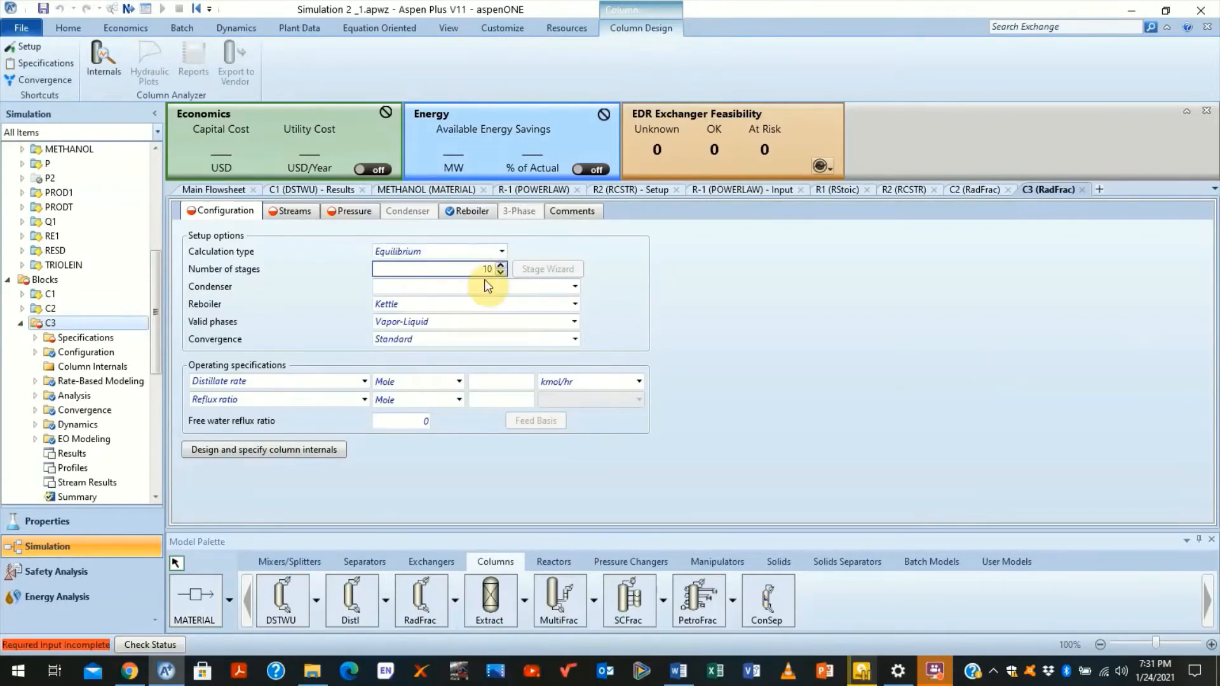
{"action": "left_click", "coordinate": [574, 286]}
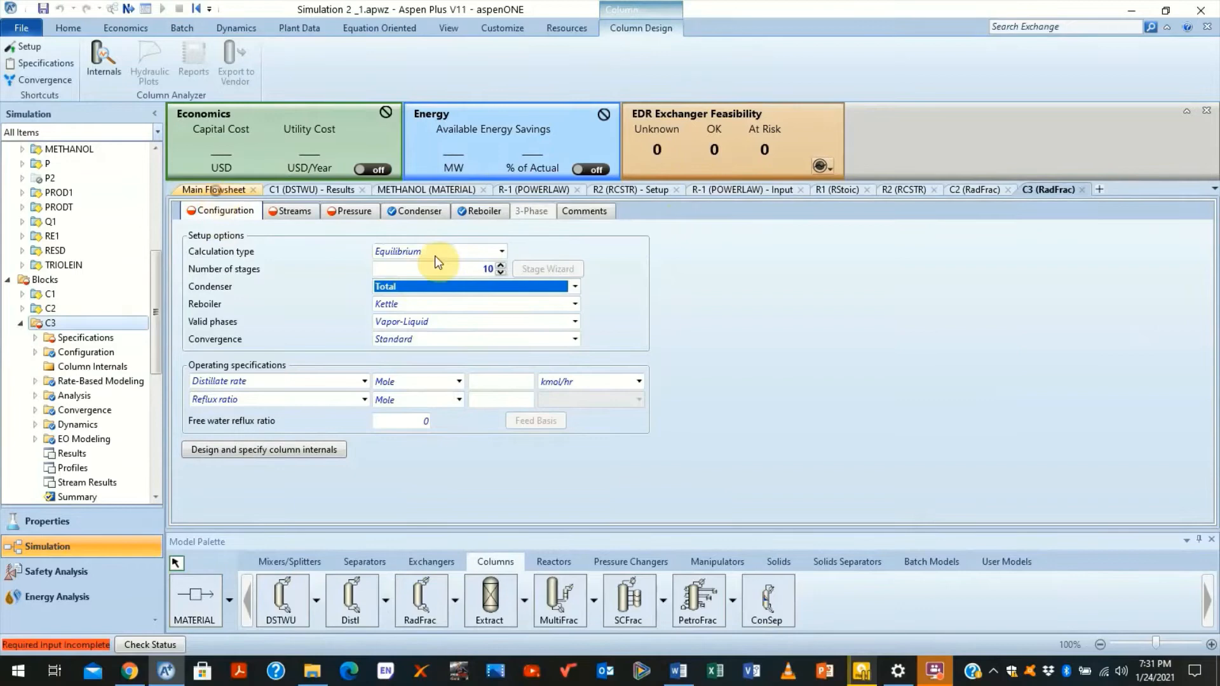
{"action": "left_click", "coordinate": [214, 189]}
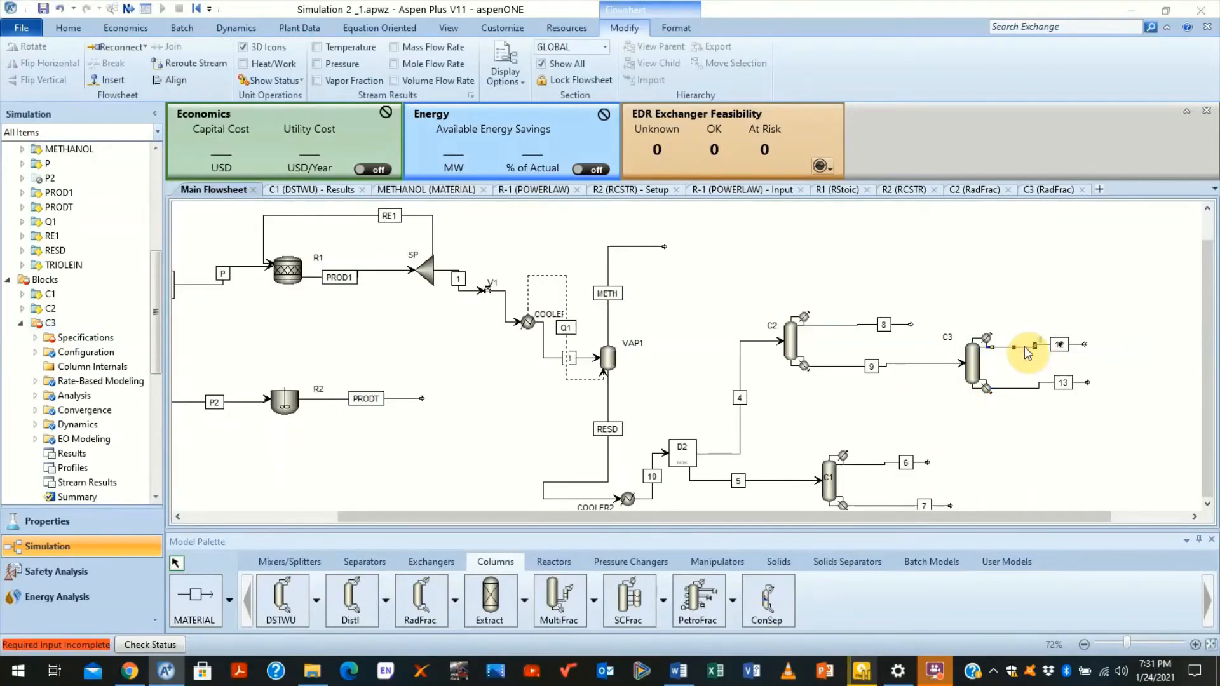
Step: Delete stream 12 and redraw it from C3's distillate port, keeping the name 12
{"action": "key", "text": "Delete"}
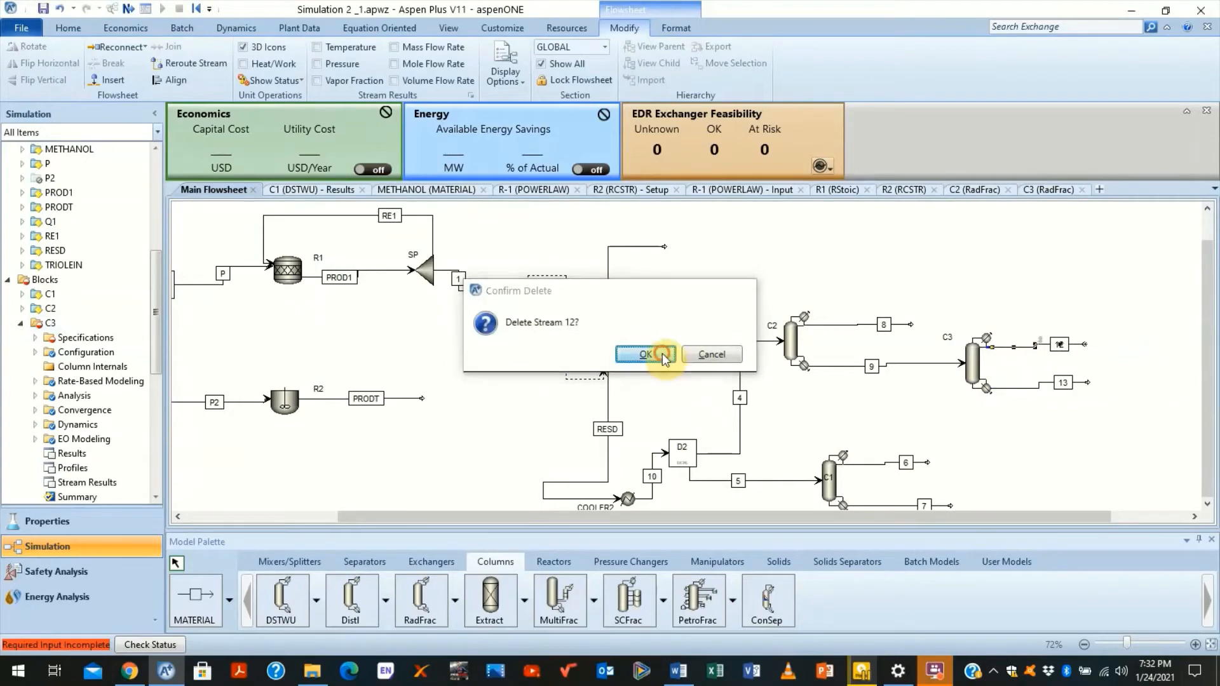
{"action": "left_click", "coordinate": [641, 355]}
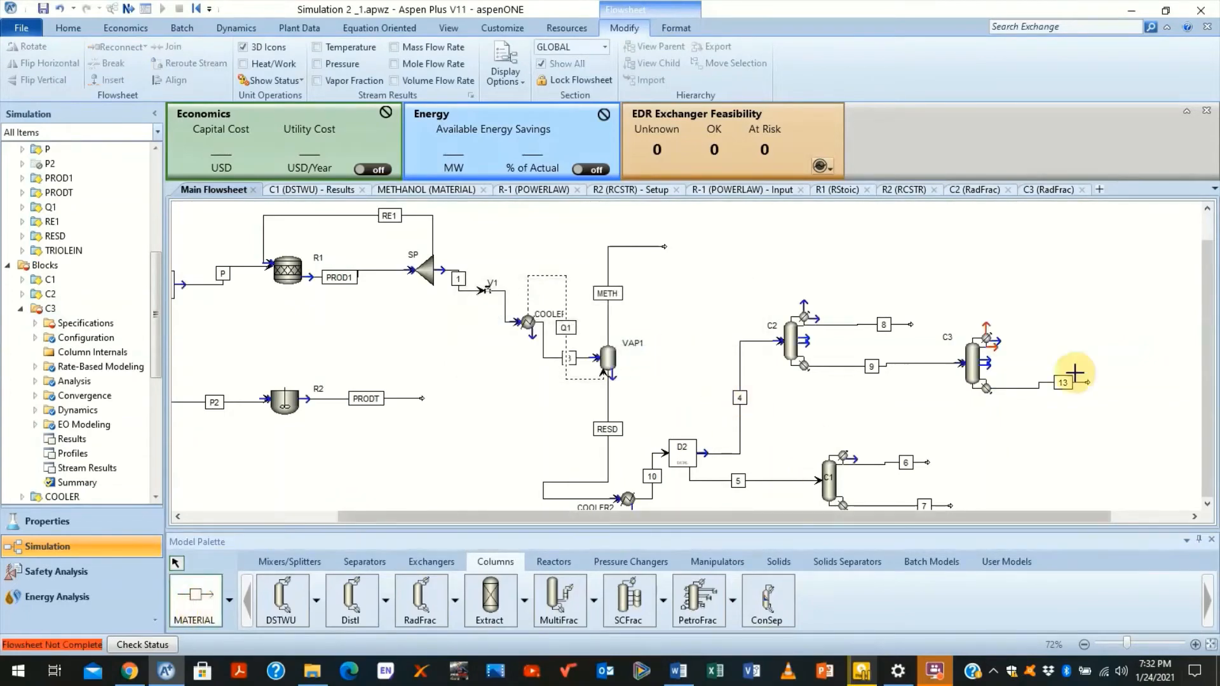
{"action": "mouse_move", "coordinate": [1044, 443]}
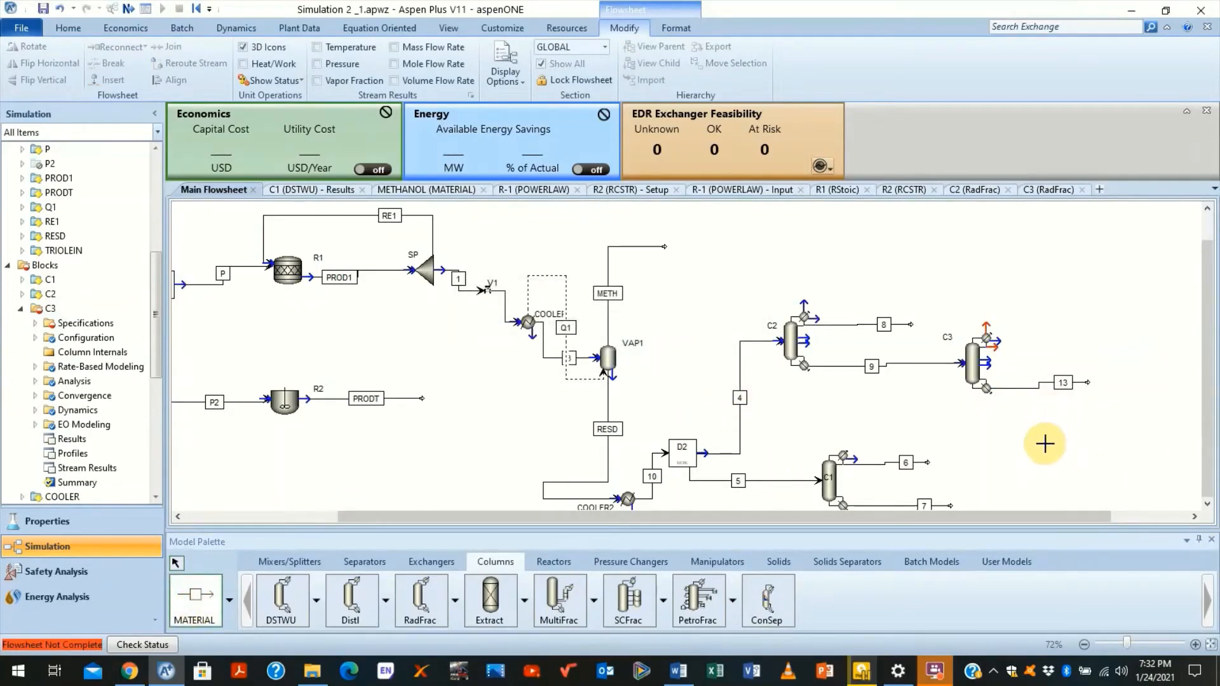
{"action": "mouse_move", "coordinate": [1040, 447]}
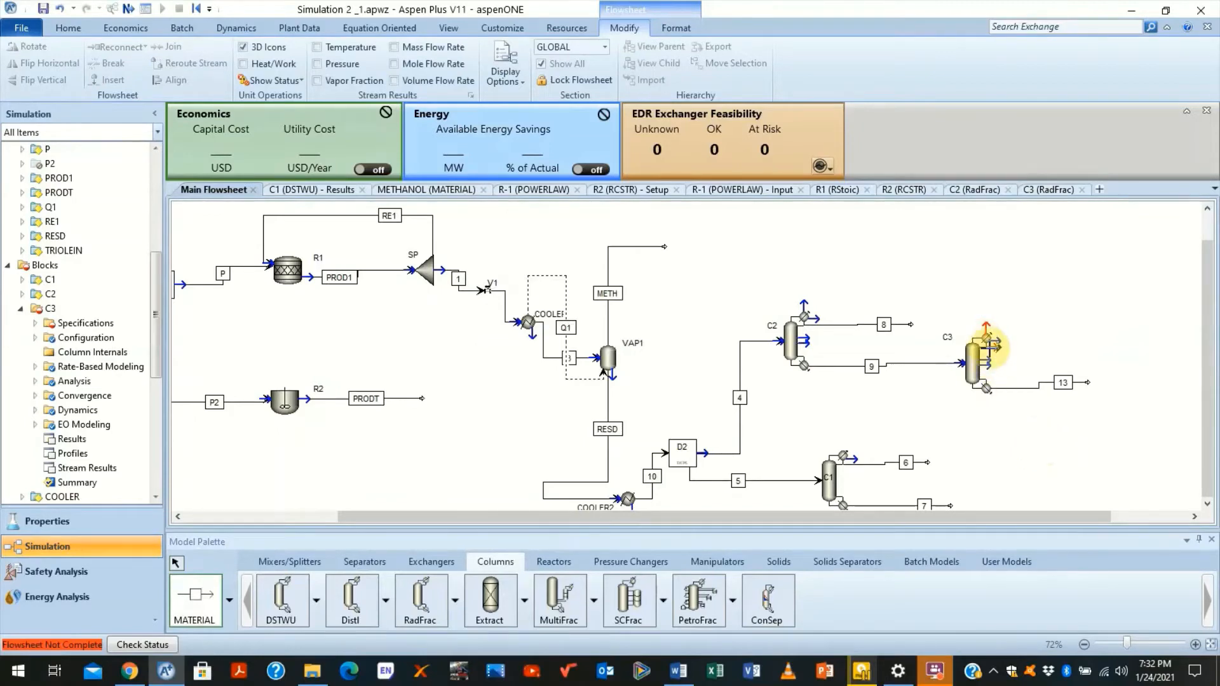
{"action": "mouse_move", "coordinate": [990, 345]}
{"action": "type", "text": "1"}
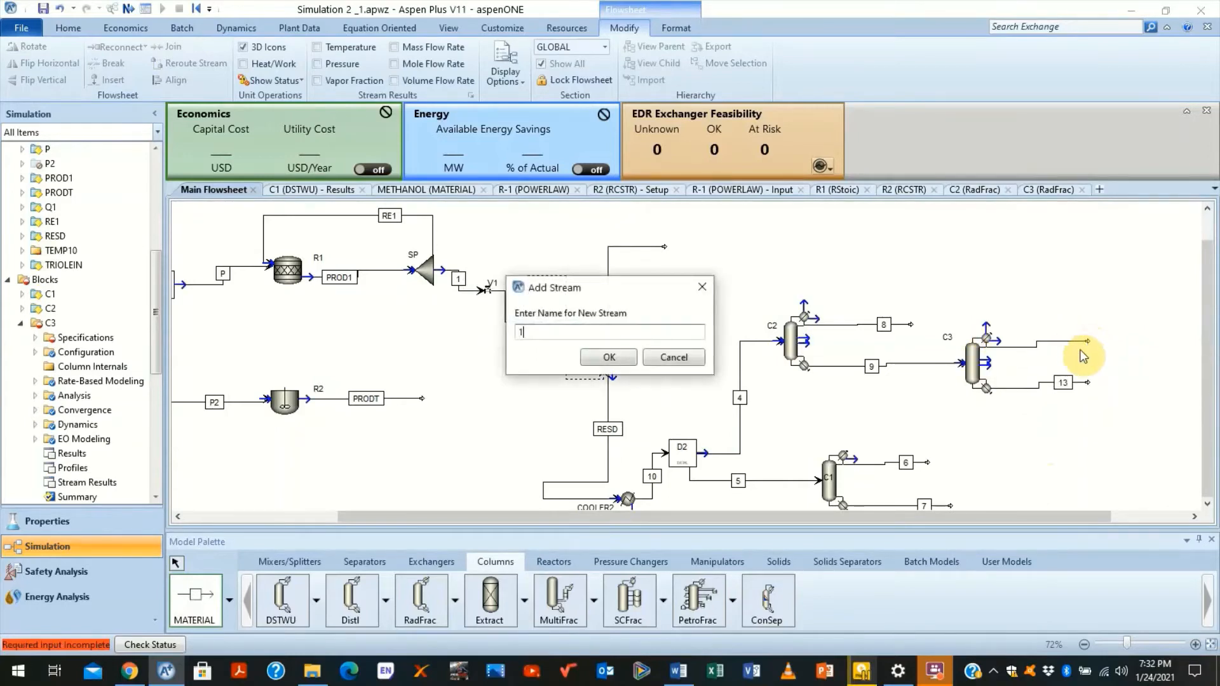
{"action": "left_click", "coordinate": [609, 357]}
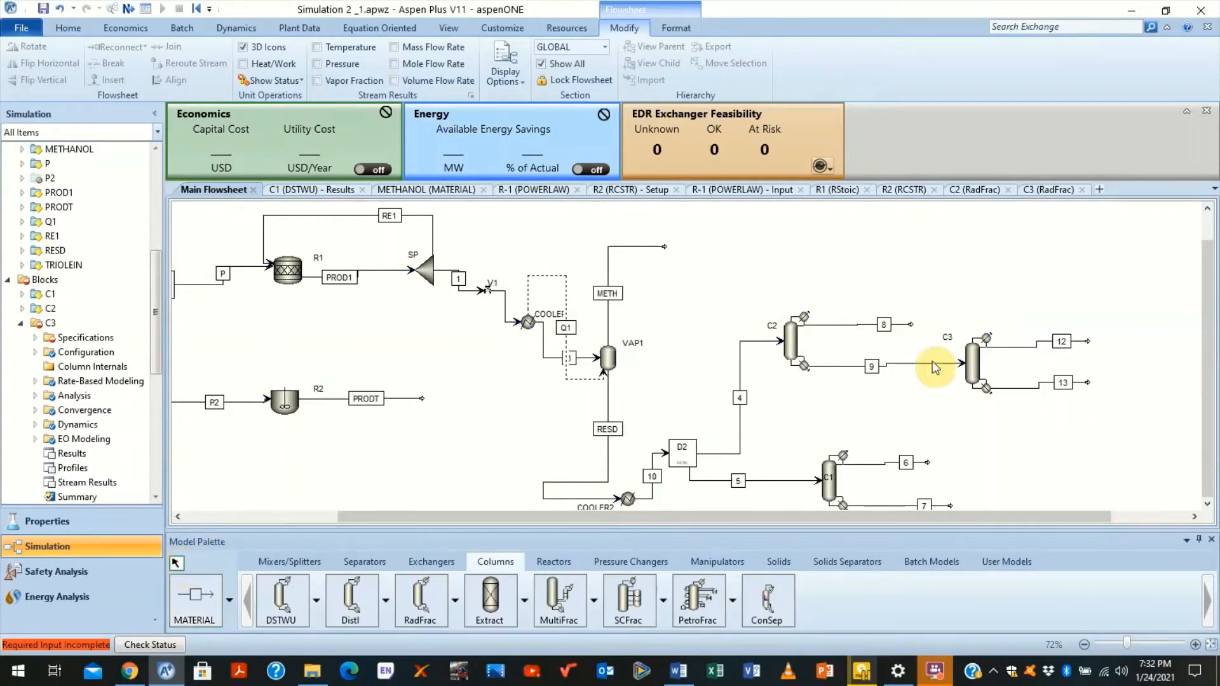
{"action": "mouse_move", "coordinate": [775, 286]}
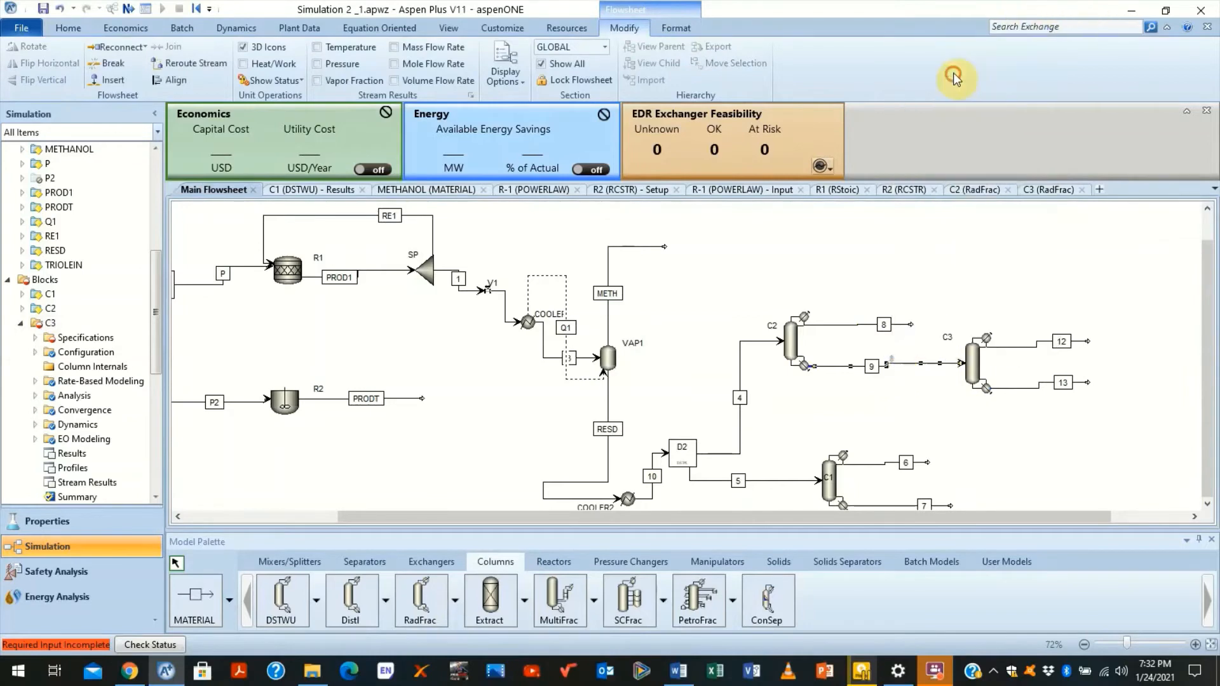
{"action": "mouse_move", "coordinate": [925, 302]}
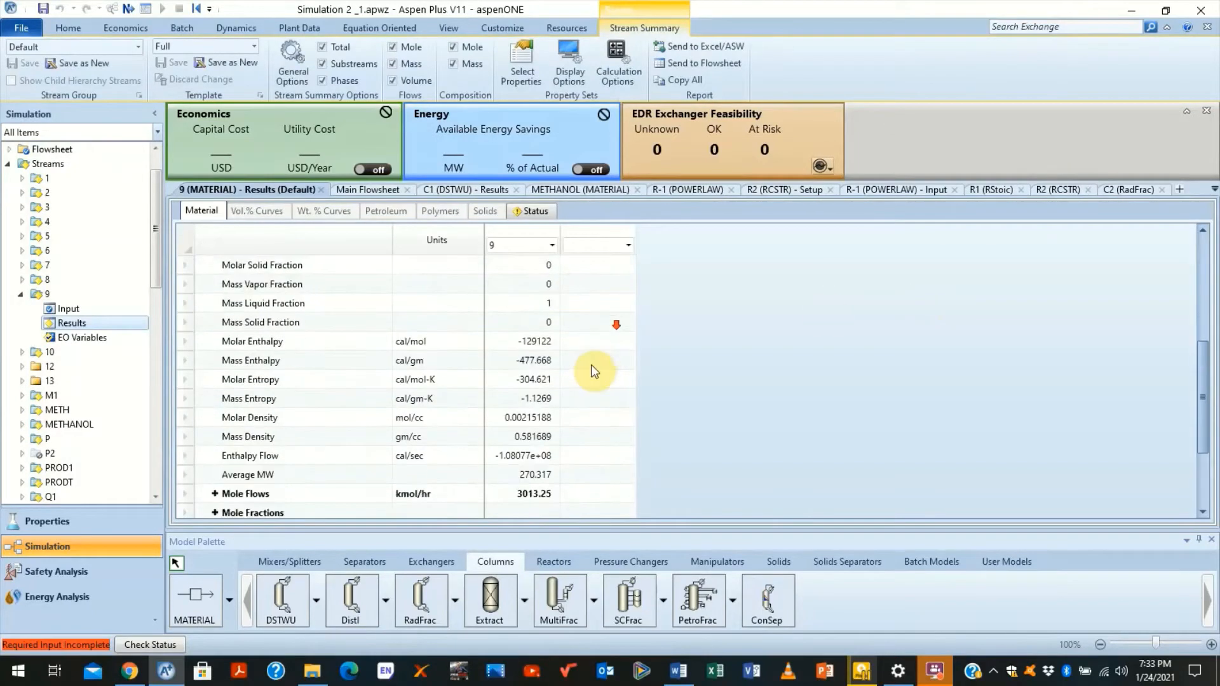
Step: Expand the component mole flows of stream 9: mostly methyl oleate, plus glycerol and triolein
{"action": "scroll", "scroll_direction": "down", "scroll_amount": 3}
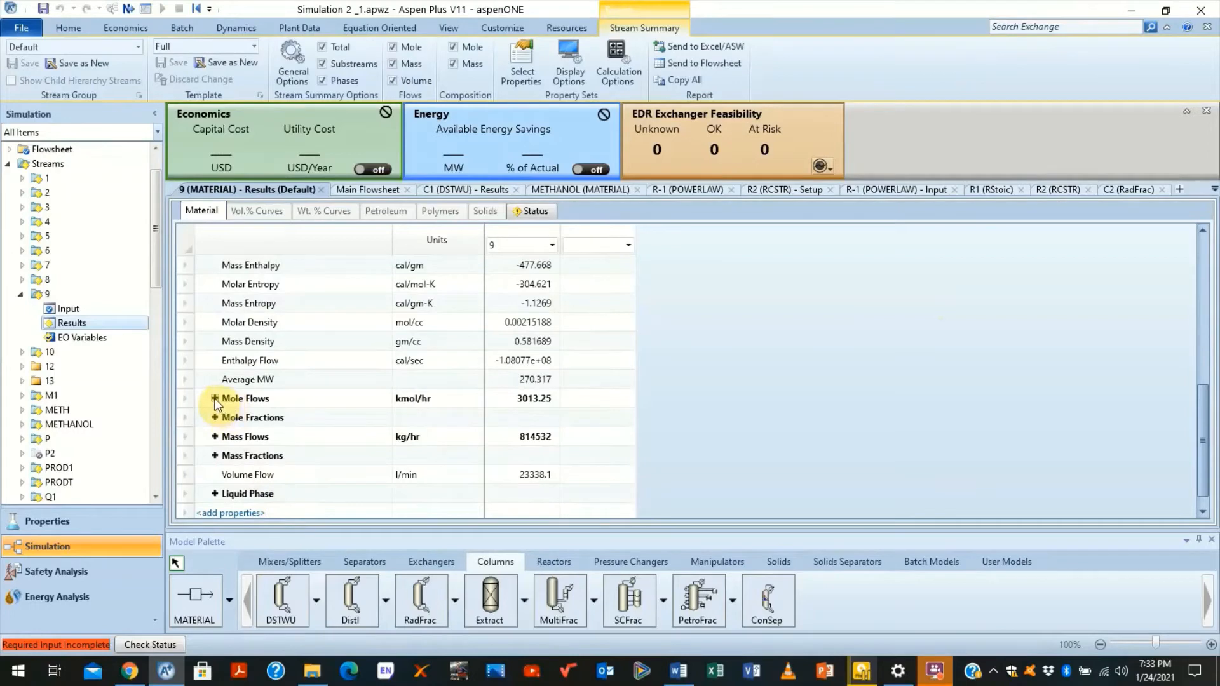
{"action": "left_click", "coordinate": [216, 397]}
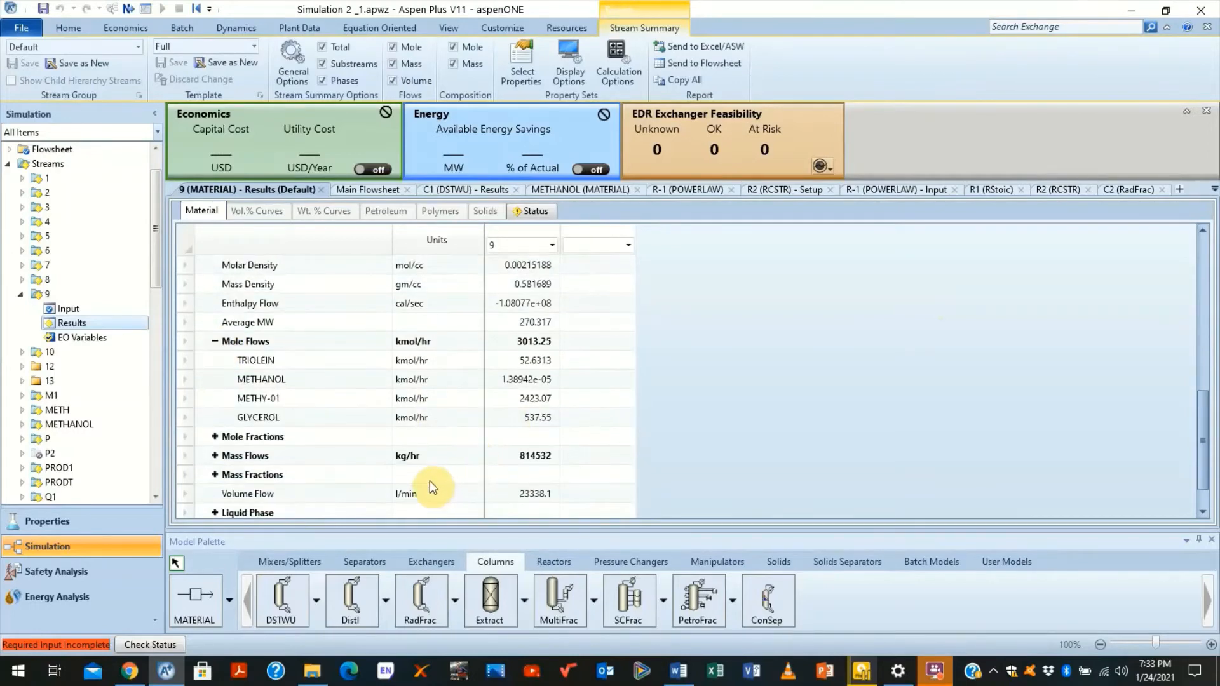
{"action": "mouse_move", "coordinate": [521, 431]}
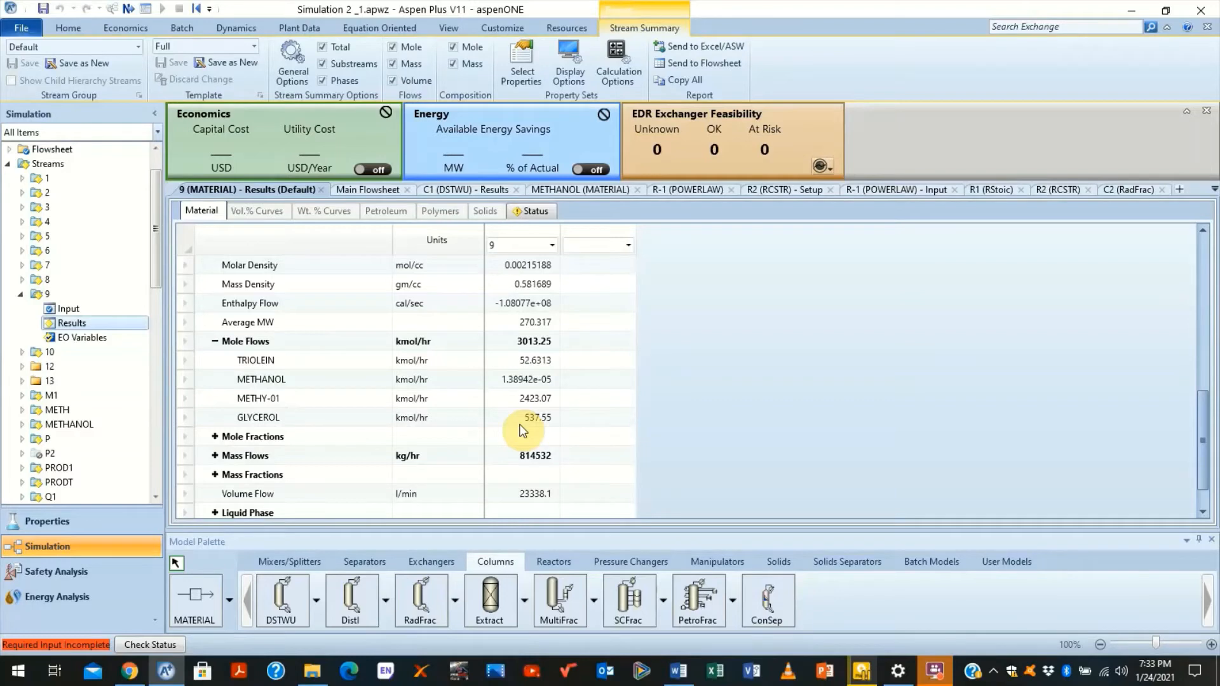
{"action": "mouse_move", "coordinate": [280, 420]}
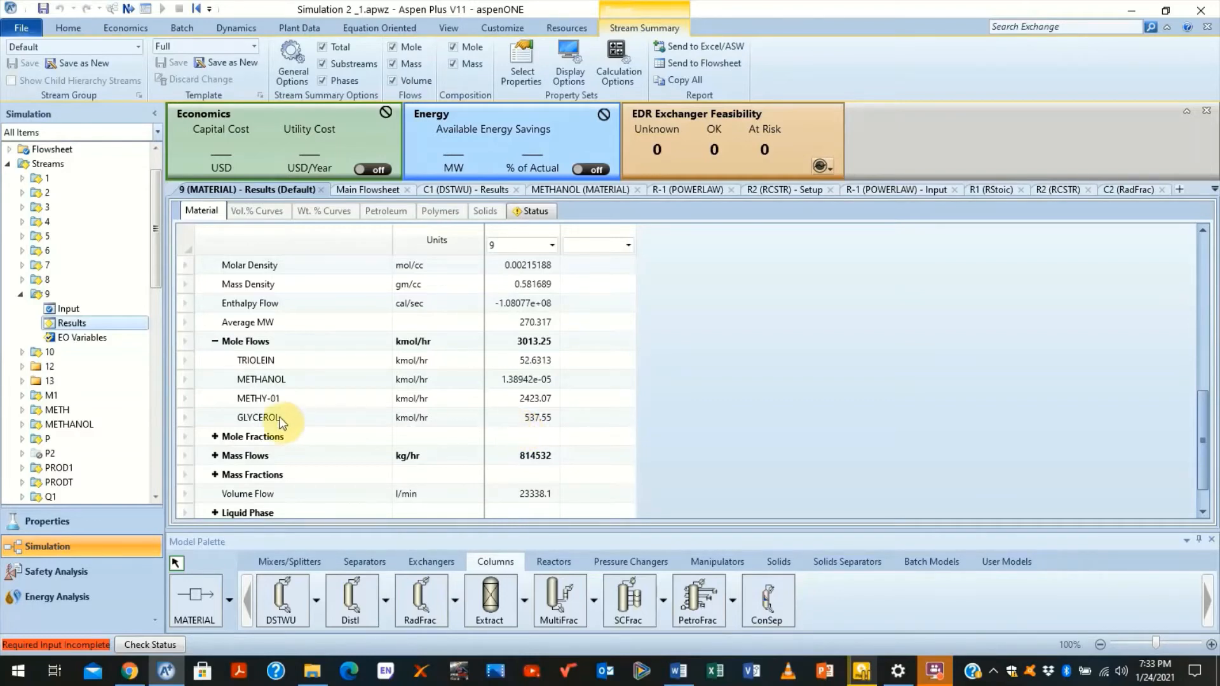
{"action": "mouse_move", "coordinate": [521, 389]}
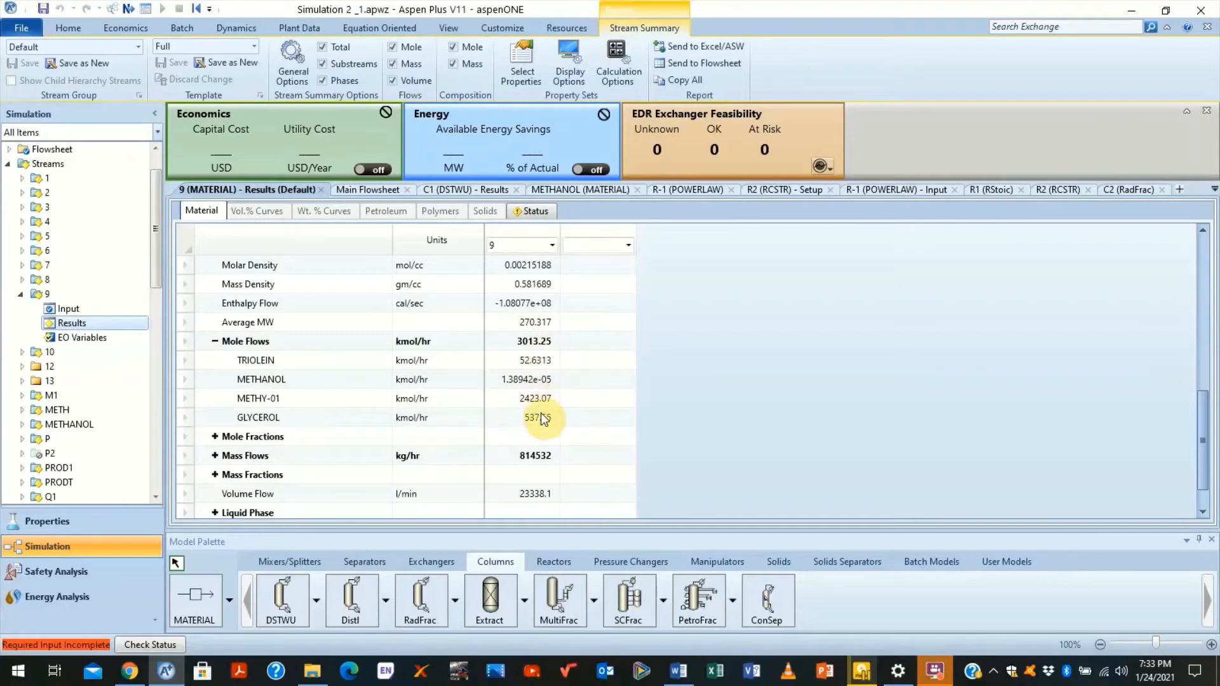
{"action": "mouse_move", "coordinate": [532, 424]}
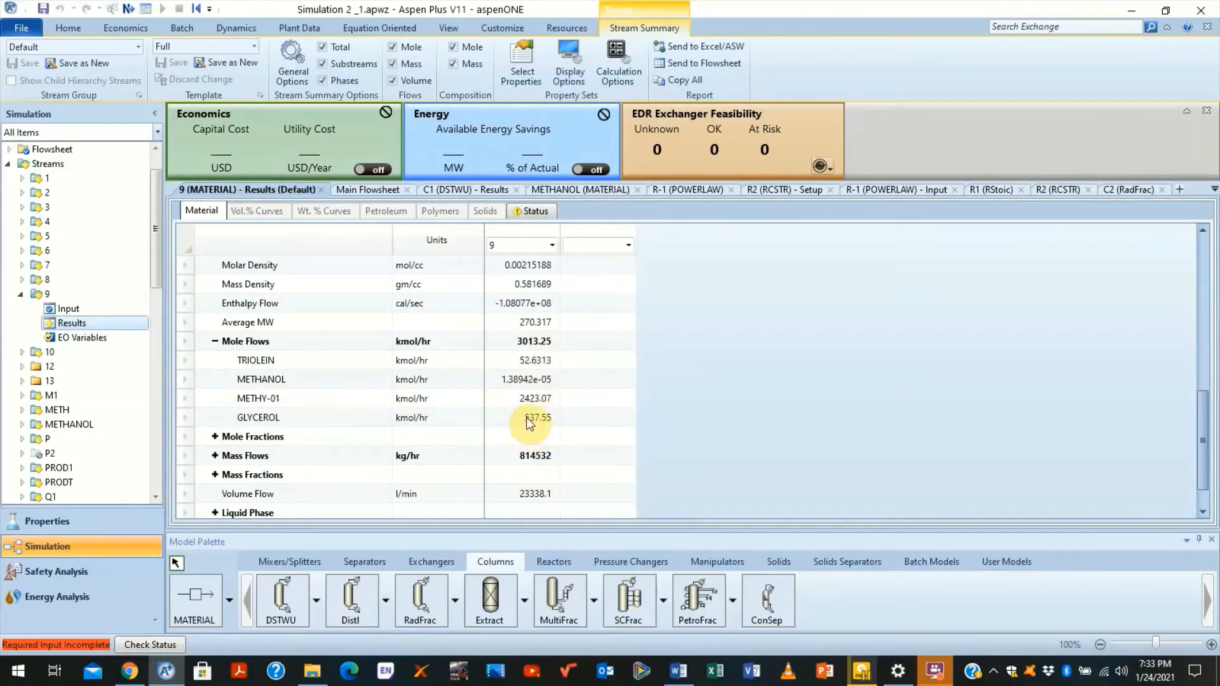
{"action": "mouse_move", "coordinate": [525, 422]}
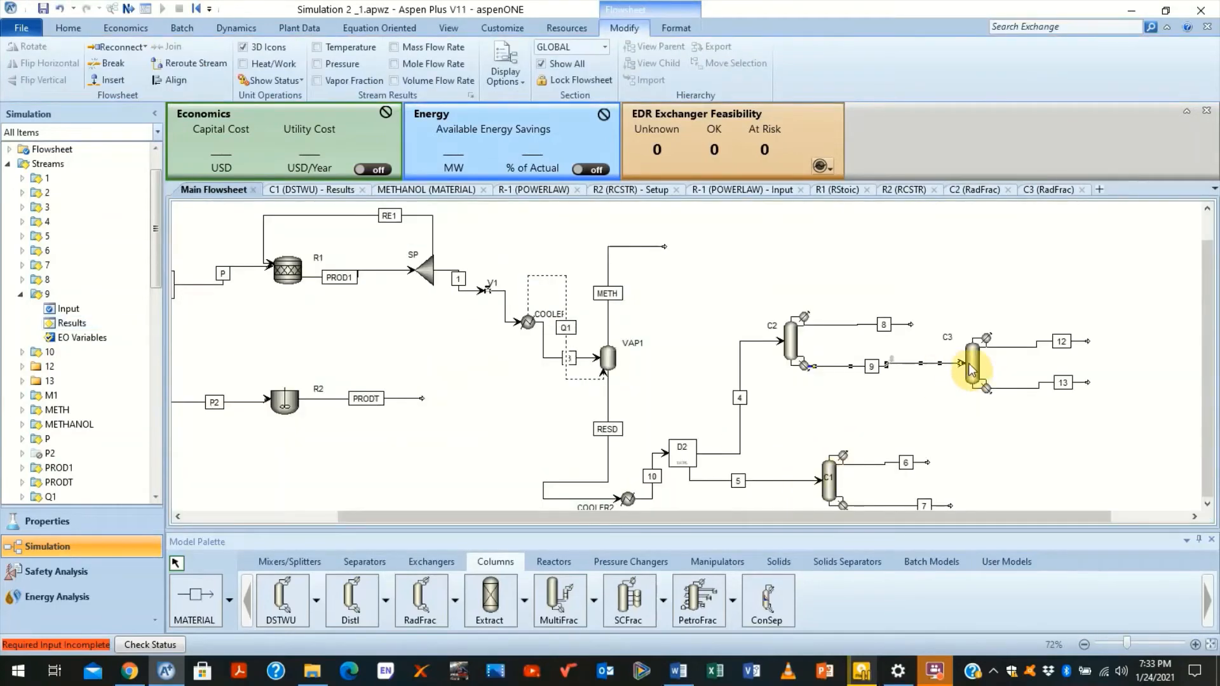
Step: Enter a distillate rate of 550 kmol/hr and reflux ratio 10 for column C3
{"action": "double_click", "coordinate": [968, 355]}
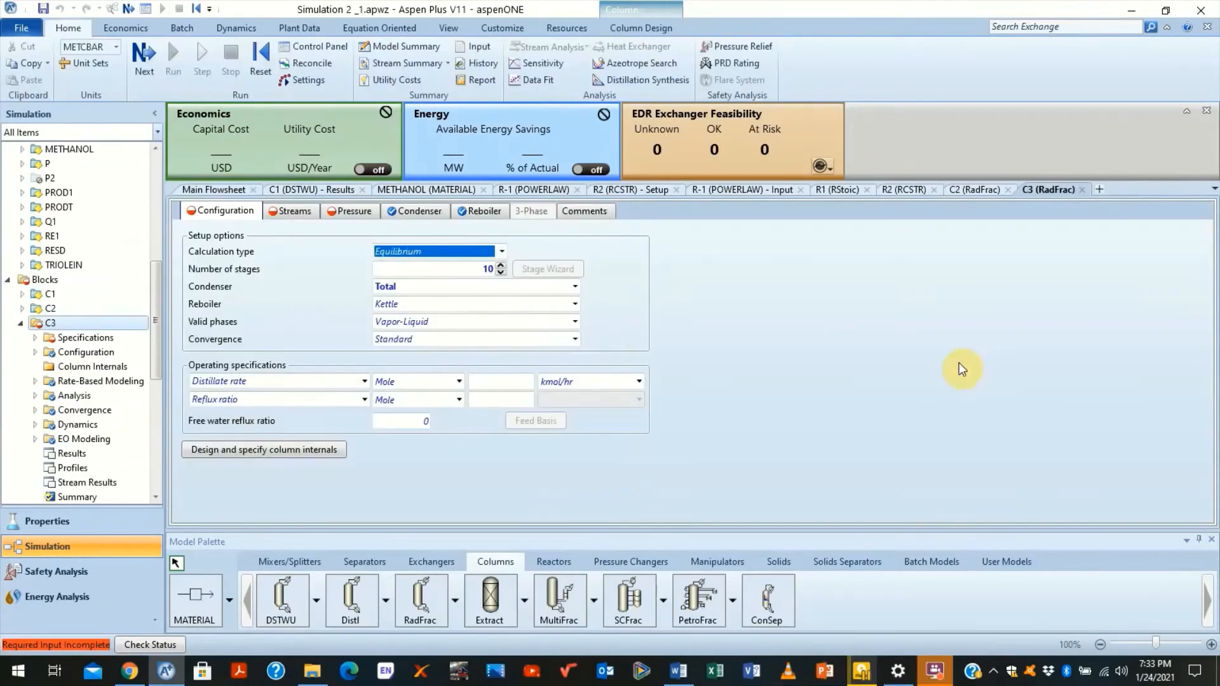
{"action": "left_click", "coordinate": [499, 381]}
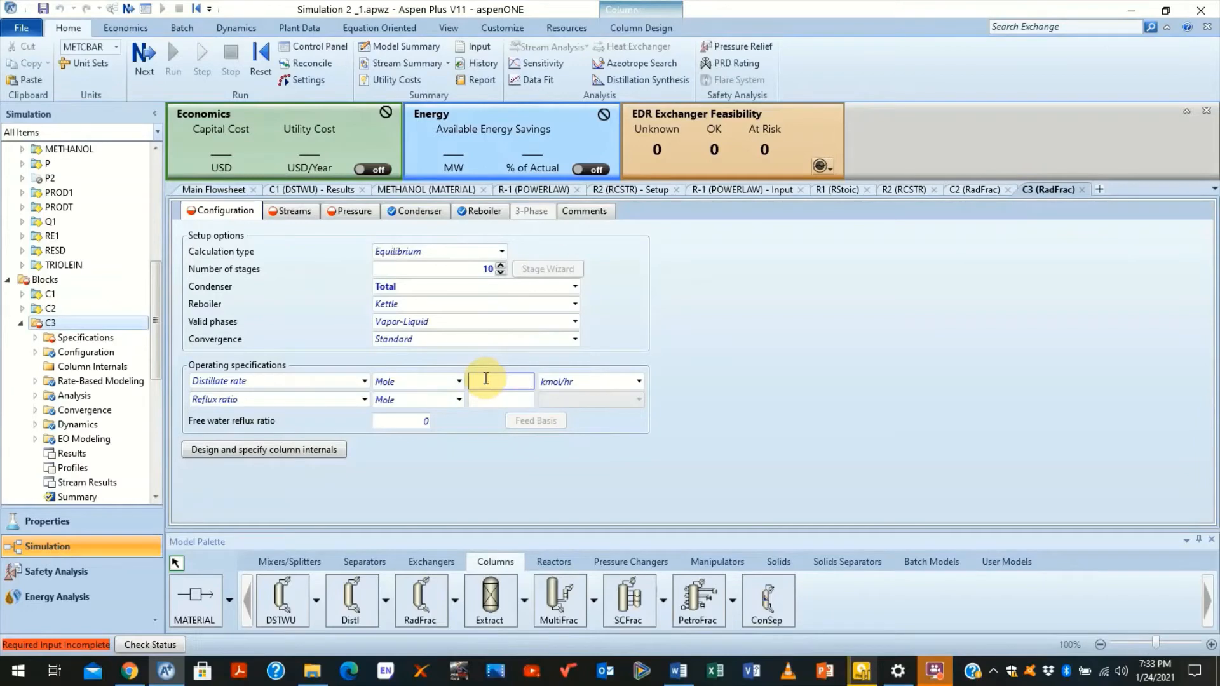
{"action": "type", "text": "550"}
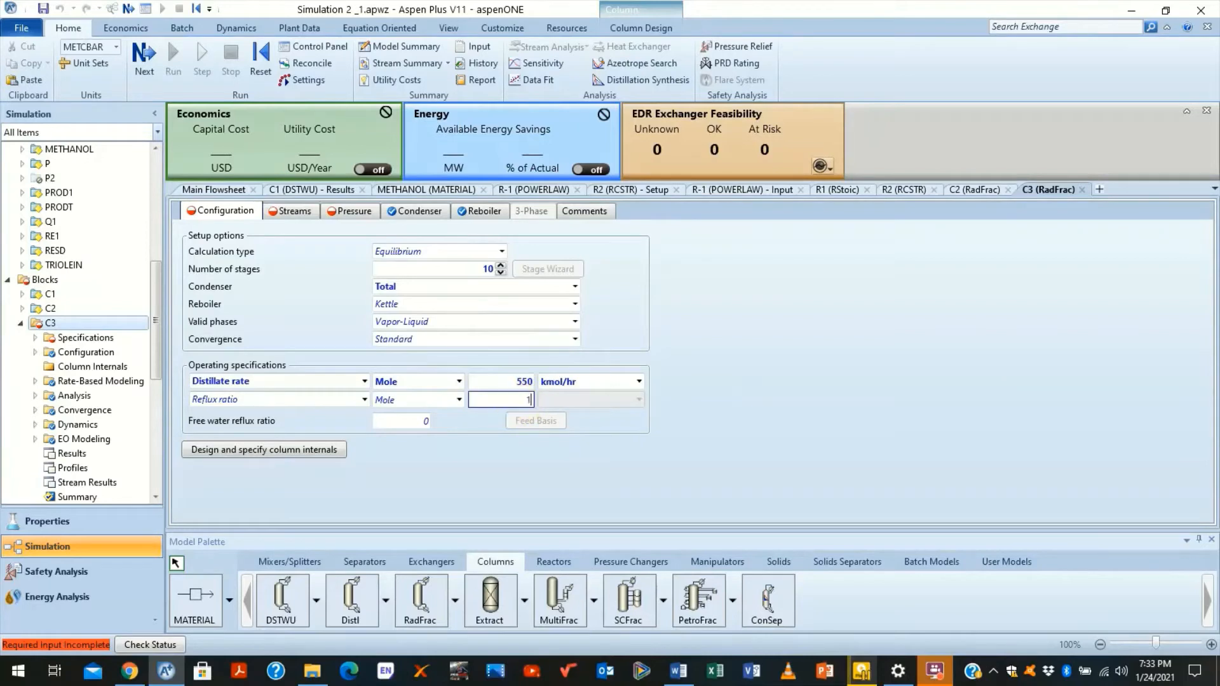
{"action": "type", "text": "0"}
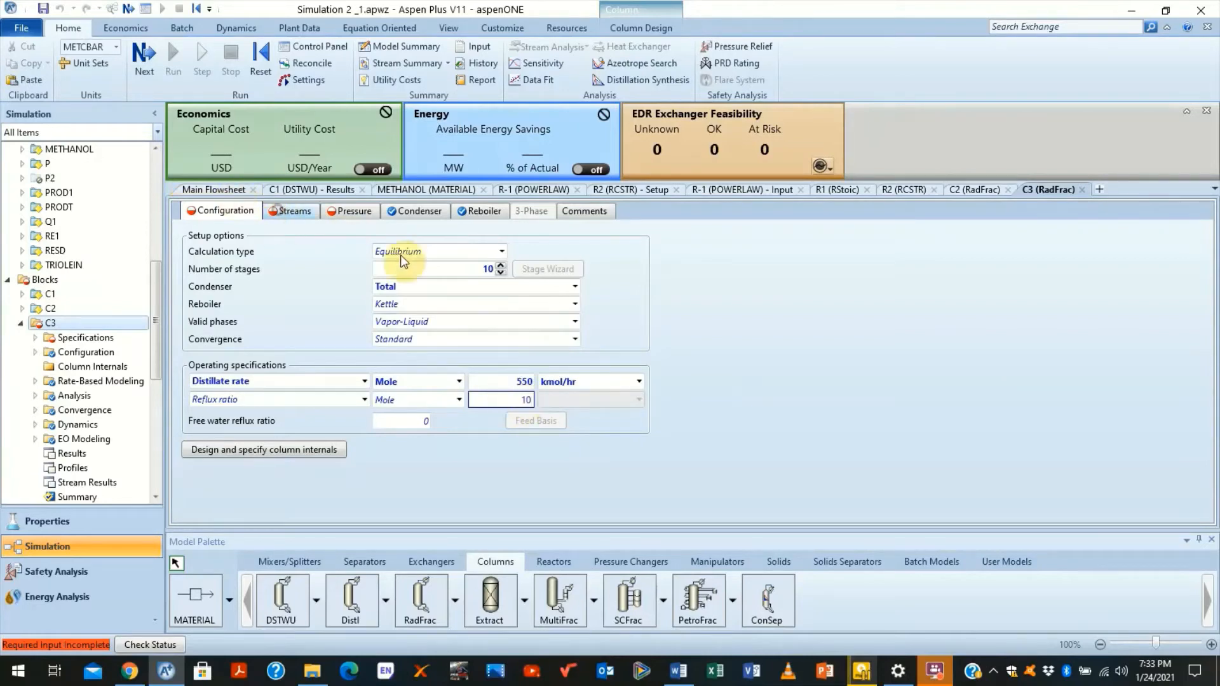
{"action": "mouse_move", "coordinate": [498, 319]}
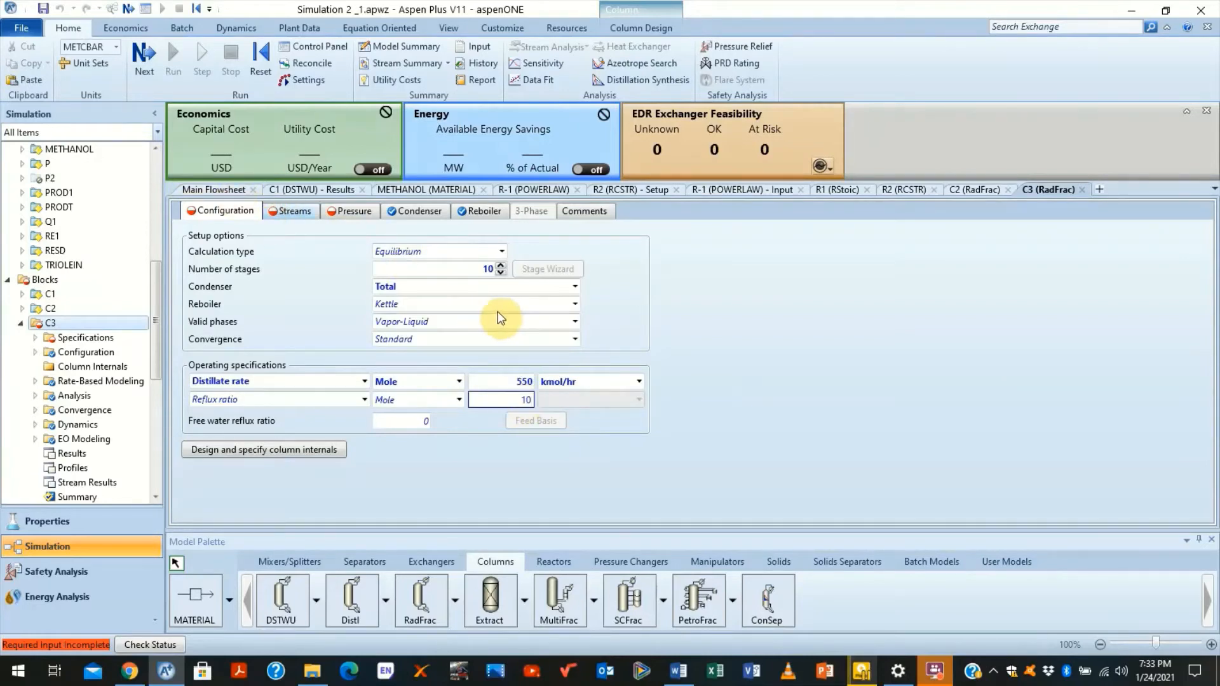
Step: Set C3's feed to stage 3 and the condenser pressure to 1 atm
{"action": "left_click", "coordinate": [294, 211]}
{"action": "type", "text": "3"}
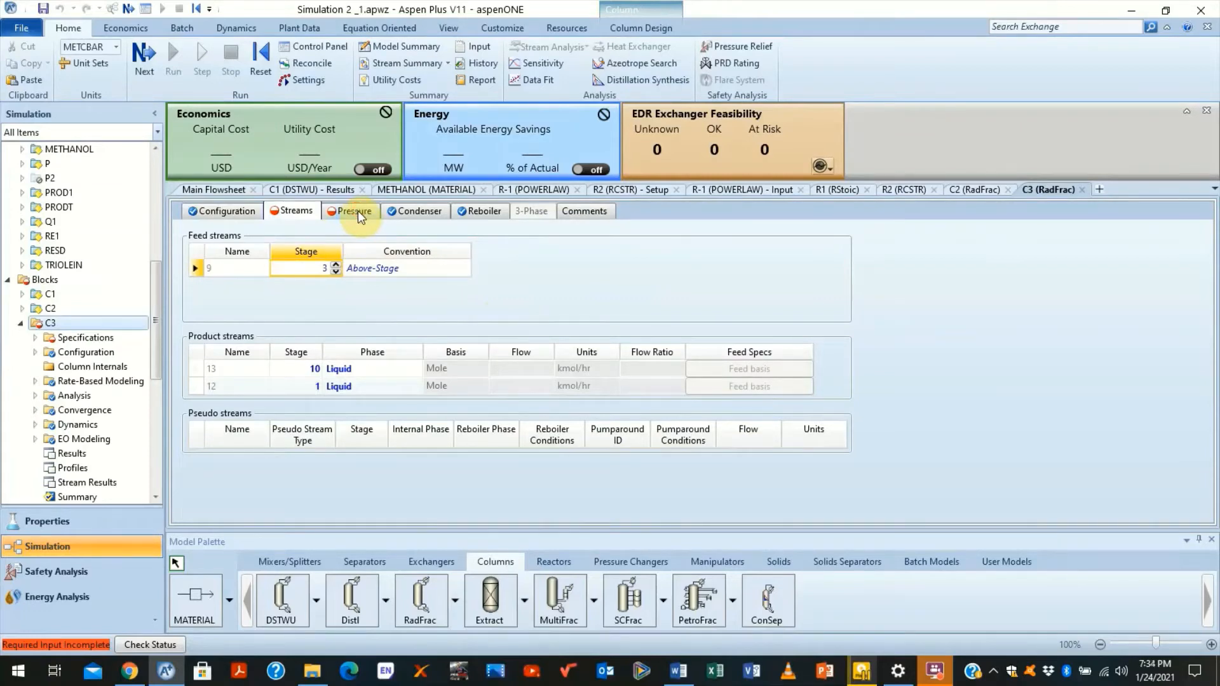
{"action": "left_click", "coordinate": [352, 211]}
{"action": "type", "text": "1"}
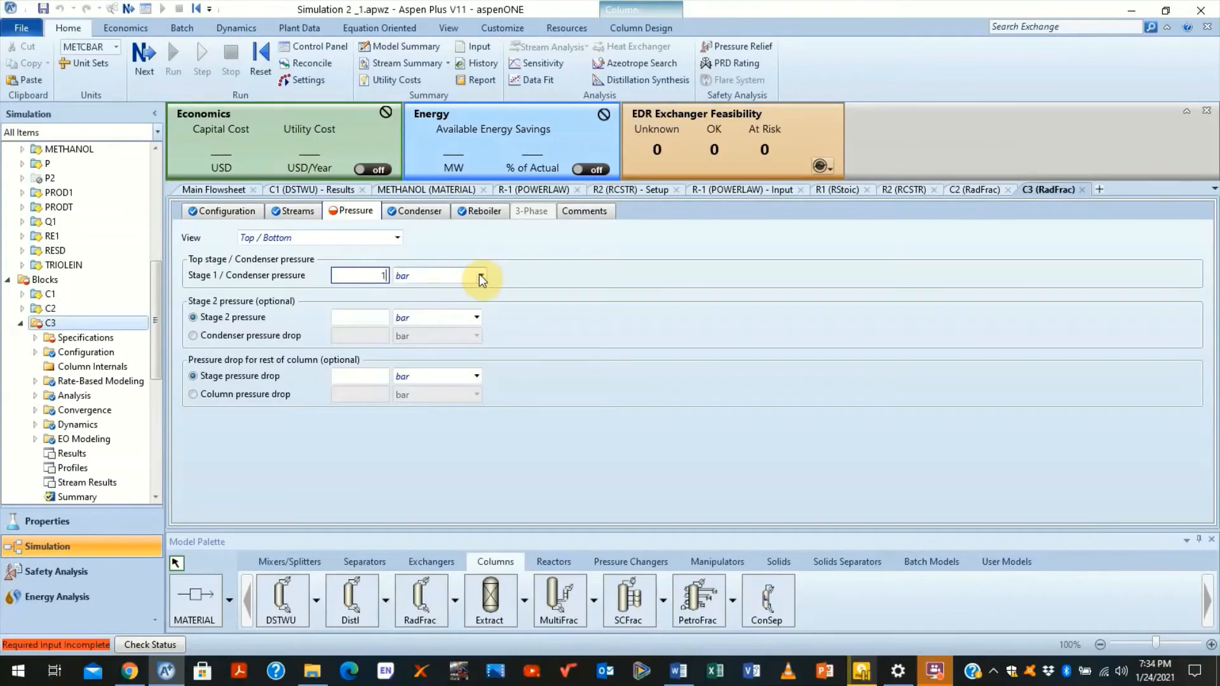
{"action": "left_click", "coordinate": [481, 276]}
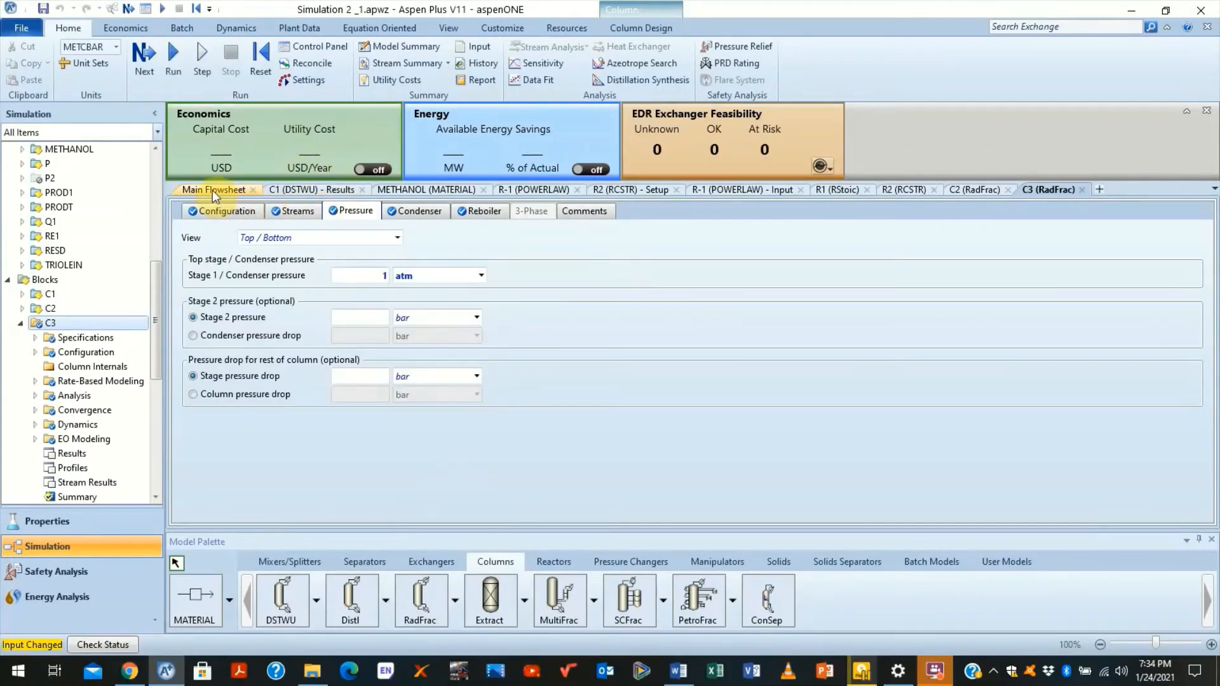
Step: Return to the main flowsheet and expand C3's Specifications branch in the navigation tree
{"action": "left_click", "coordinate": [214, 189]}
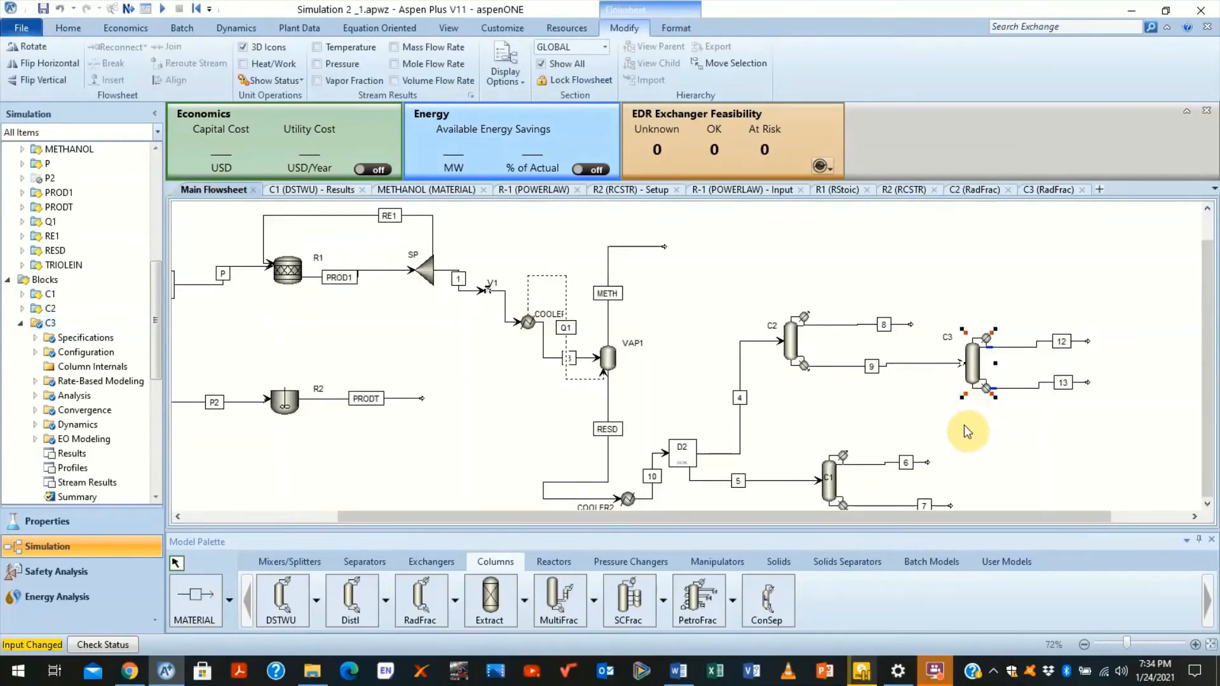
{"action": "mouse_move", "coordinate": [1080, 465]}
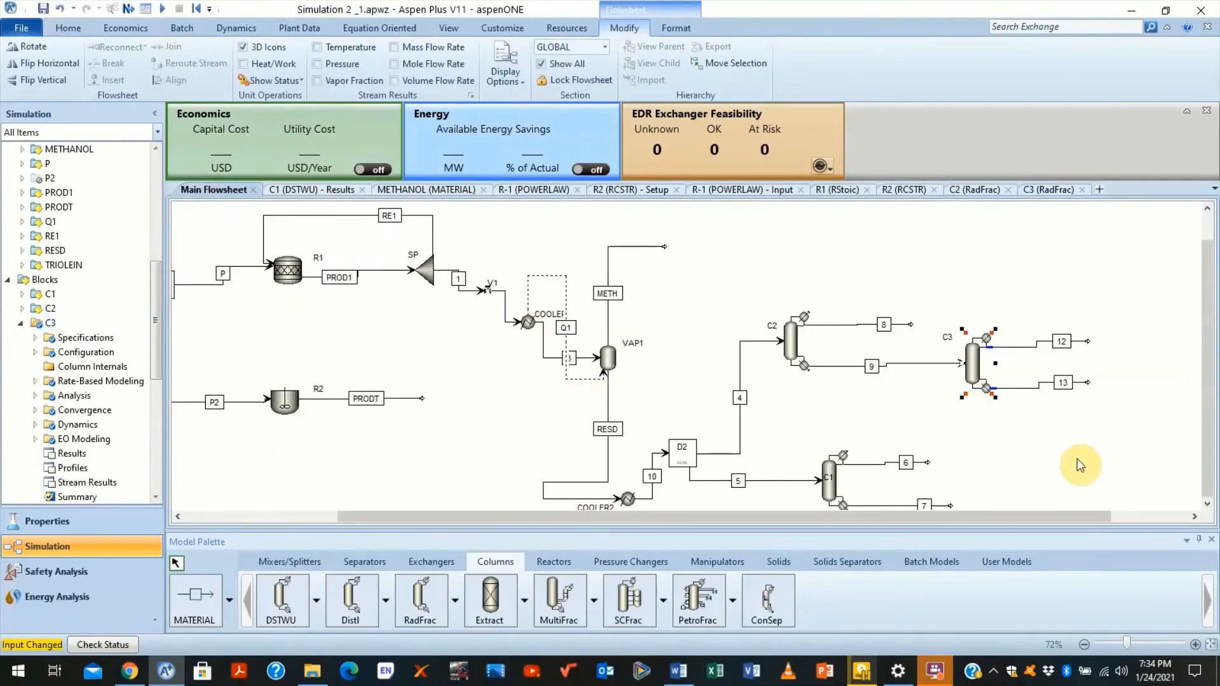
{"action": "mouse_move", "coordinate": [1038, 455]}
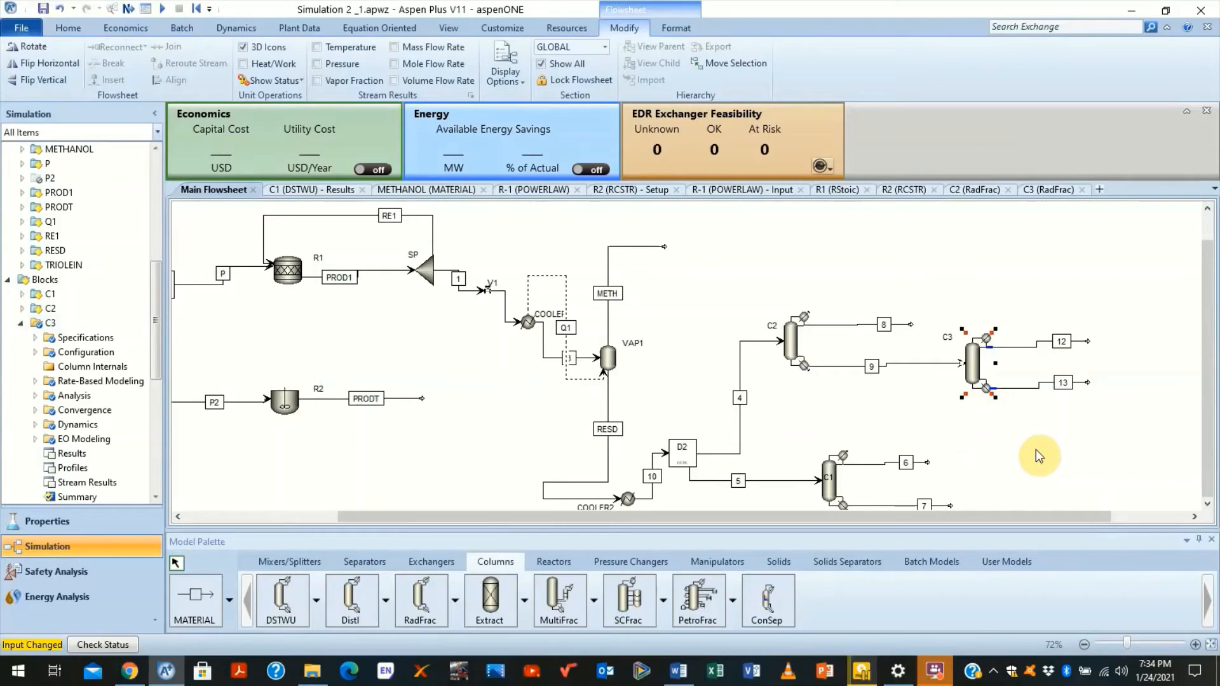
{"action": "mouse_move", "coordinate": [27, 47]}
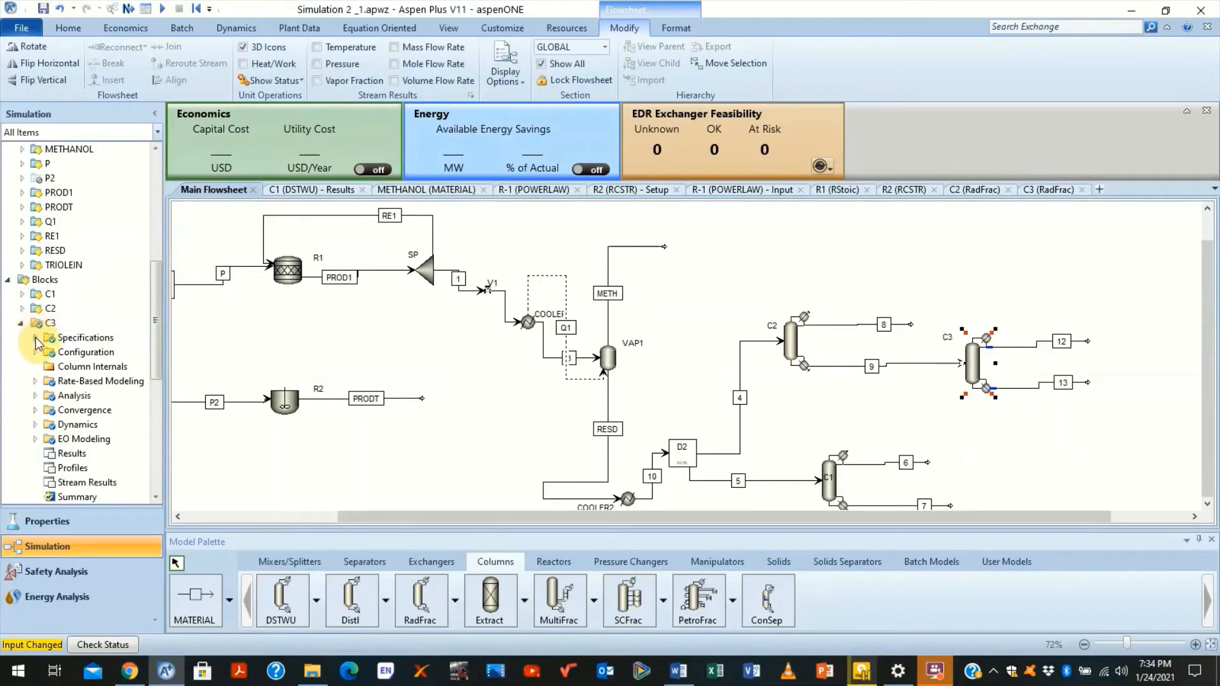
{"action": "left_click", "coordinate": [34, 337]}
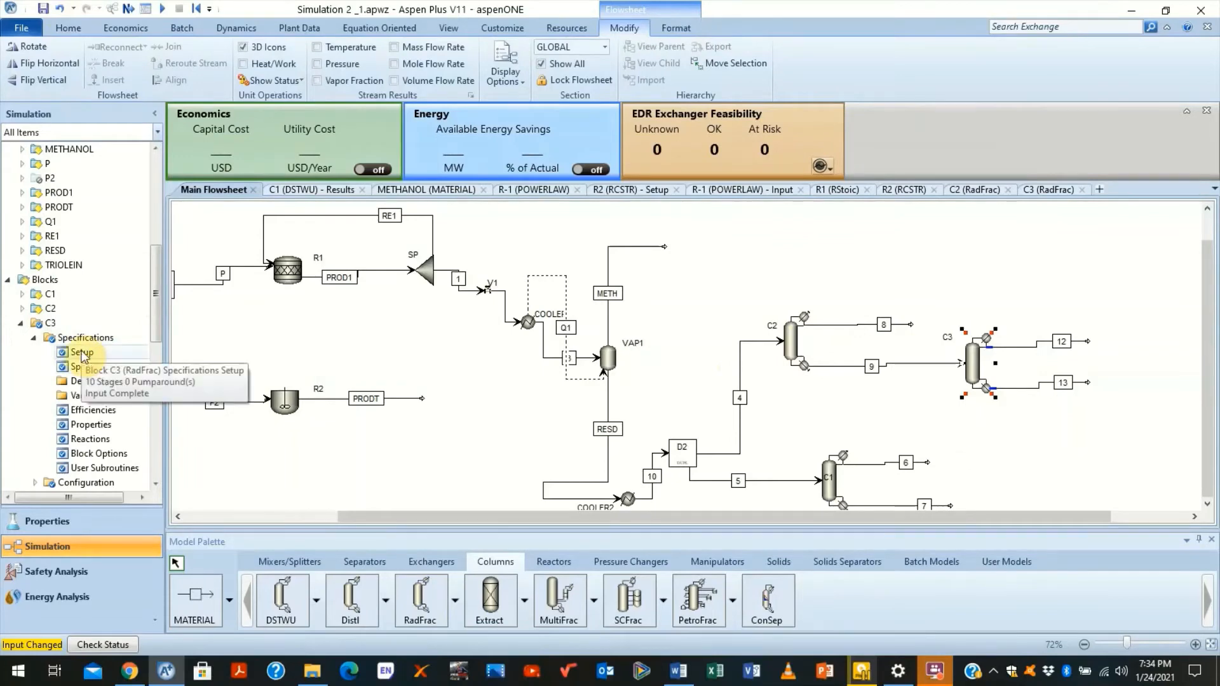
{"action": "mouse_move", "coordinate": [109, 381]}
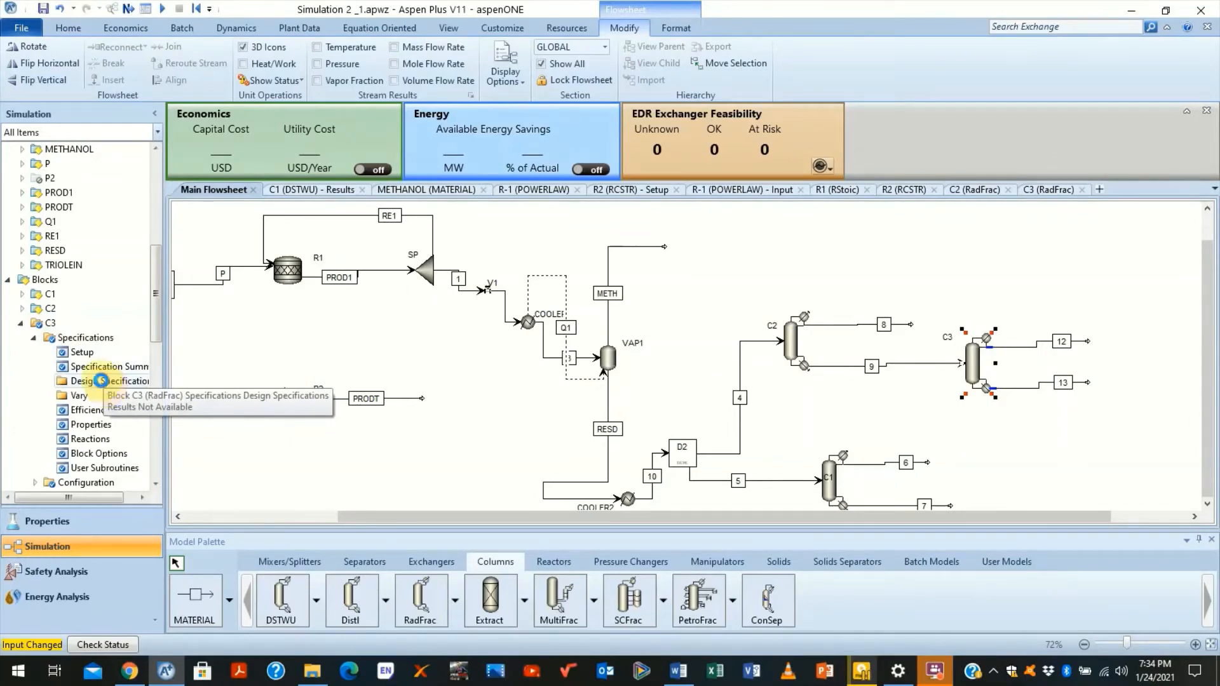
Step: Create C3 design spec 1 named FAME as a mass recovery spec with target 1
{"action": "left_click", "coordinate": [109, 381]}
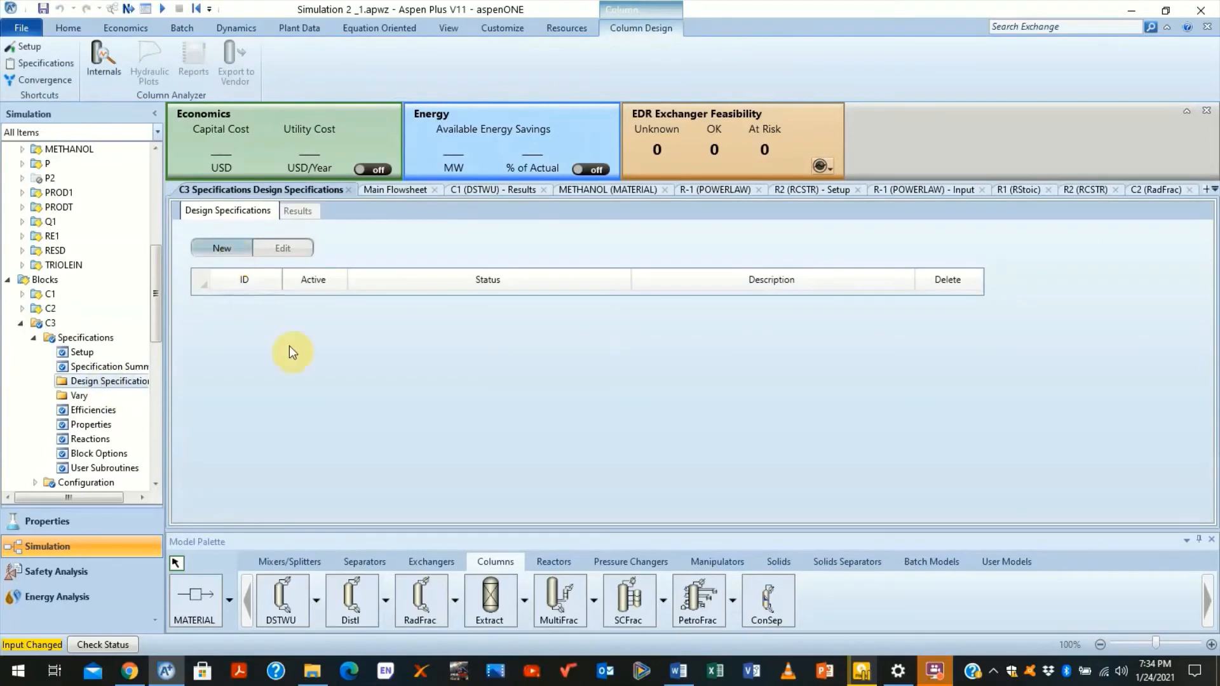
{"action": "left_click", "coordinate": [221, 248]}
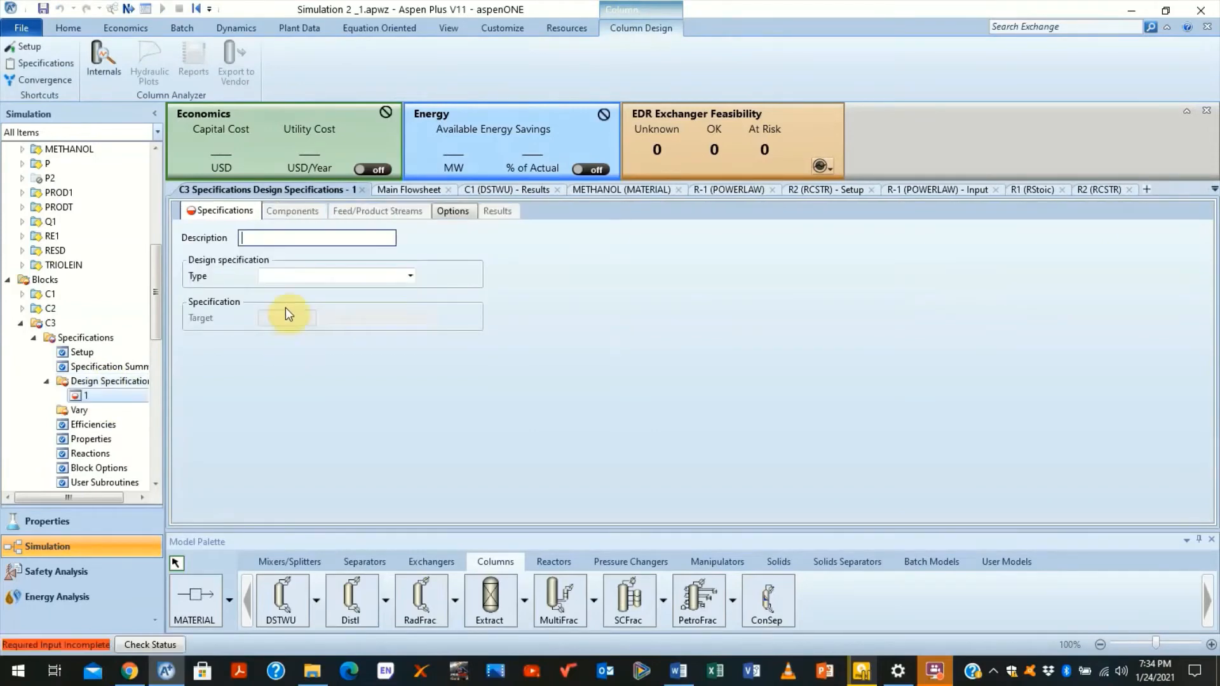
{"action": "type", "text": "FAME"}
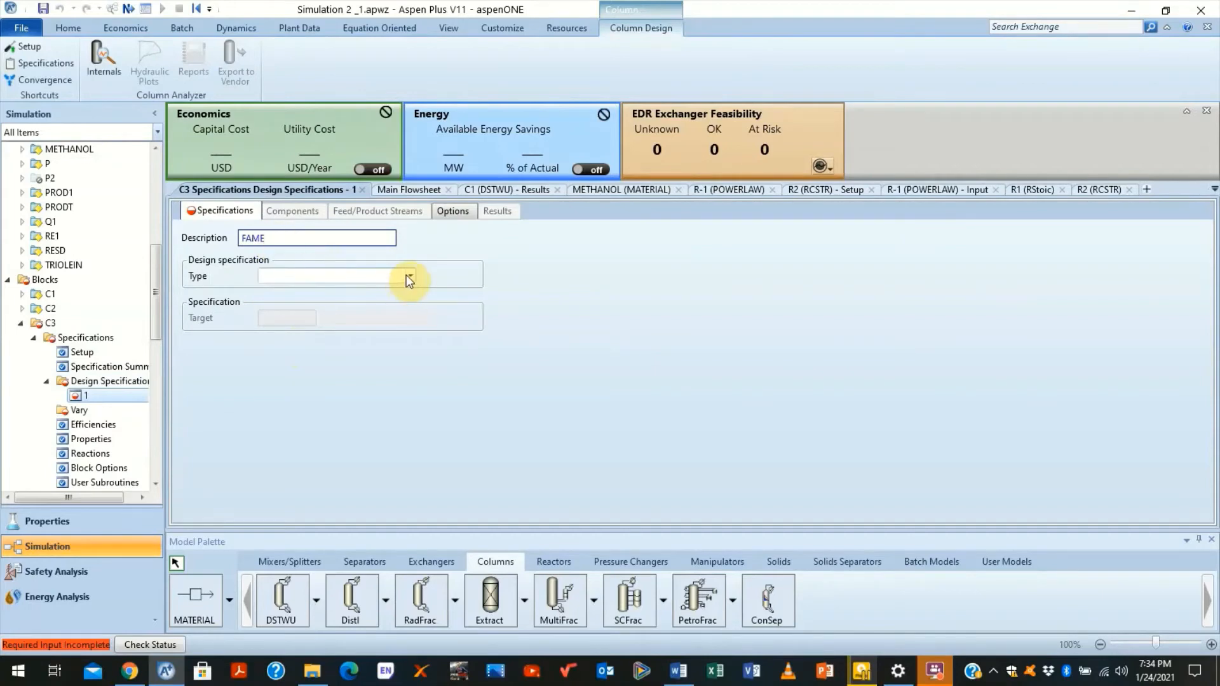
{"action": "left_click", "coordinate": [411, 275]}
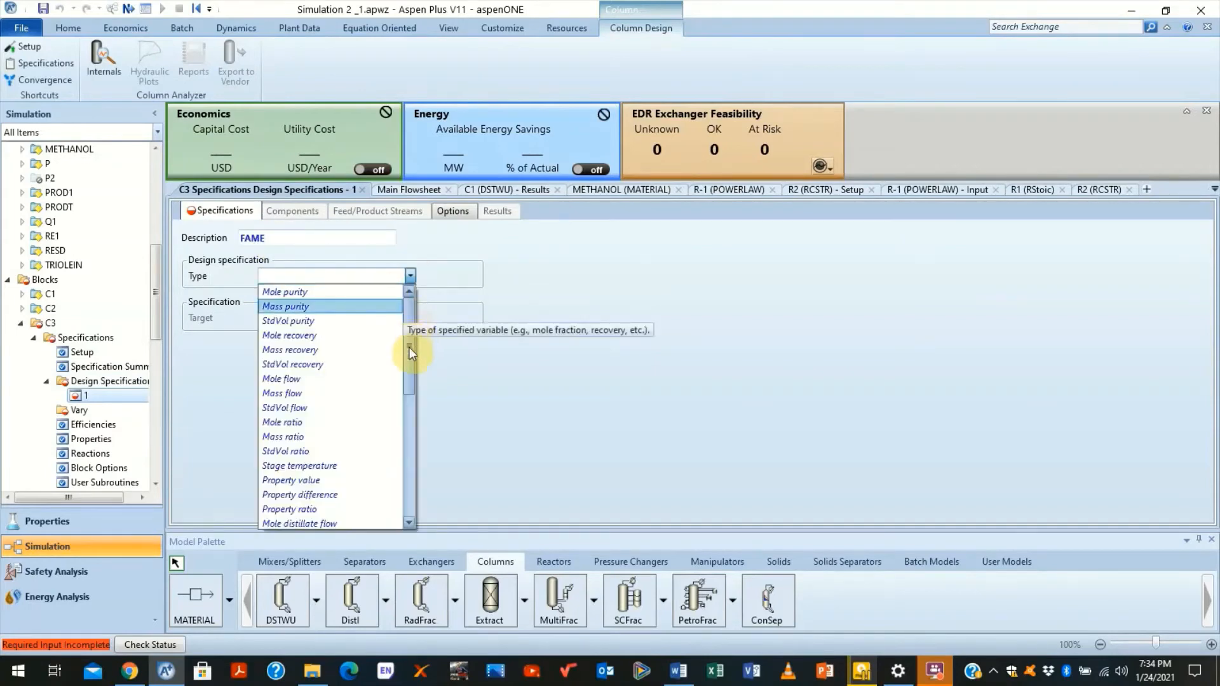
{"action": "left_click", "coordinate": [290, 349]}
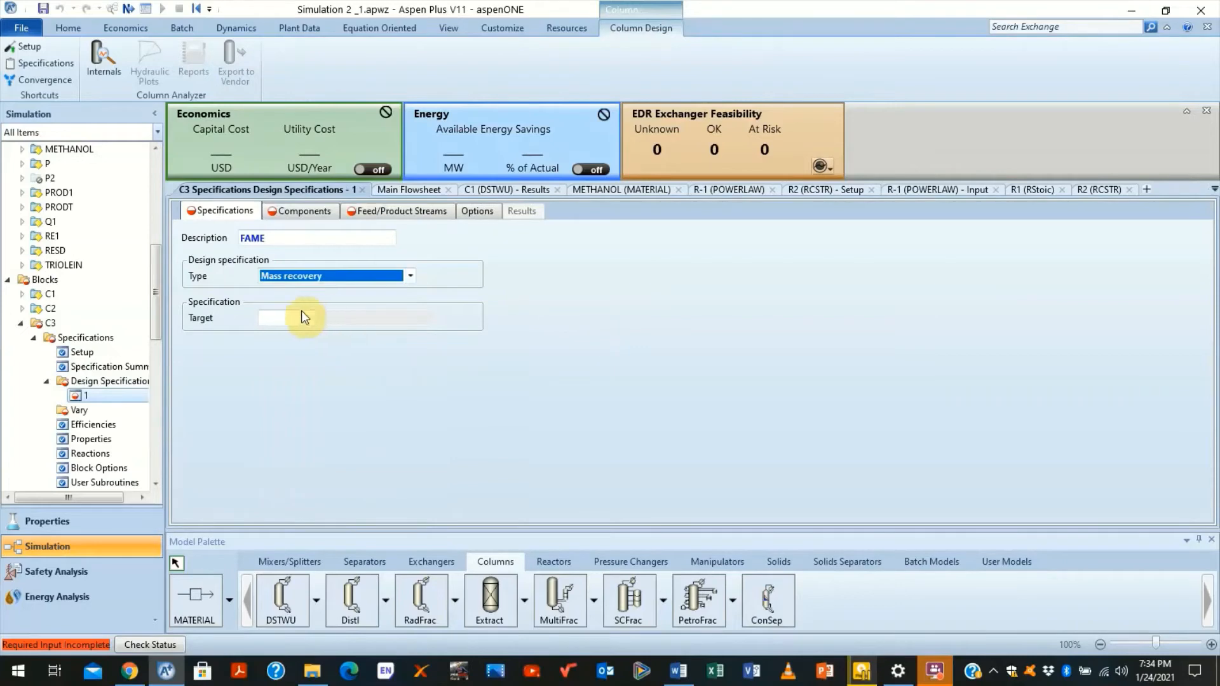
{"action": "left_click", "coordinate": [286, 317]}
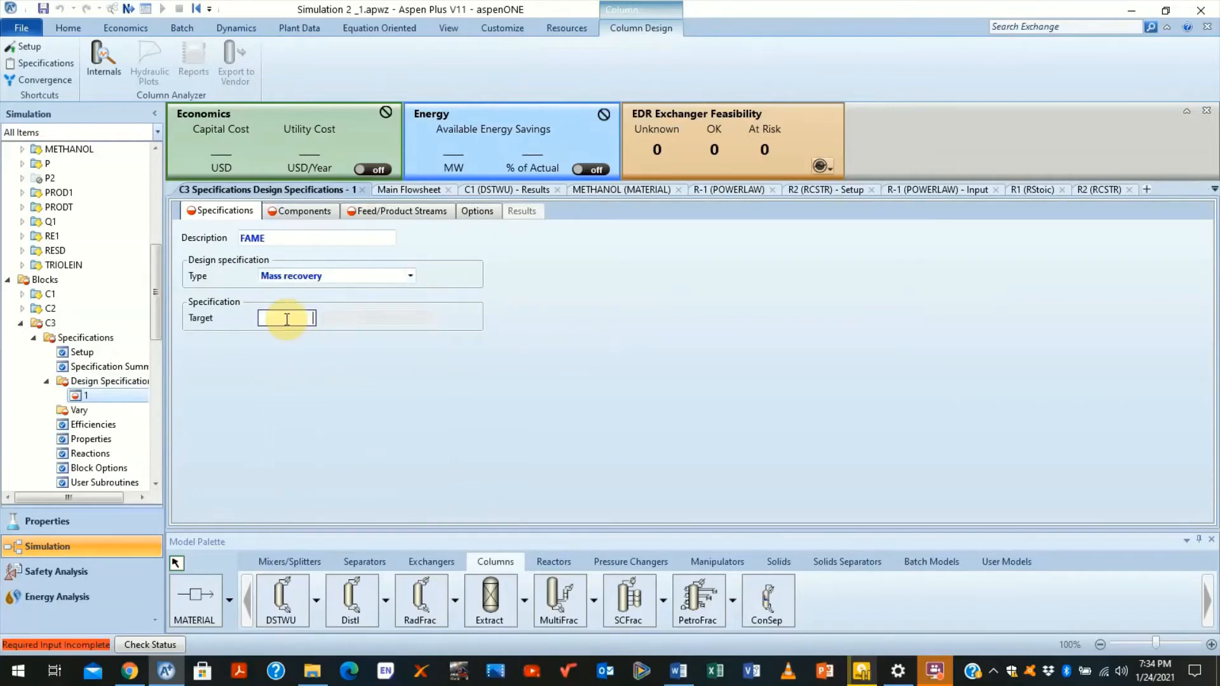
{"action": "type", "text": "1"}
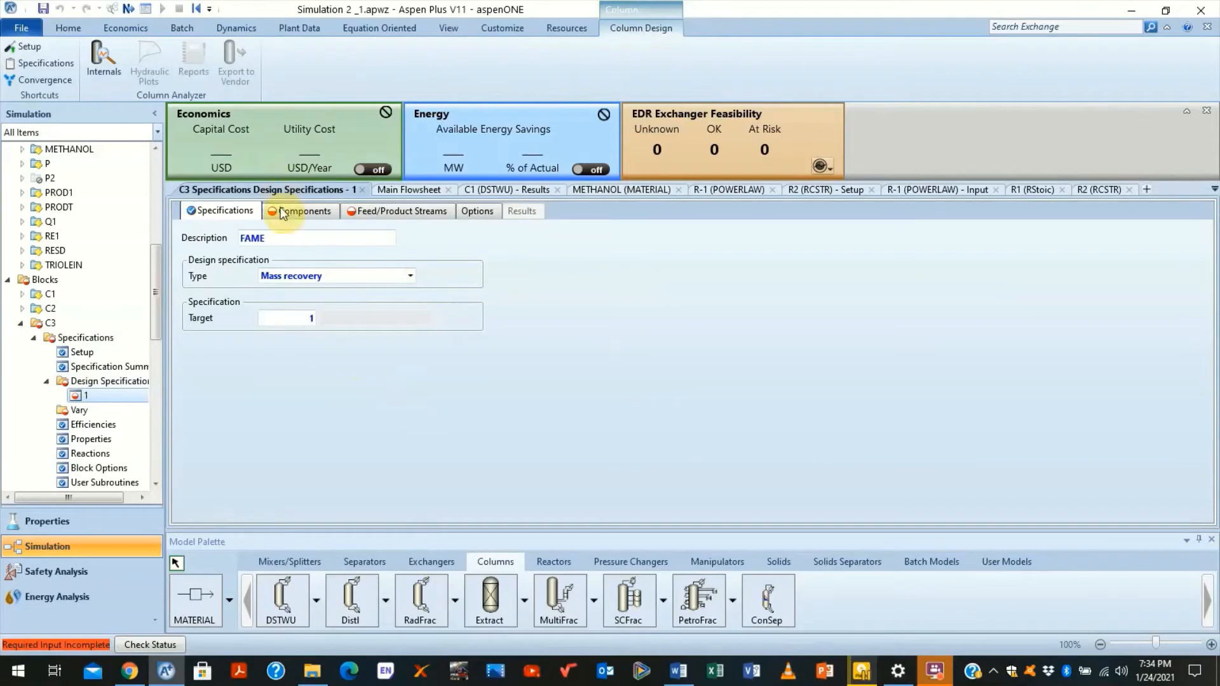
Step: Assign METHY-01 as the component, stream 13 as product and feed stream 9 as base
{"action": "left_click", "coordinate": [306, 211]}
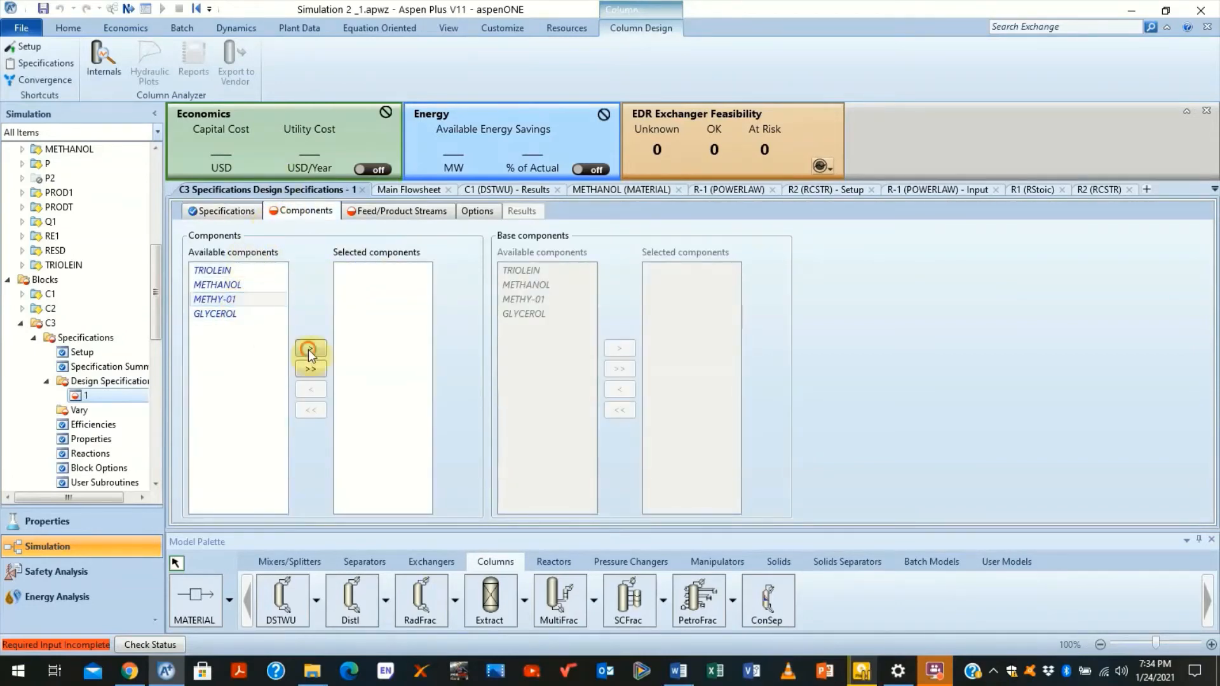
{"action": "left_click", "coordinate": [401, 211]}
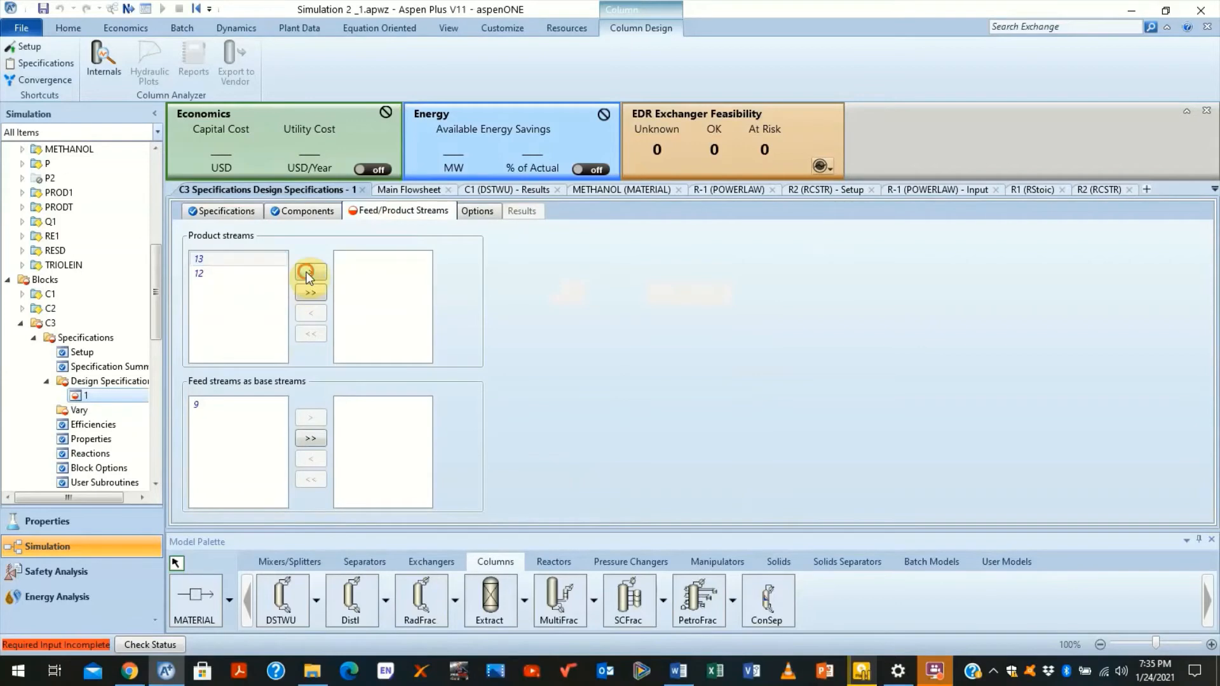
{"action": "left_click", "coordinate": [409, 189]}
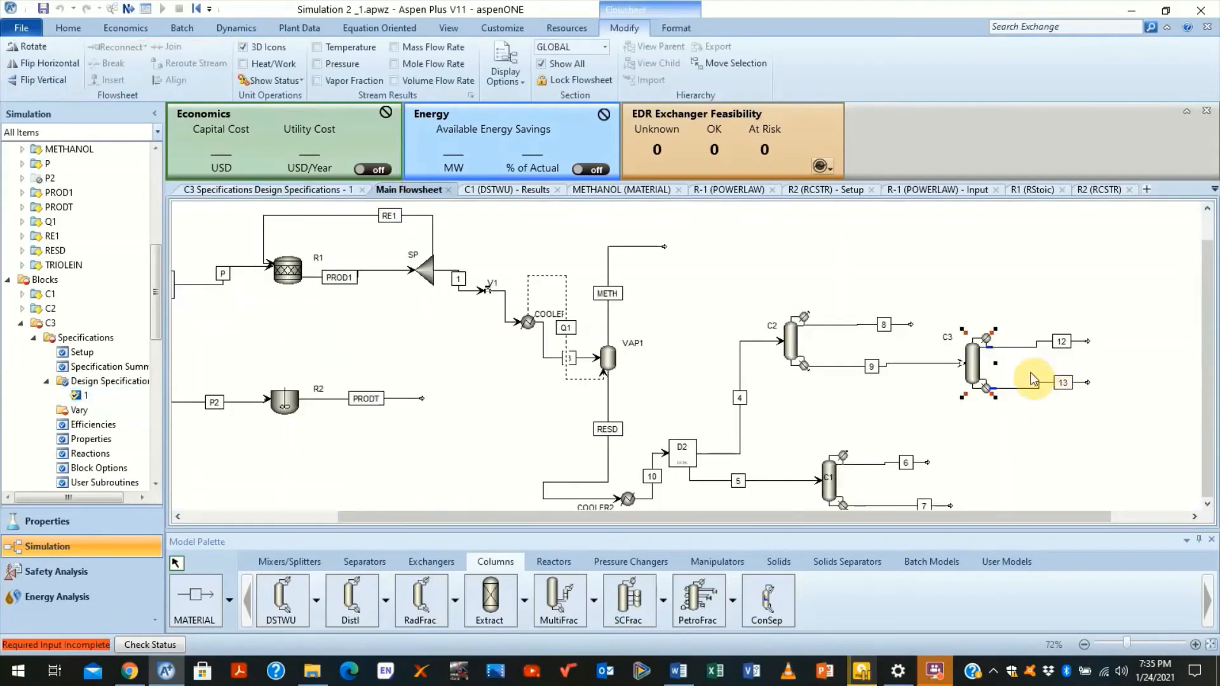
{"action": "mouse_move", "coordinate": [1072, 373]}
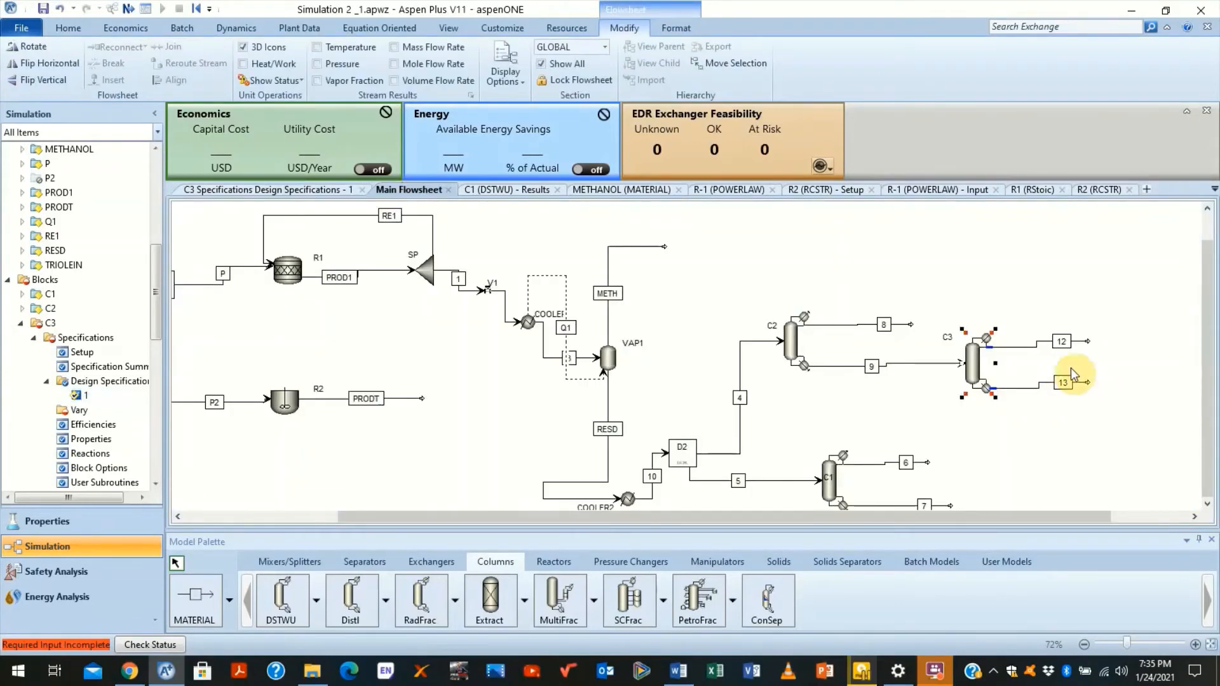
{"action": "mouse_move", "coordinate": [1095, 392]}
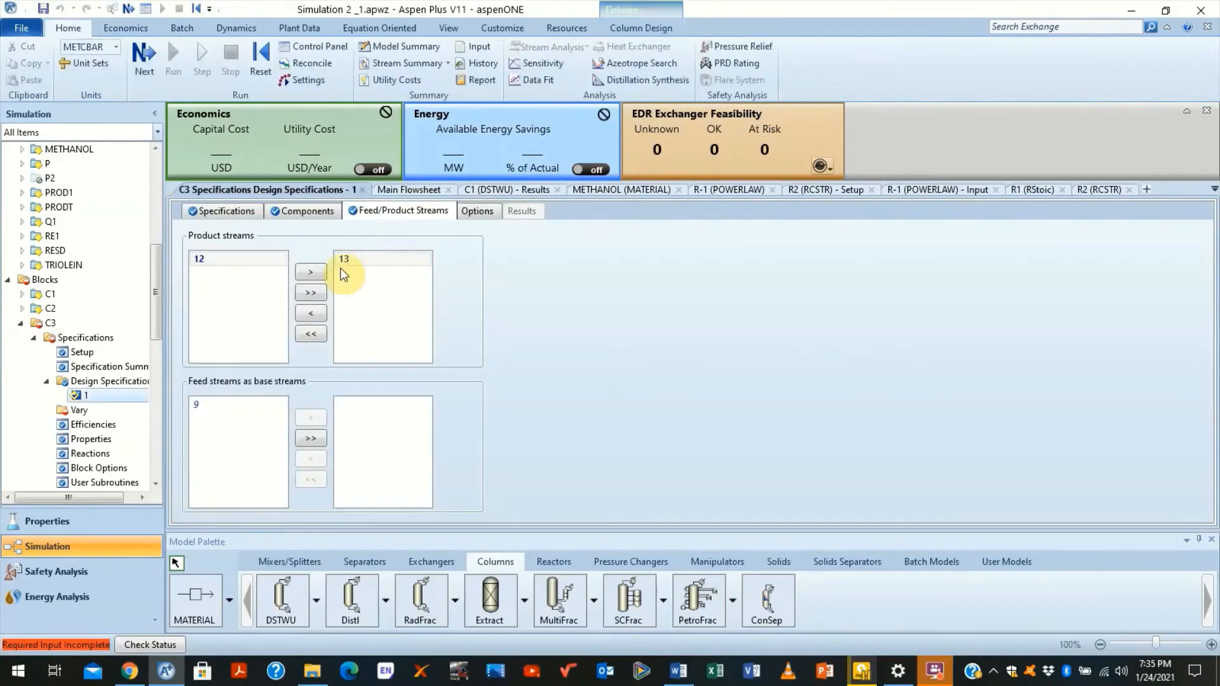
{"action": "left_click", "coordinate": [227, 410]}
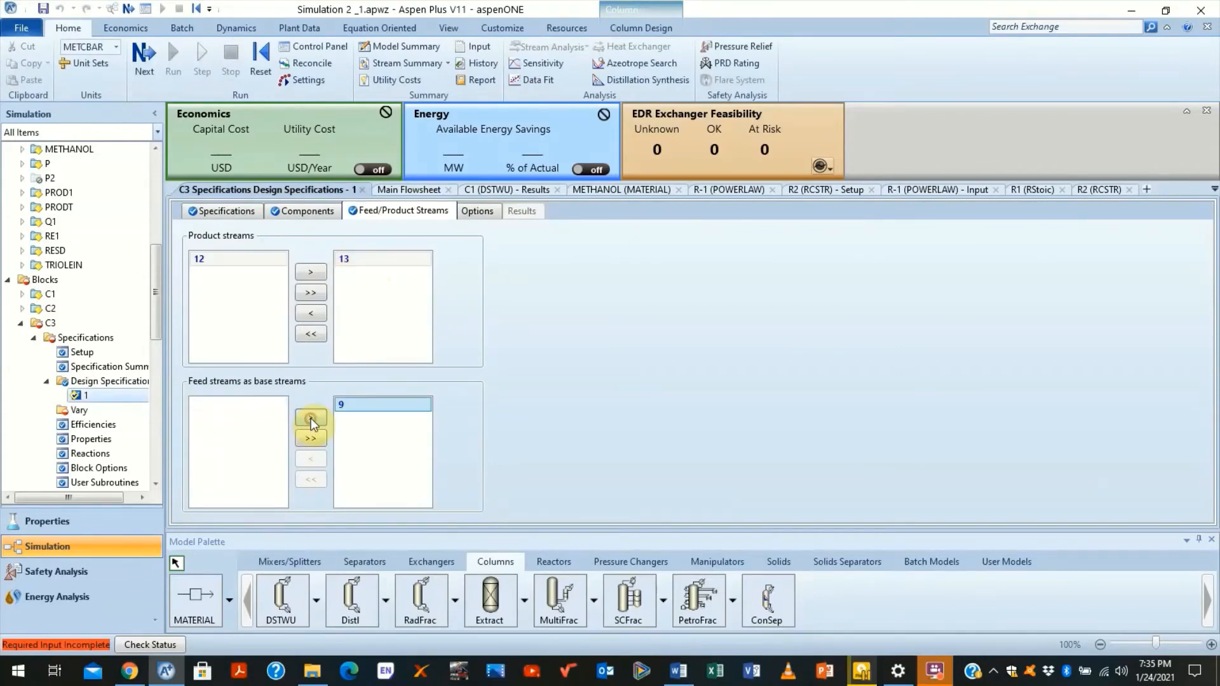
{"action": "left_click", "coordinate": [408, 189]}
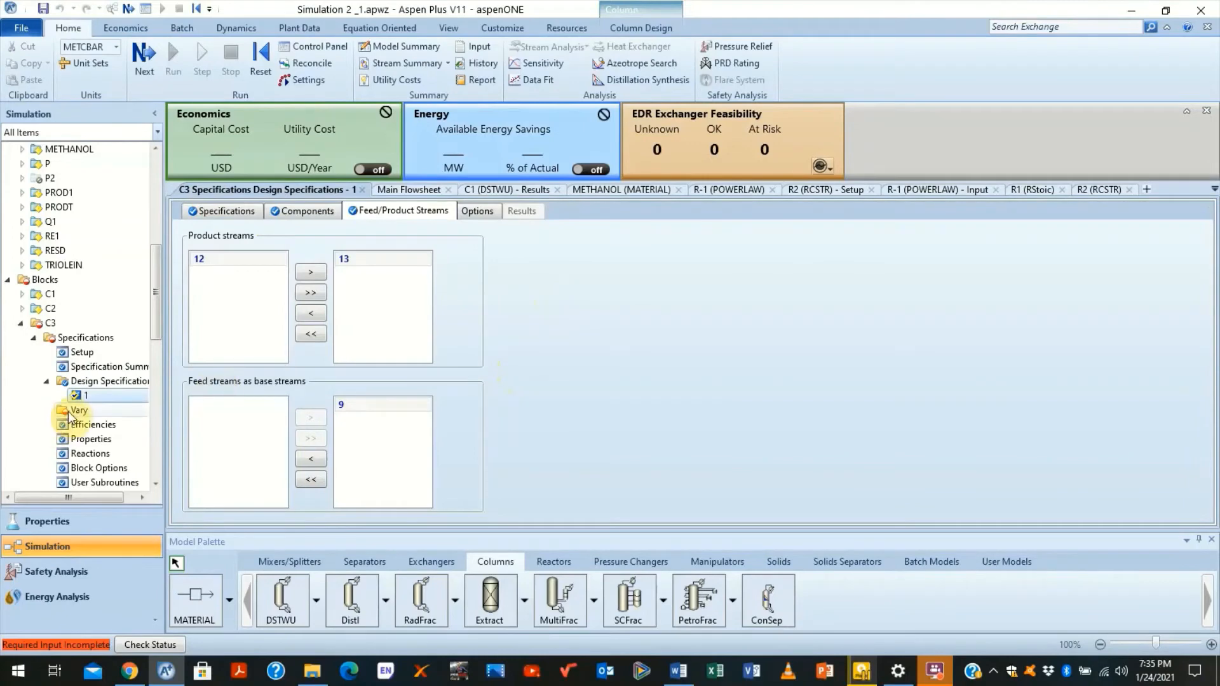
Step: Create vary 1 named RR adjusting reflux ratio between bounds 0 and 100
{"action": "left_click", "coordinate": [78, 410]}
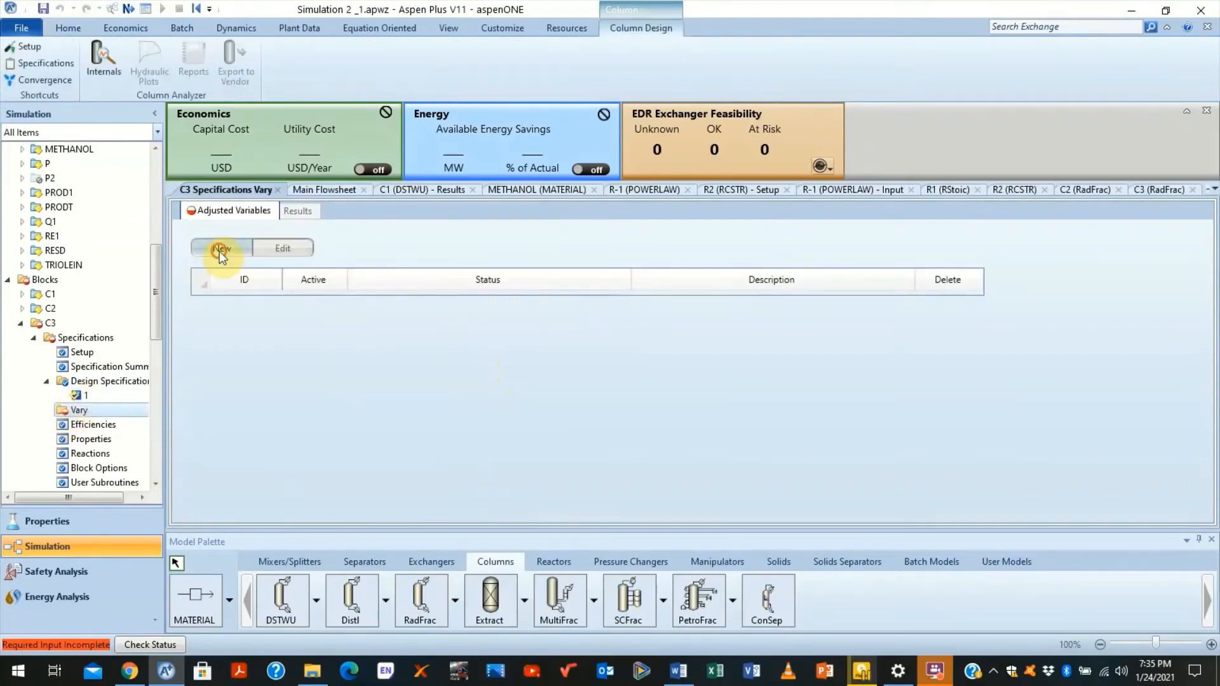
{"action": "left_click", "coordinate": [221, 248]}
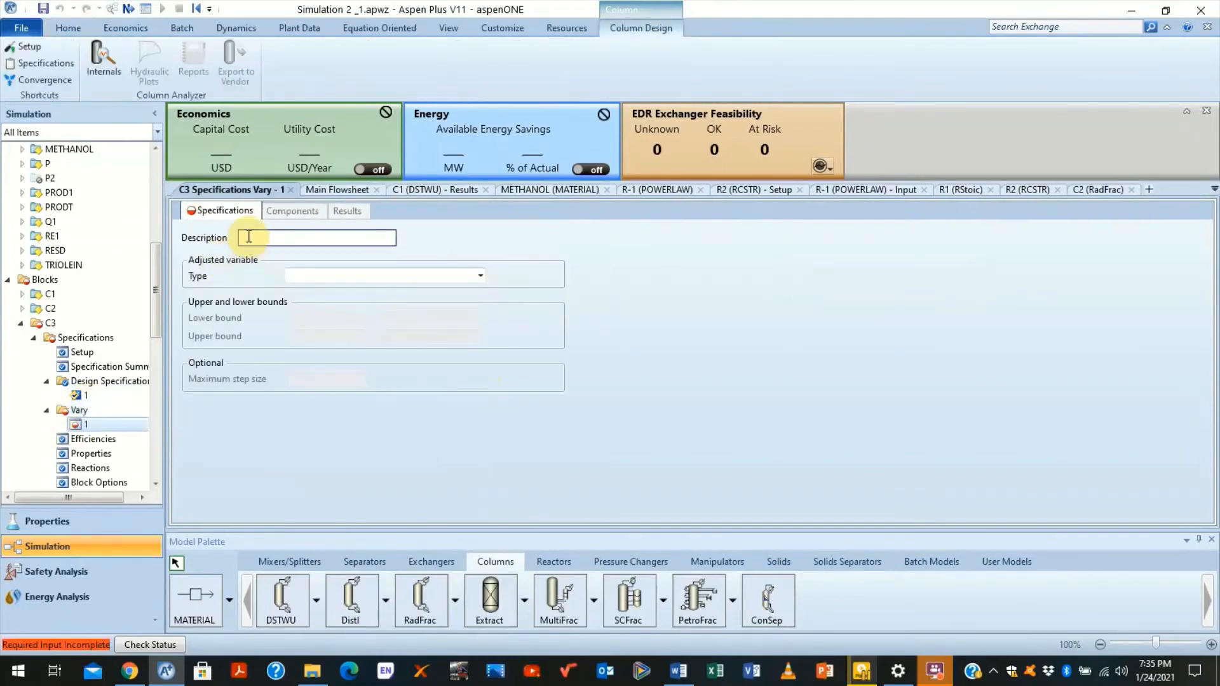
{"action": "type", "text": "RR"}
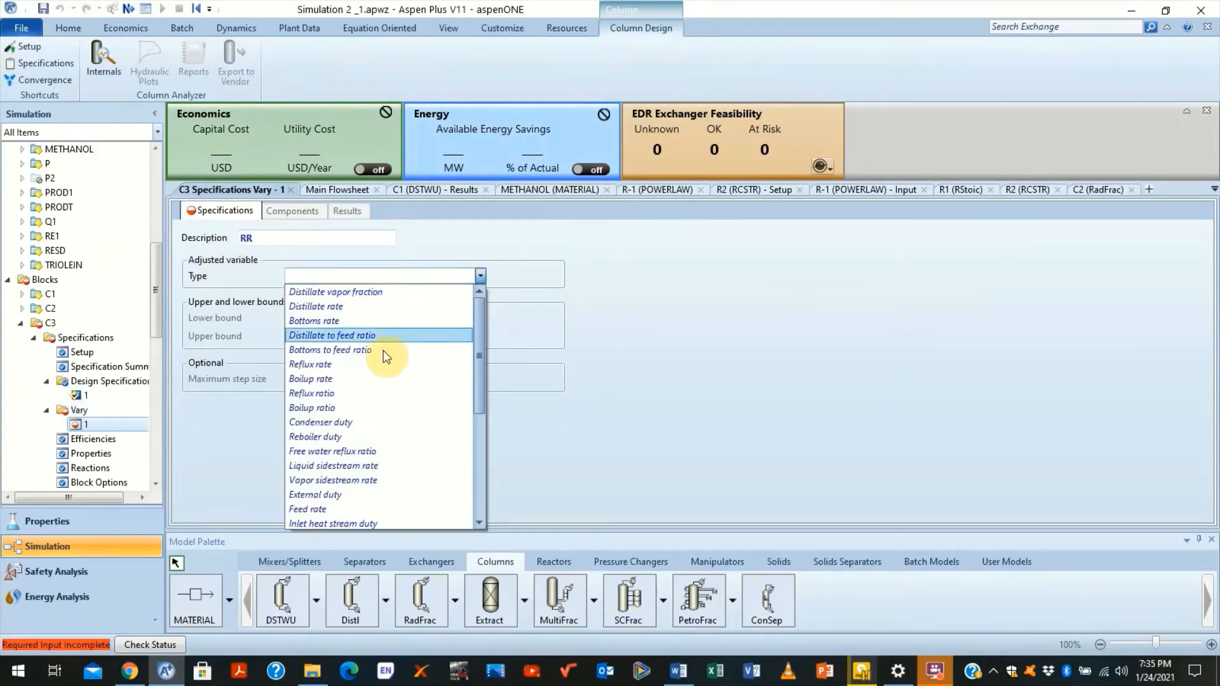
{"action": "left_click", "coordinate": [313, 392]}
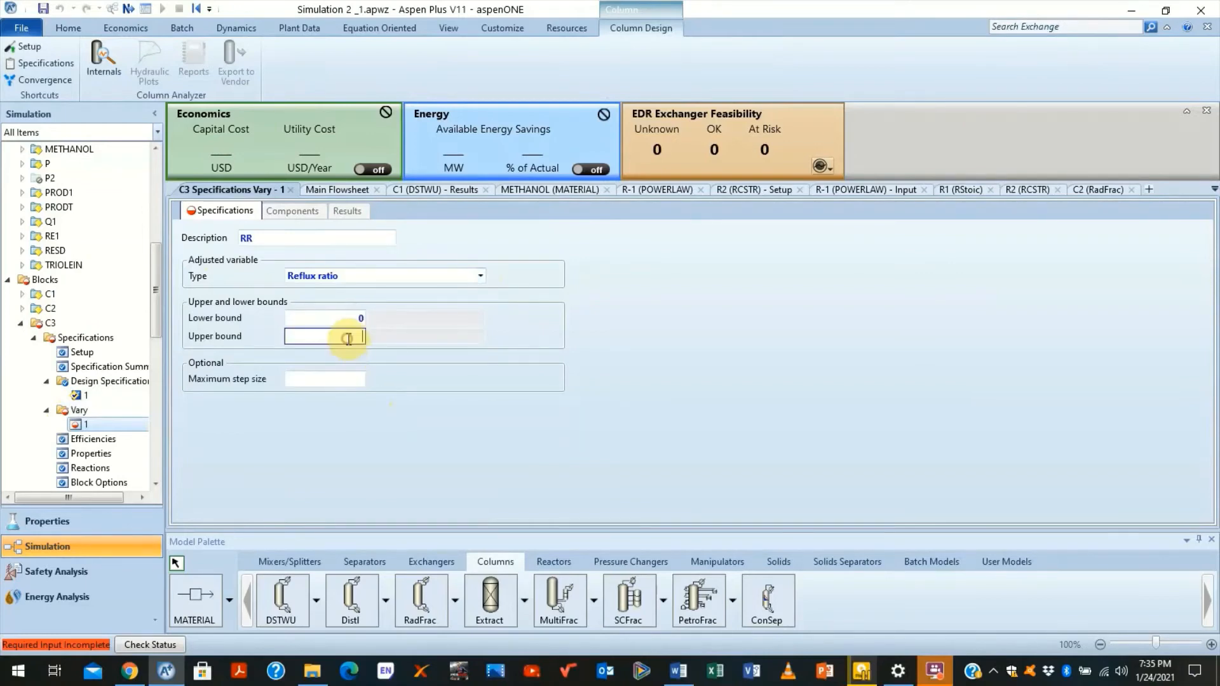
{"action": "type", "text": "100"}
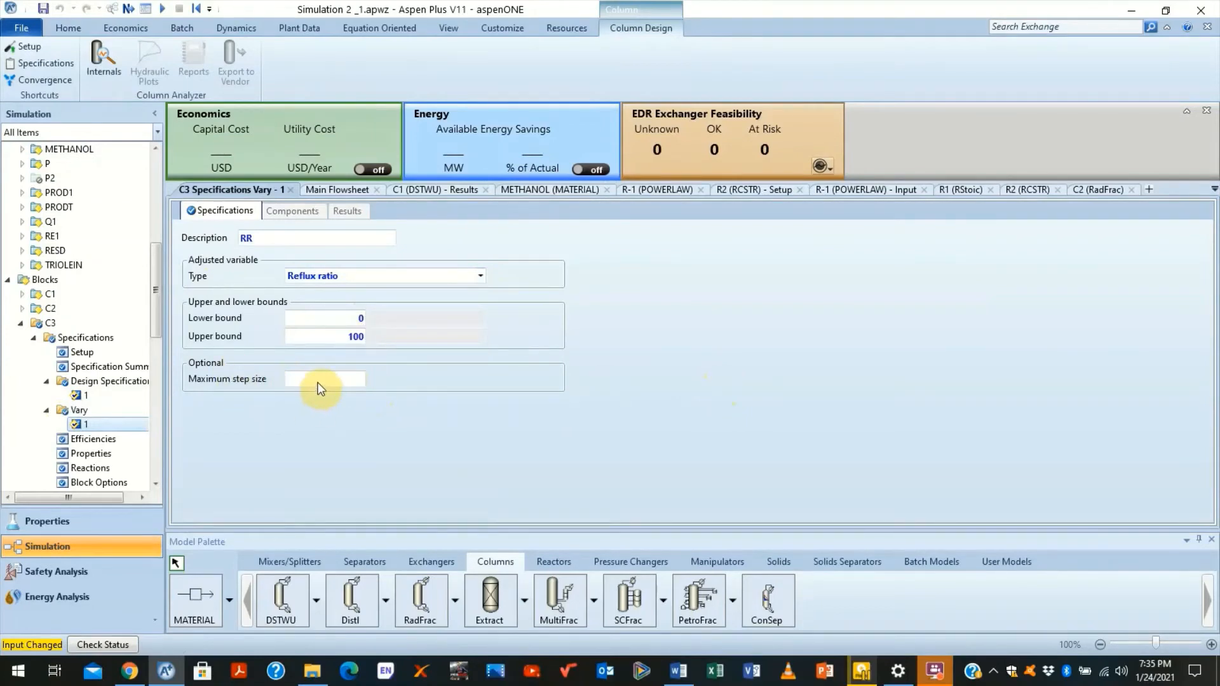
{"action": "mouse_move", "coordinate": [323, 378]}
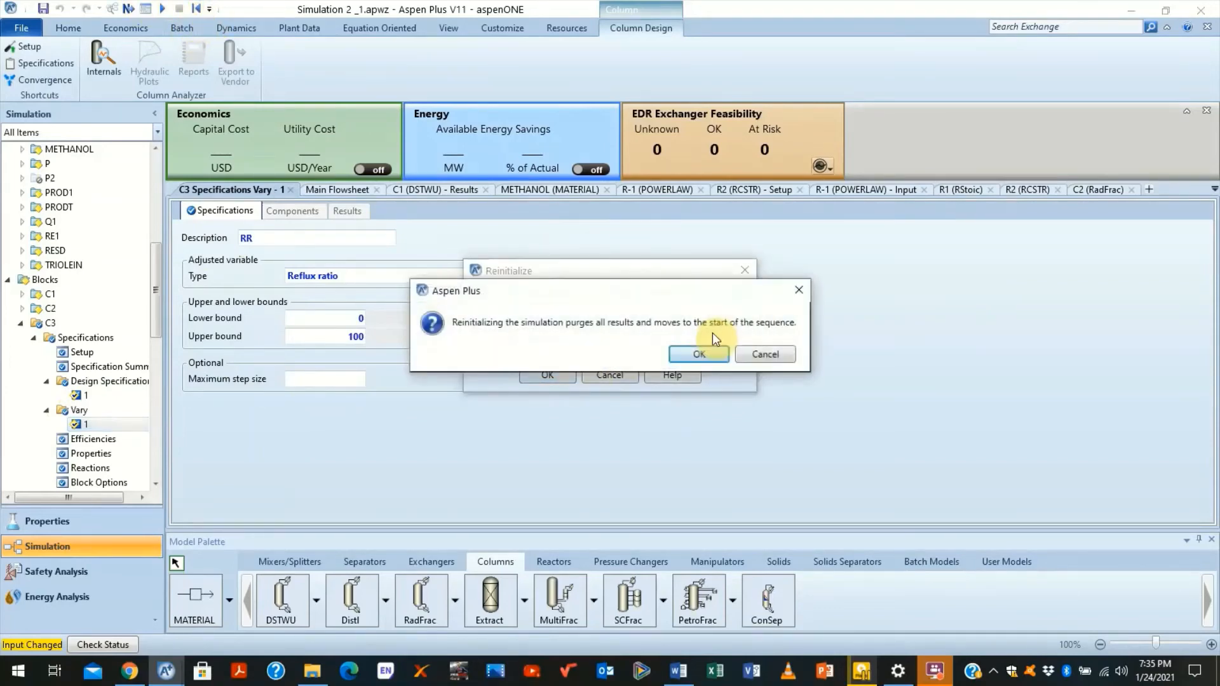
Step: Rerun from scratch and highlight the Control Panel error about reflux ratio at its bound of 100
{"action": "left_click", "coordinate": [697, 354]}
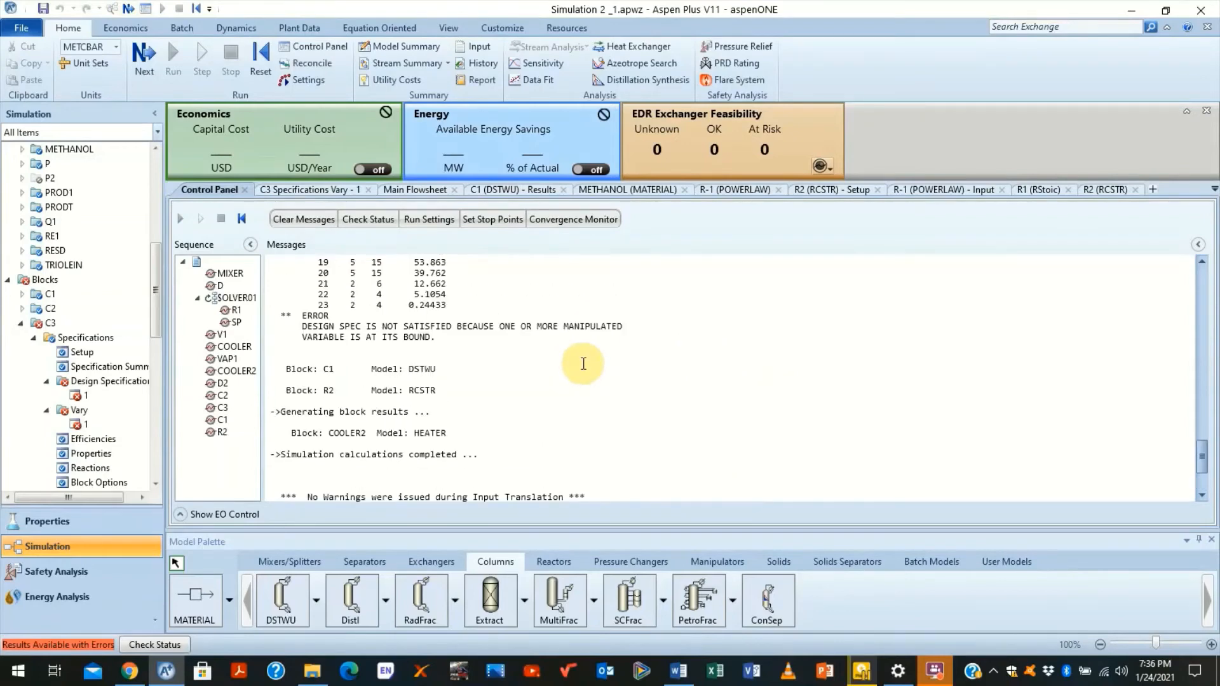
{"action": "mouse_move", "coordinate": [455, 345]}
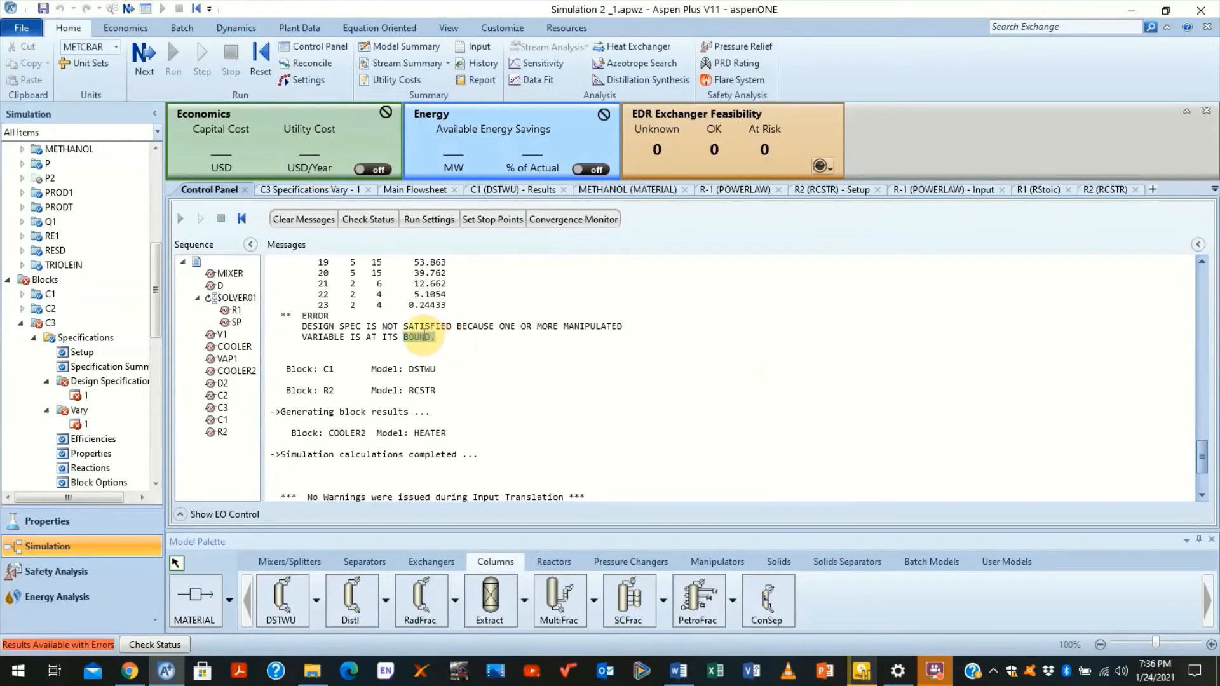
{"action": "left_click_drag", "start_coordinate": [420, 327], "coordinate": [326, 336]}
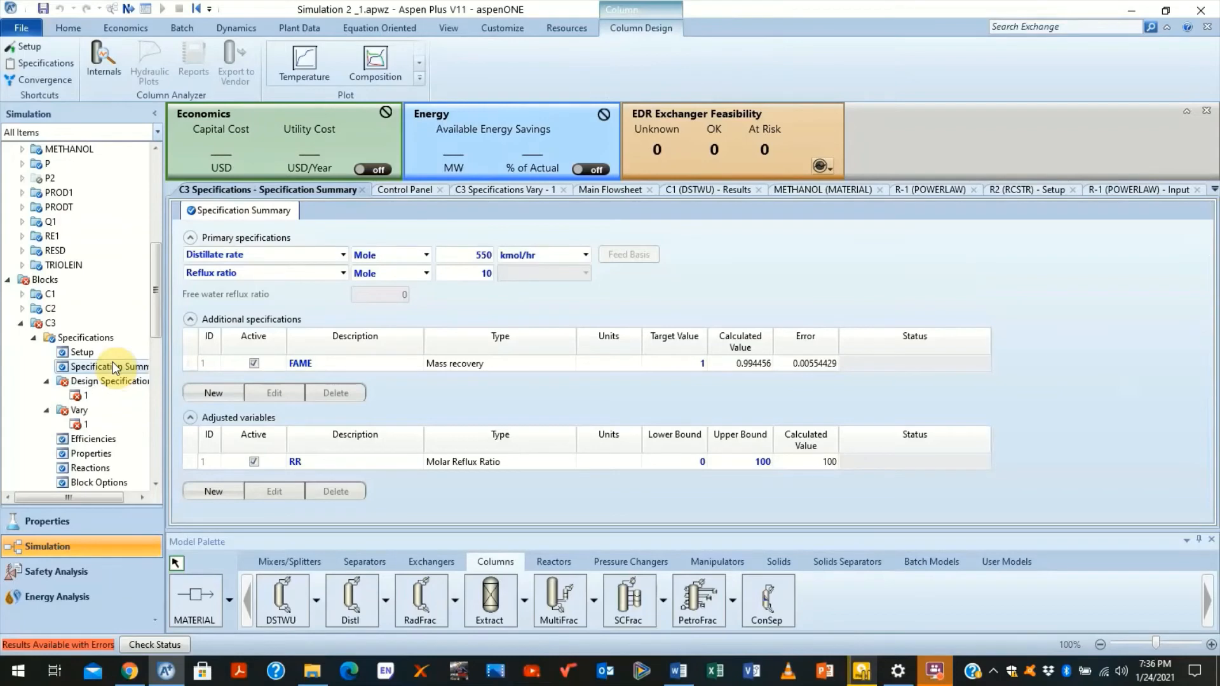
Step: Lower C3's FAME recovery target to the calculated value 0.994456
{"action": "left_click", "coordinate": [749, 363]}
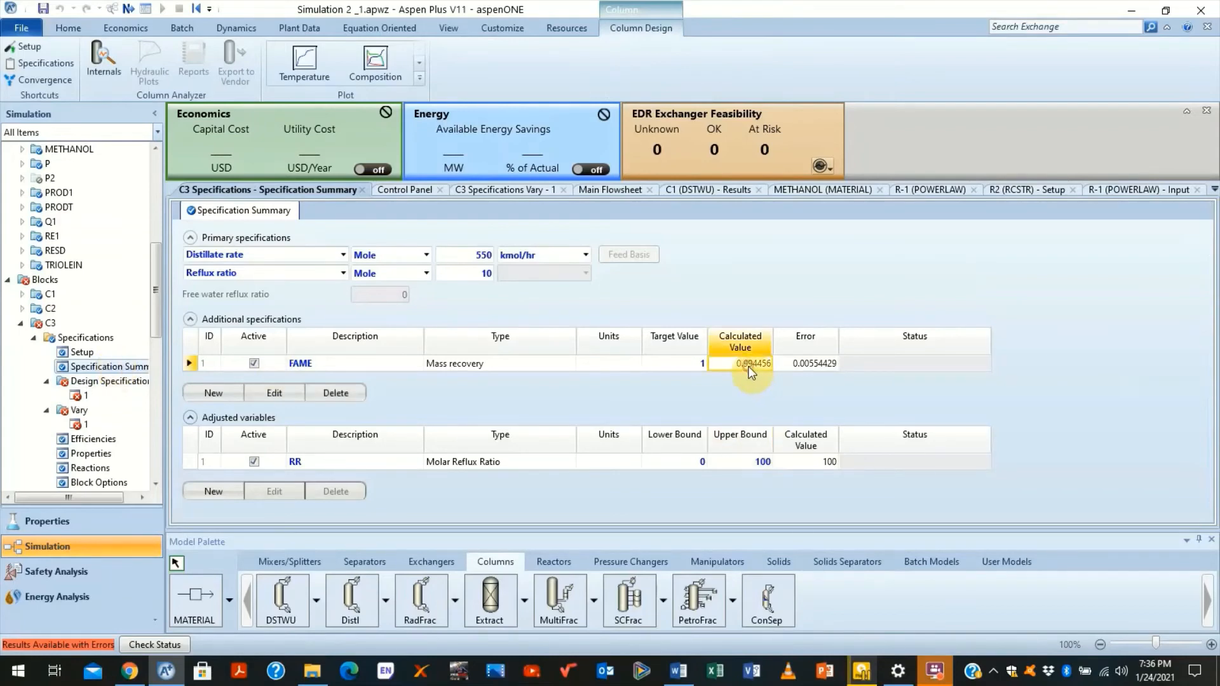
{"action": "left_click", "coordinate": [673, 364]}
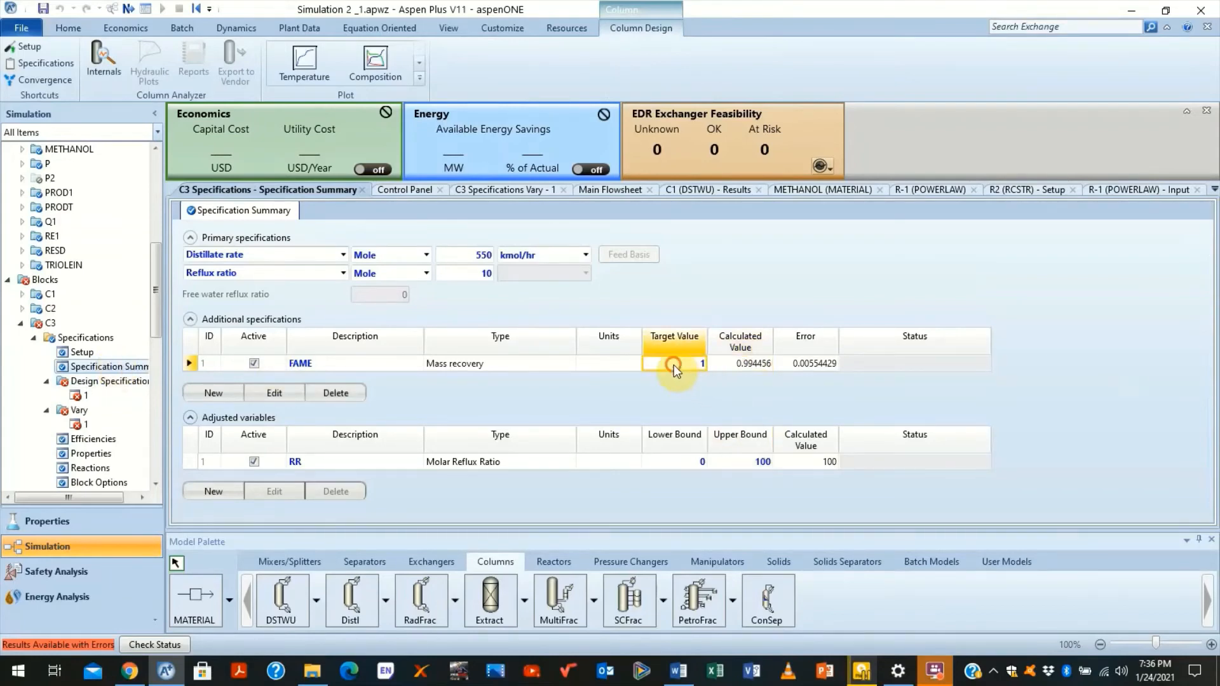
{"action": "left_click", "coordinate": [740, 363]}
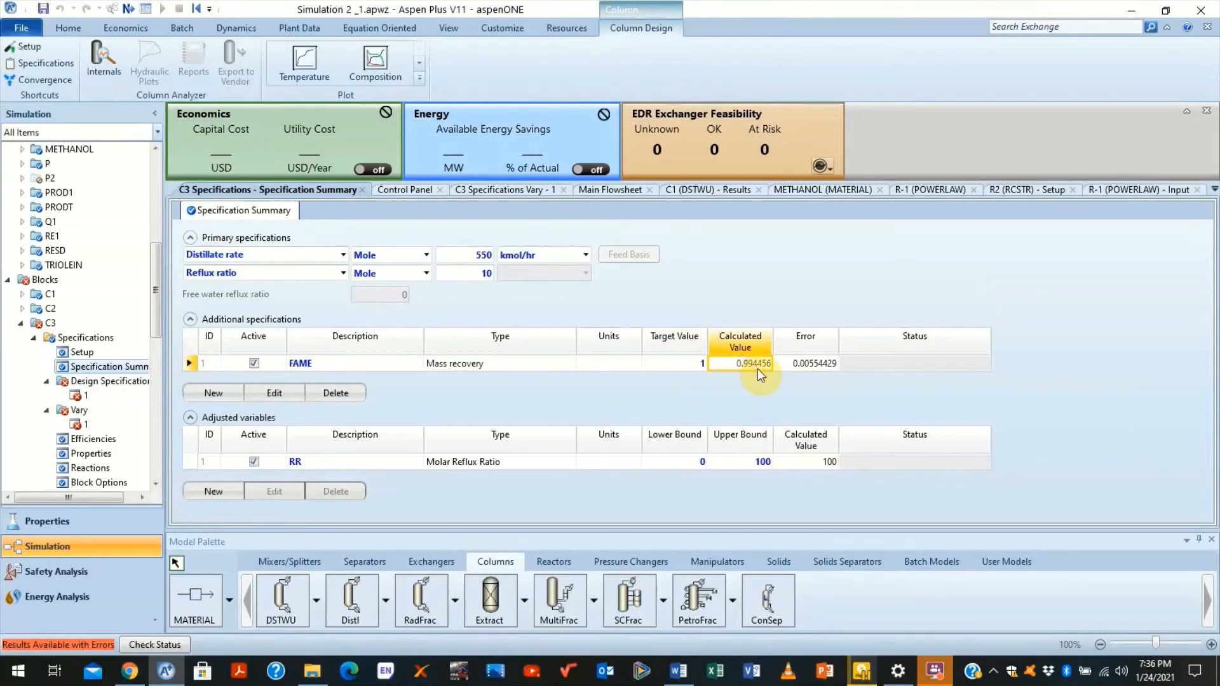
{"action": "left_click", "coordinate": [673, 363]}
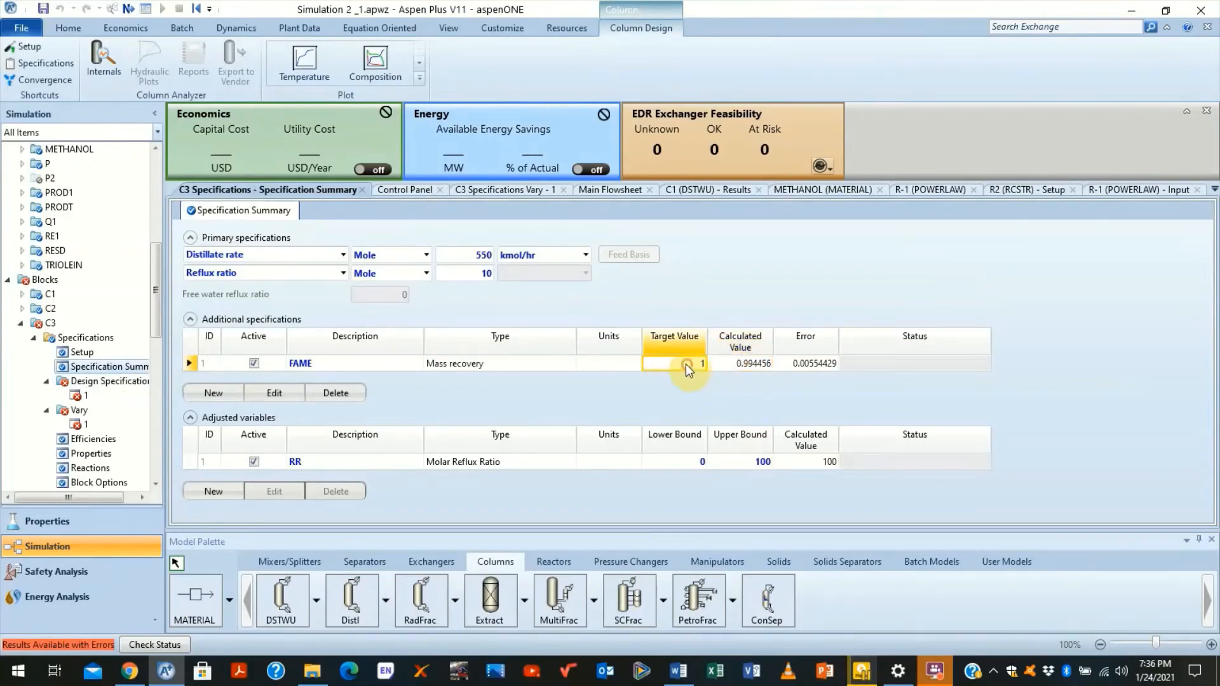
{"action": "type", "text": "0.994456"}
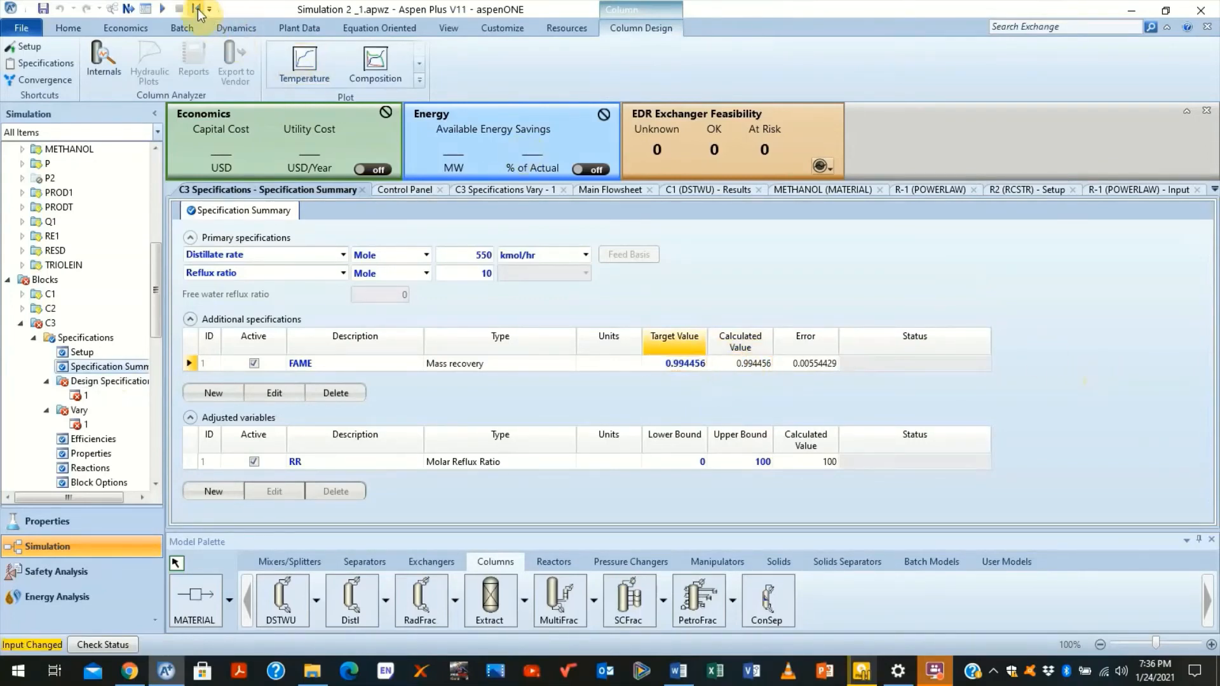
Step: Reinitialize and rerun the simulation so it completes without errors or warnings
{"action": "left_click", "coordinate": [201, 9]}
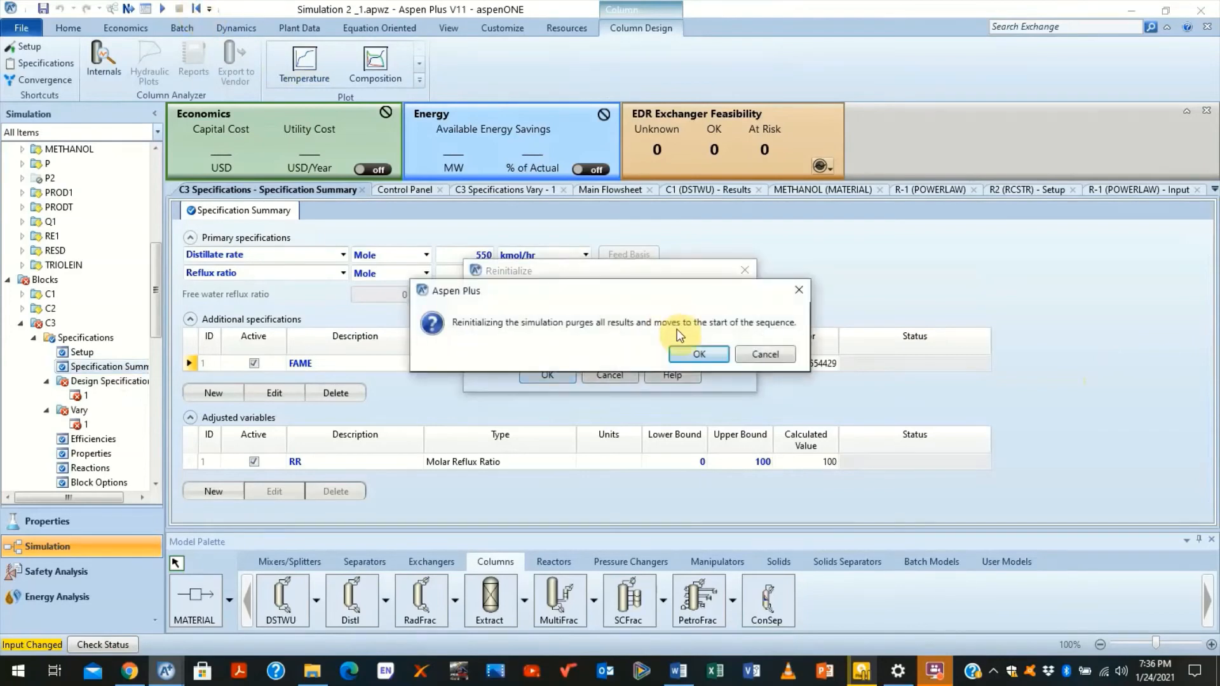
{"action": "left_click", "coordinate": [697, 355]}
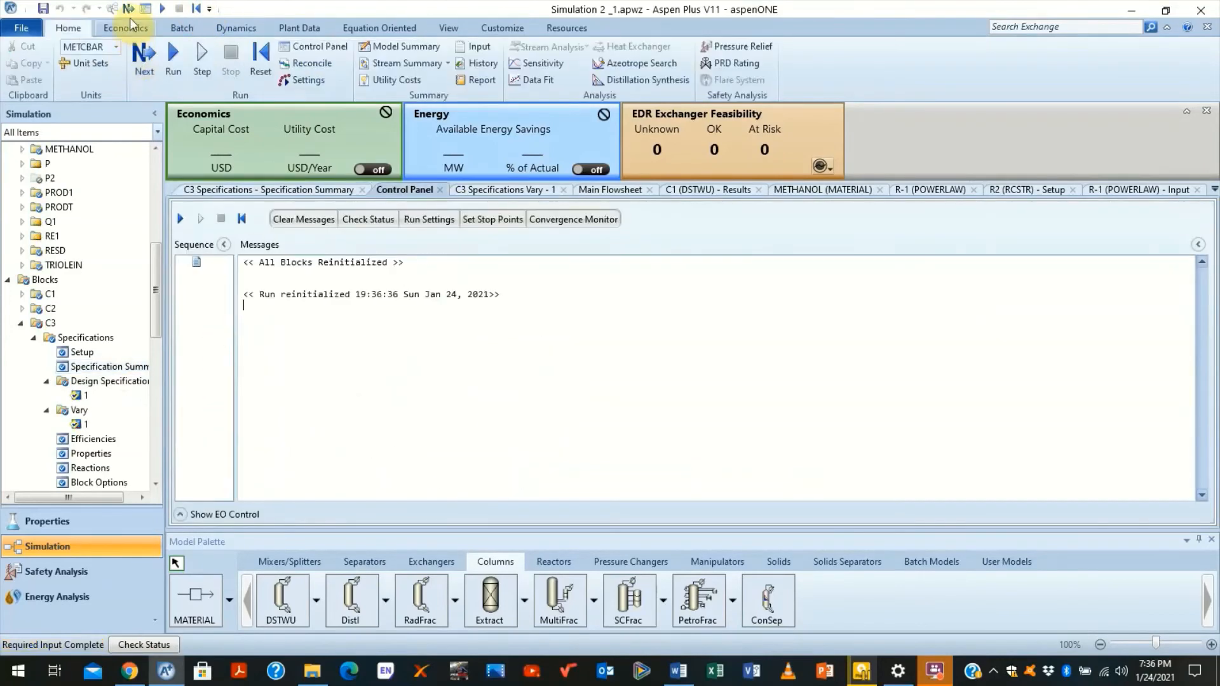
{"action": "left_click", "coordinate": [171, 58]}
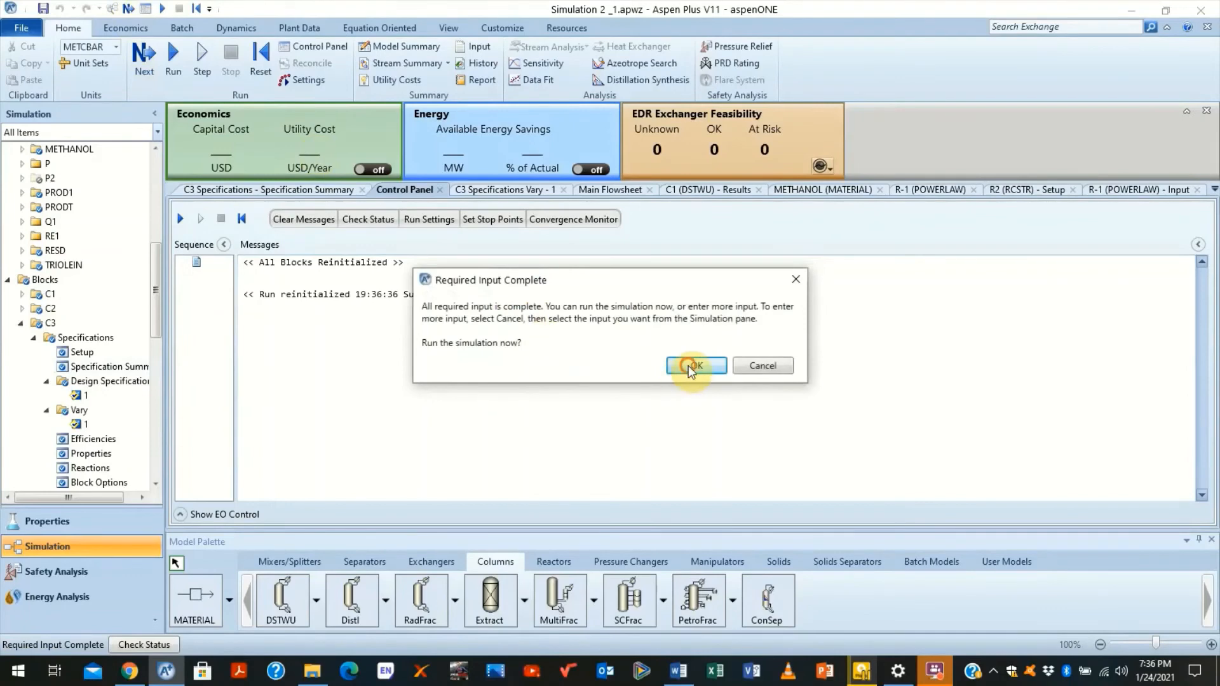
{"action": "left_click", "coordinate": [693, 366]}
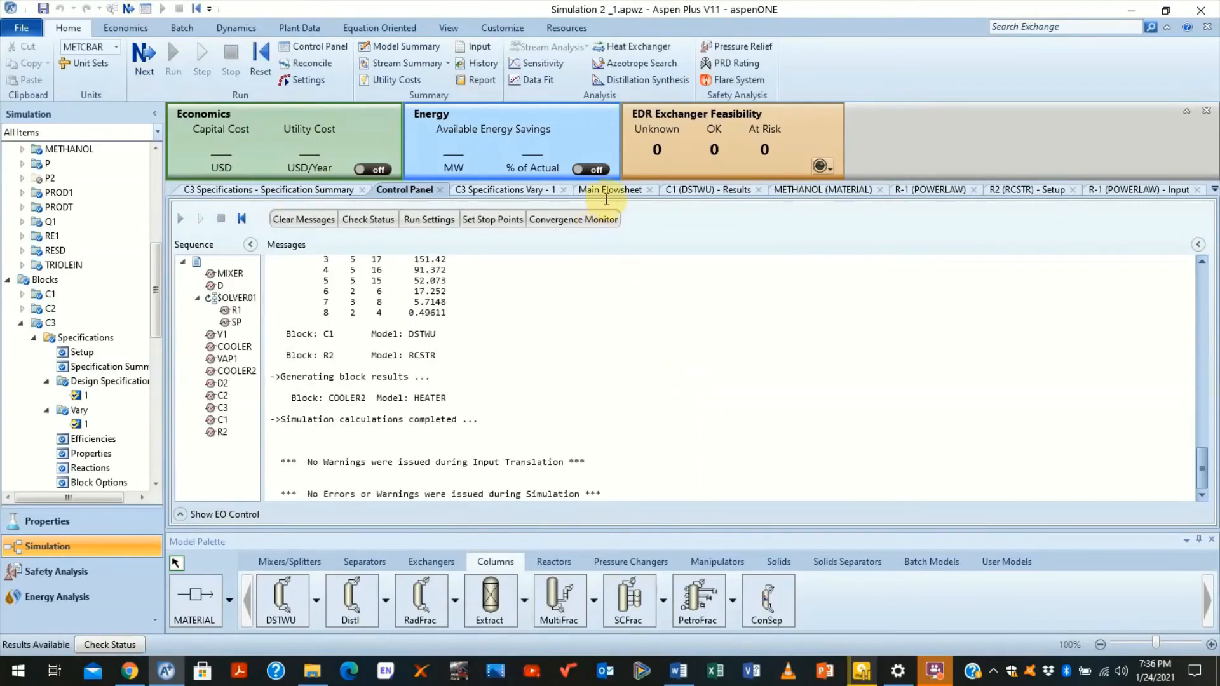
Step: View stream 13's mass fractions (about 94% methyl oleate) and rename it BIODIE
{"action": "left_click", "coordinate": [611, 189]}
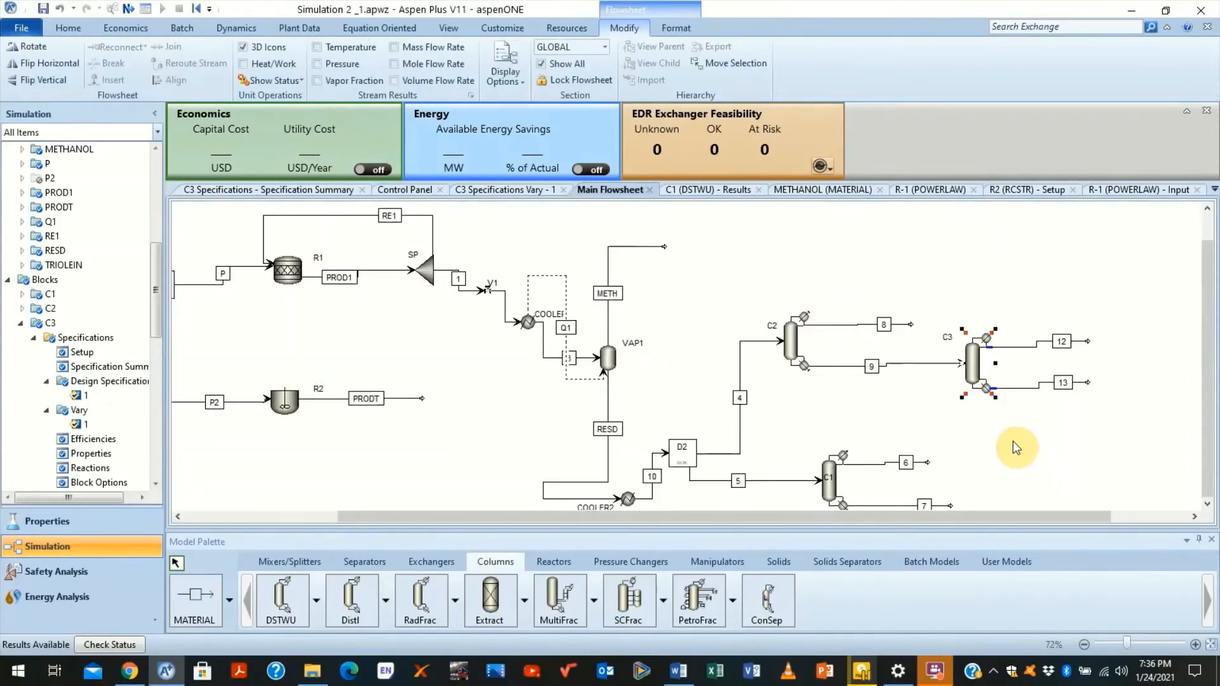
{"action": "mouse_move", "coordinate": [1035, 427]}
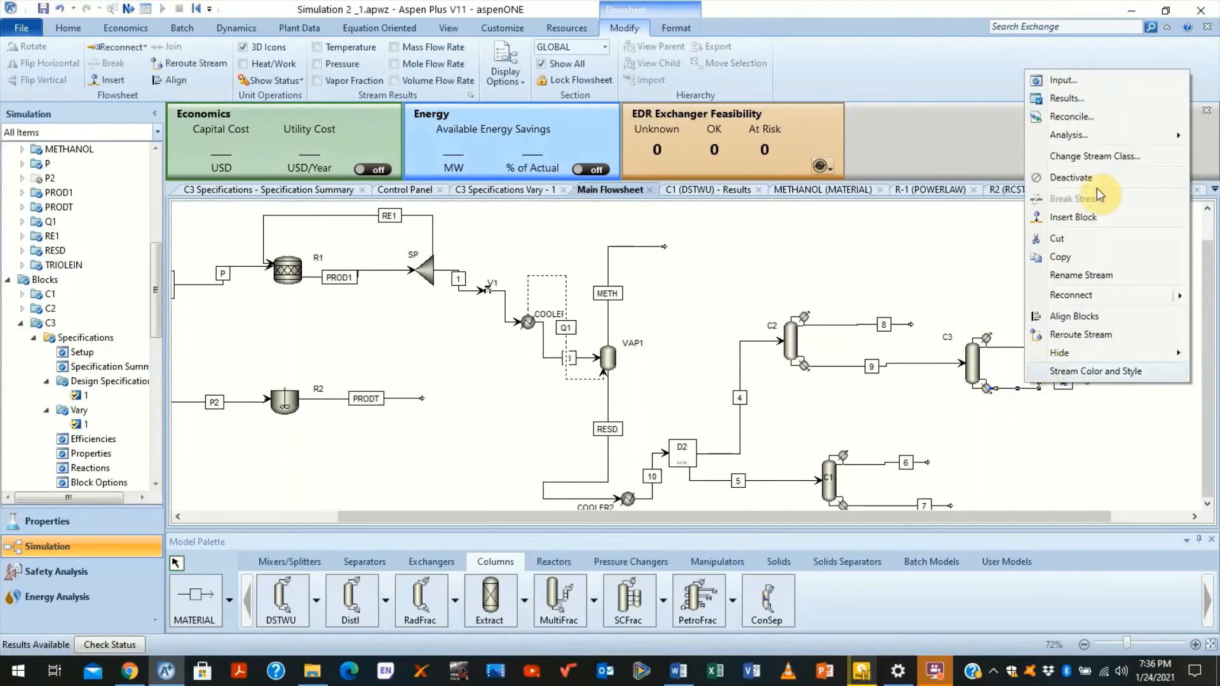
{"action": "left_click", "coordinate": [428, 318]}
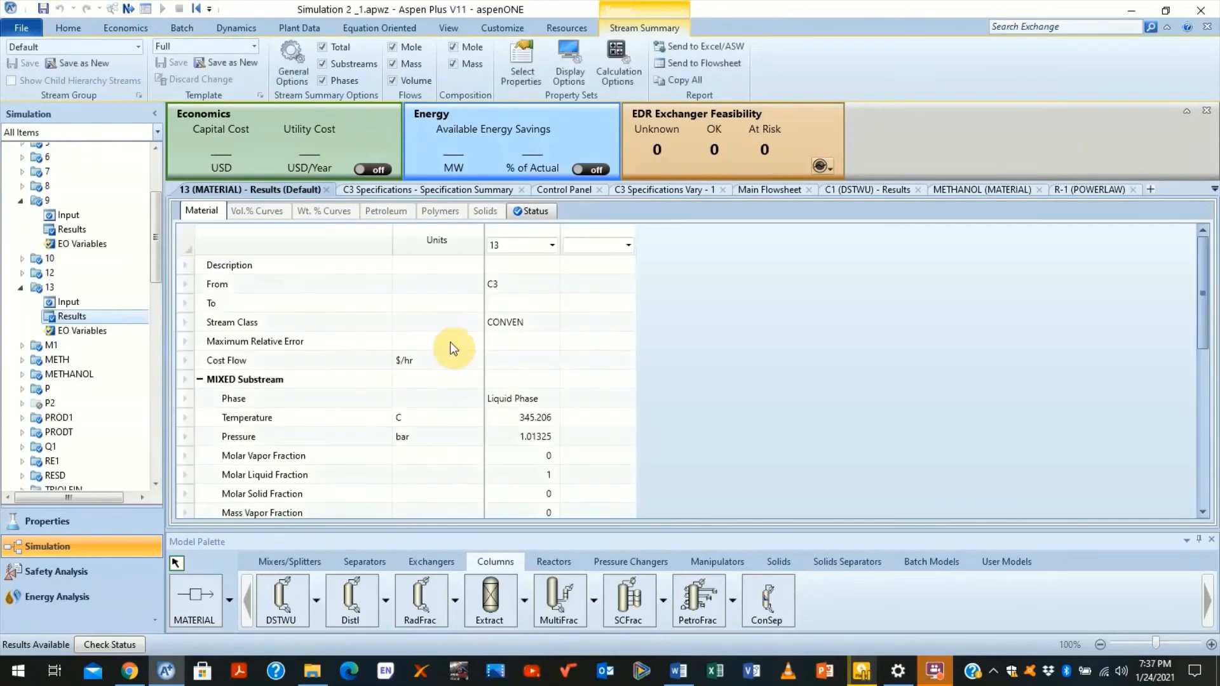
{"action": "scroll", "scroll_direction": "down", "scroll_amount": 3}
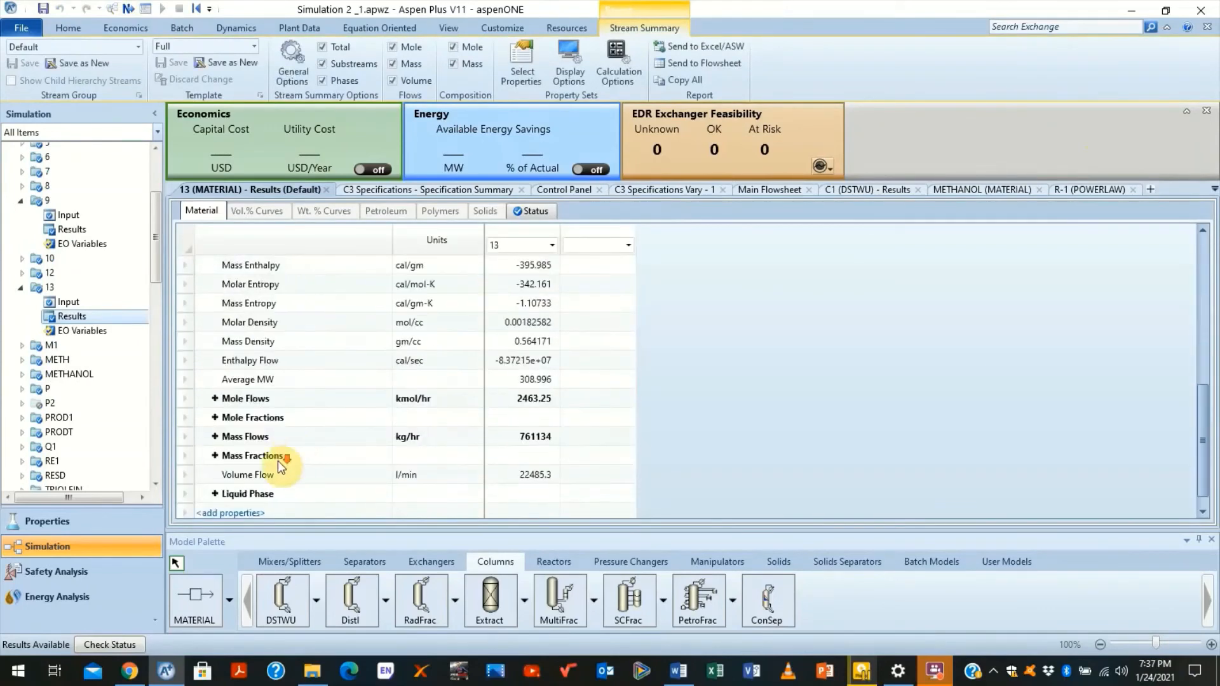
{"action": "scroll", "scroll_direction": "down", "scroll_amount": 3}
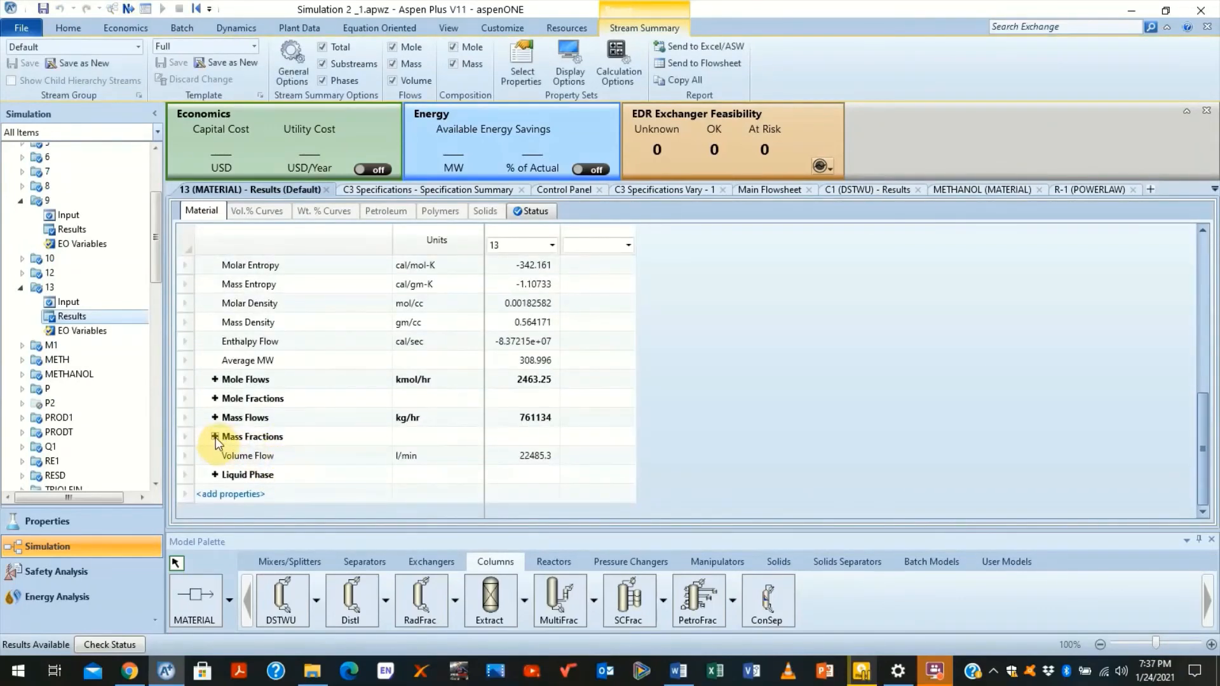
{"action": "left_click", "coordinate": [216, 436]}
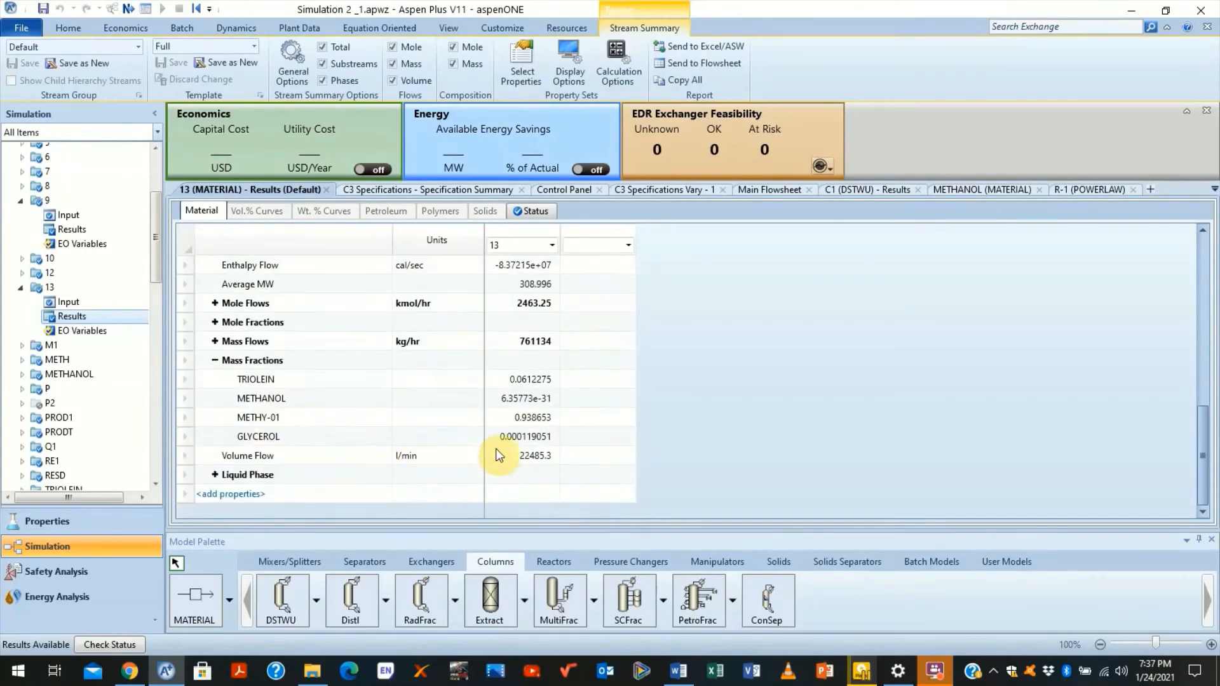
{"action": "left_click", "coordinate": [532, 417]}
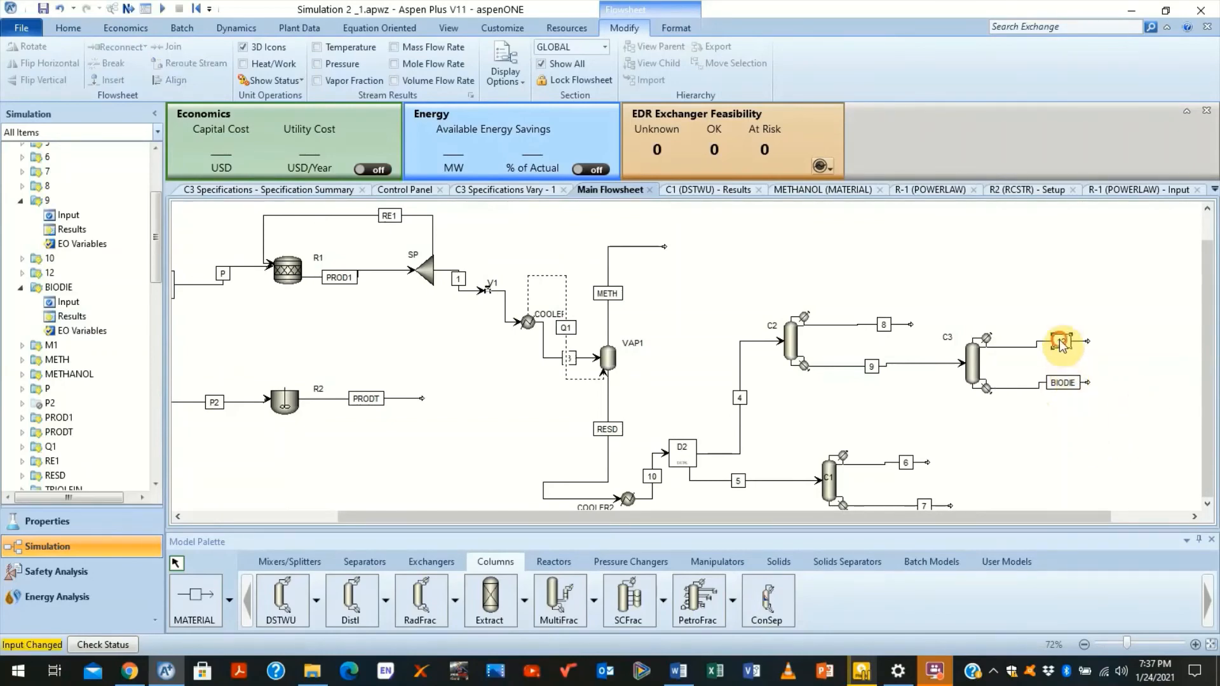
Step: Rename C3's top product stream 12 to GLY via Rename Stream
{"action": "right_click", "coordinate": [1062, 344]}
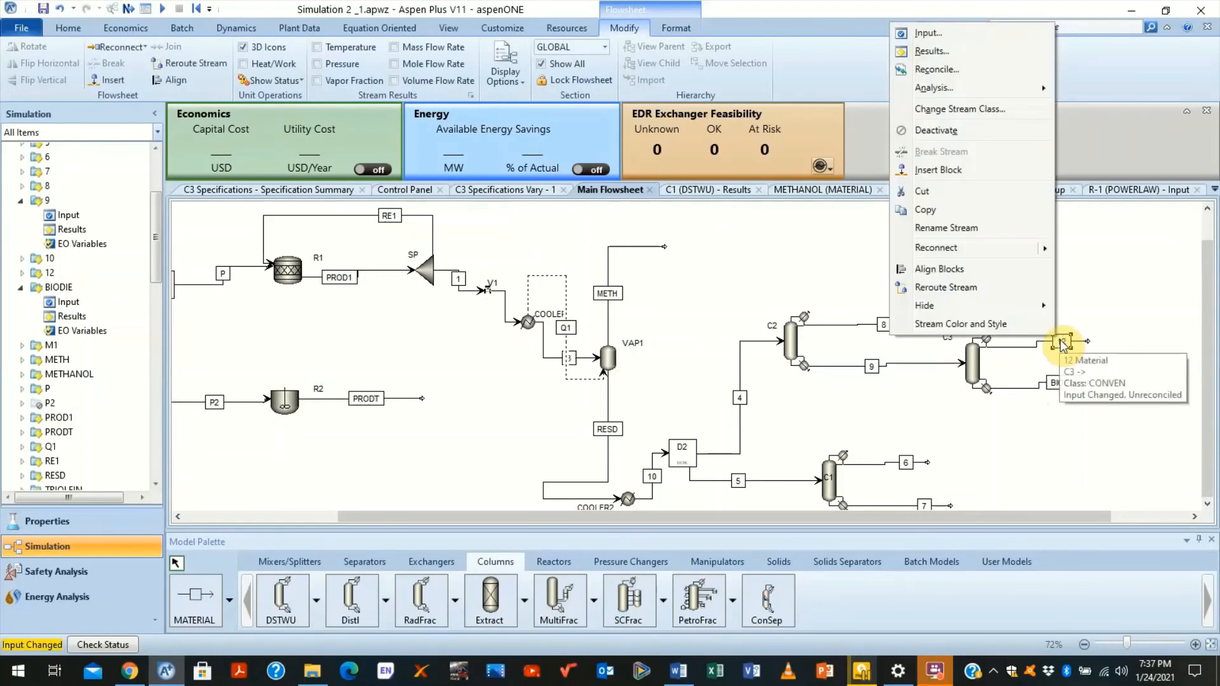
{"action": "left_click", "coordinate": [945, 227]}
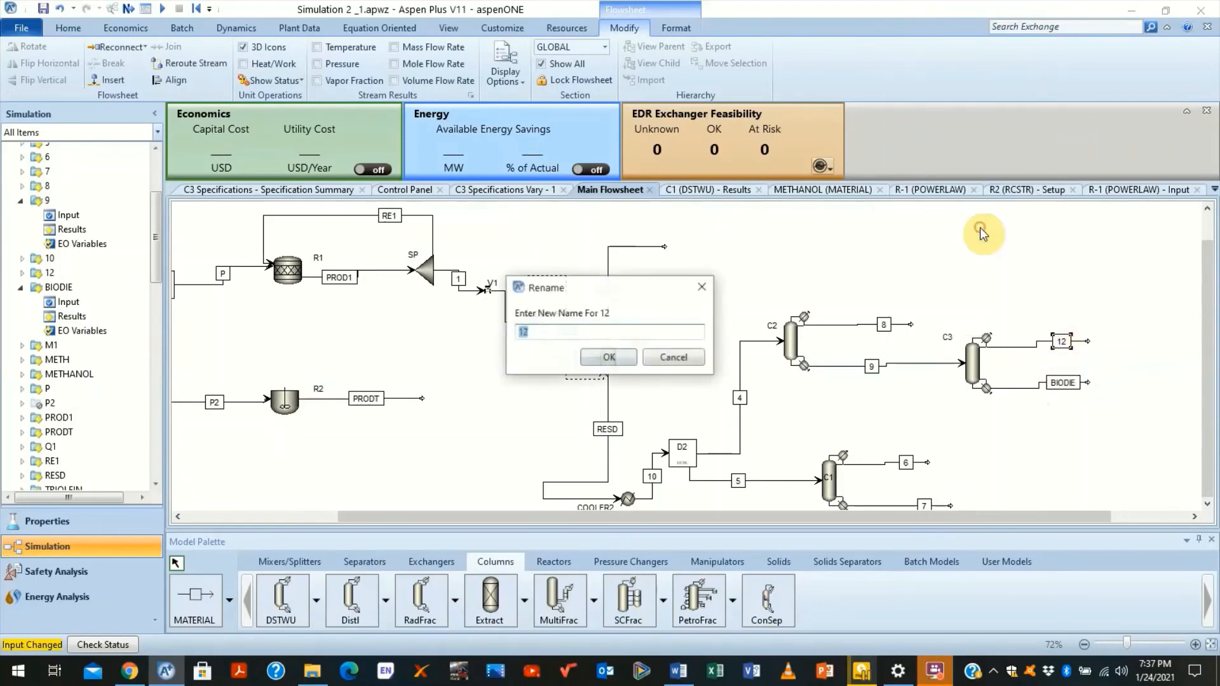
{"action": "type", "text": "GLY"}
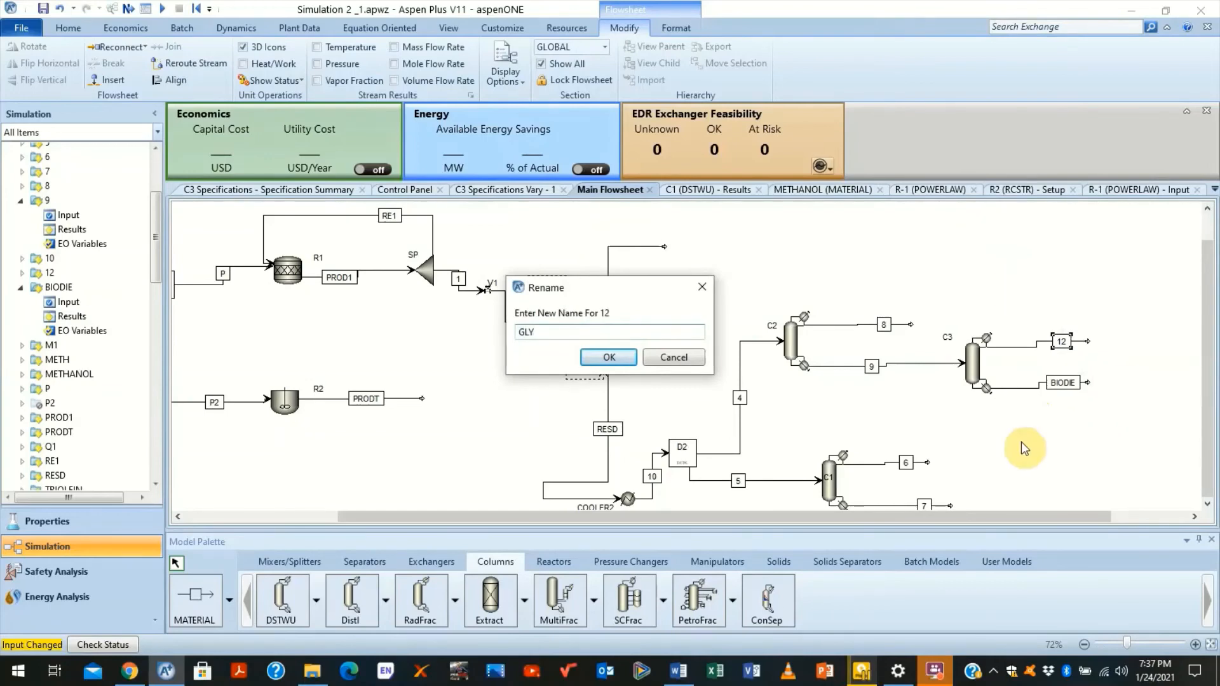
{"action": "left_click", "coordinate": [607, 355]}
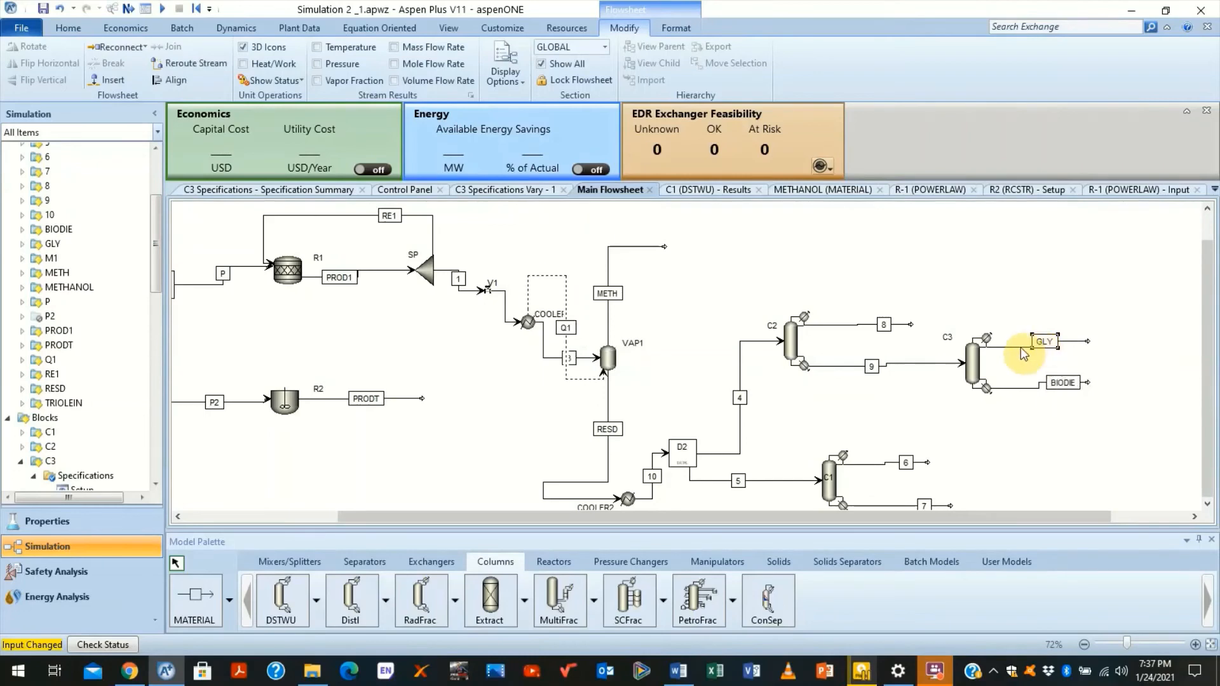
{"action": "right_click", "coordinate": [1023, 352]}
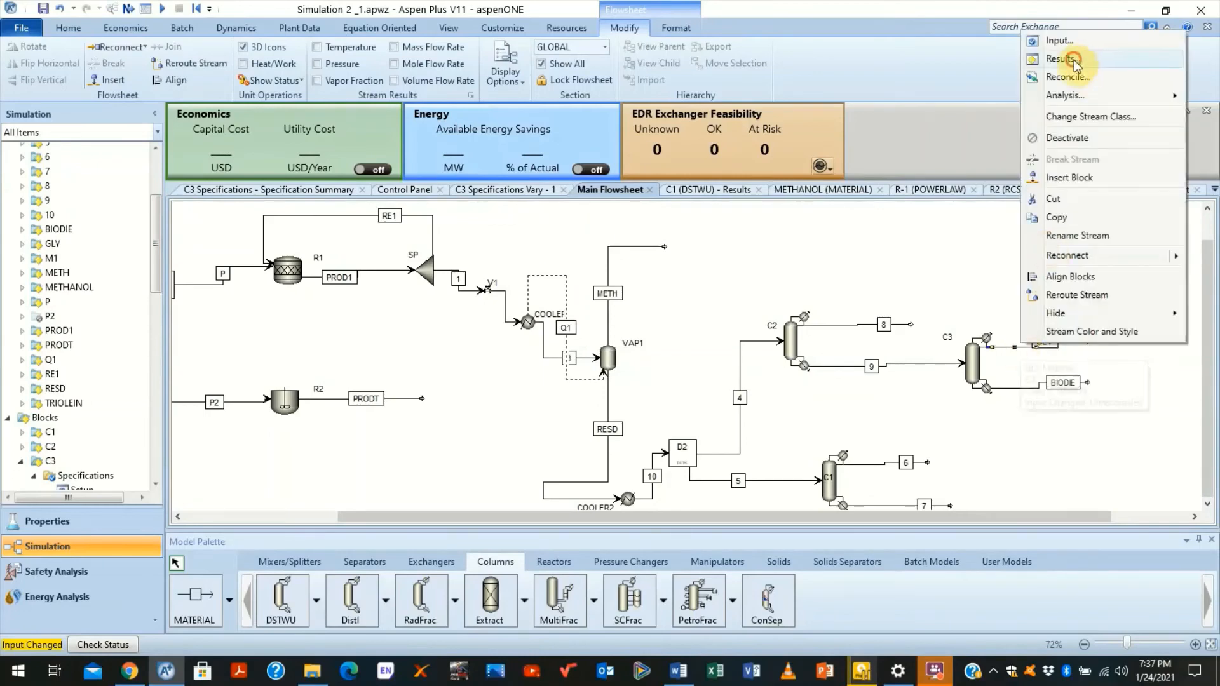
Step: View GLY's mass fractions (about 92.5% glycerol, 7.5% methyl oleate) and return to the flowsheet
{"action": "left_click", "coordinate": [1059, 40]}
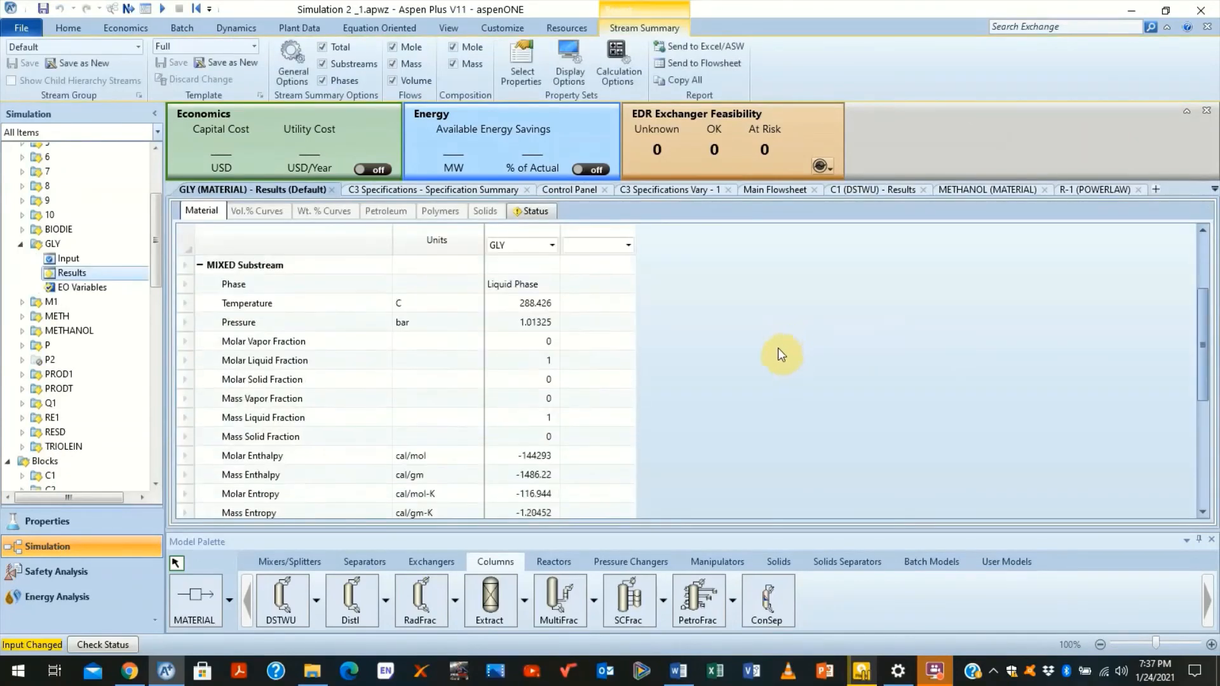
{"action": "scroll", "scroll_direction": "down", "scroll_amount": 3}
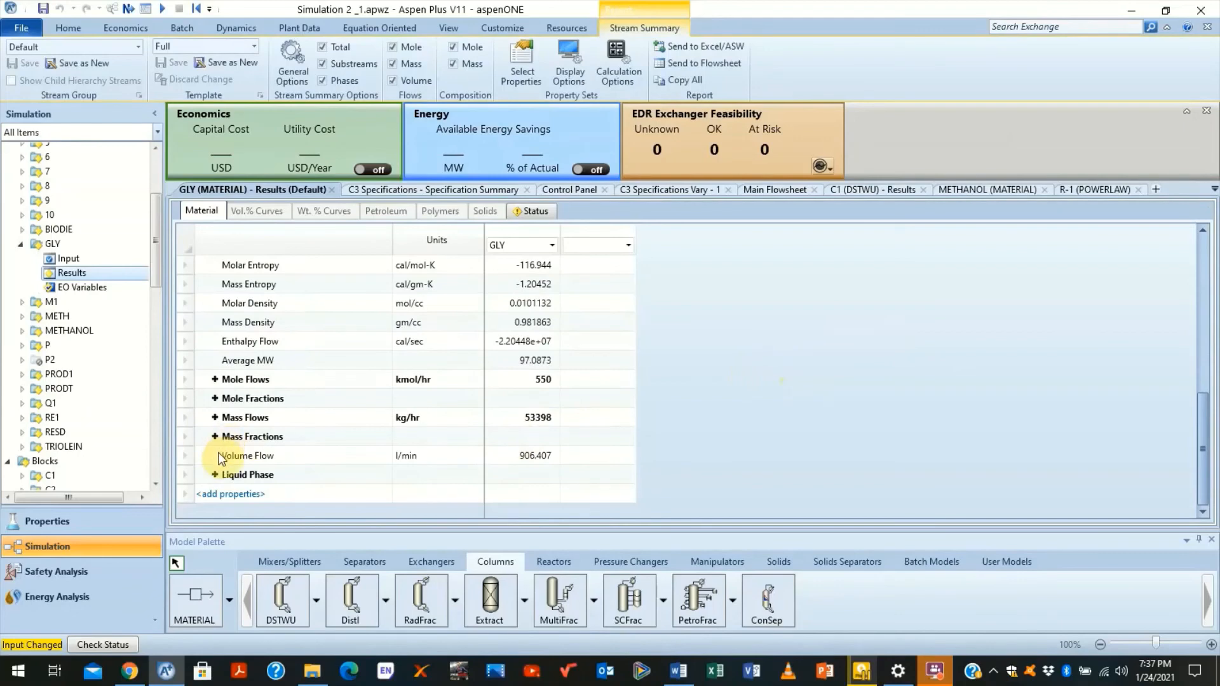
{"action": "left_click", "coordinate": [216, 435]}
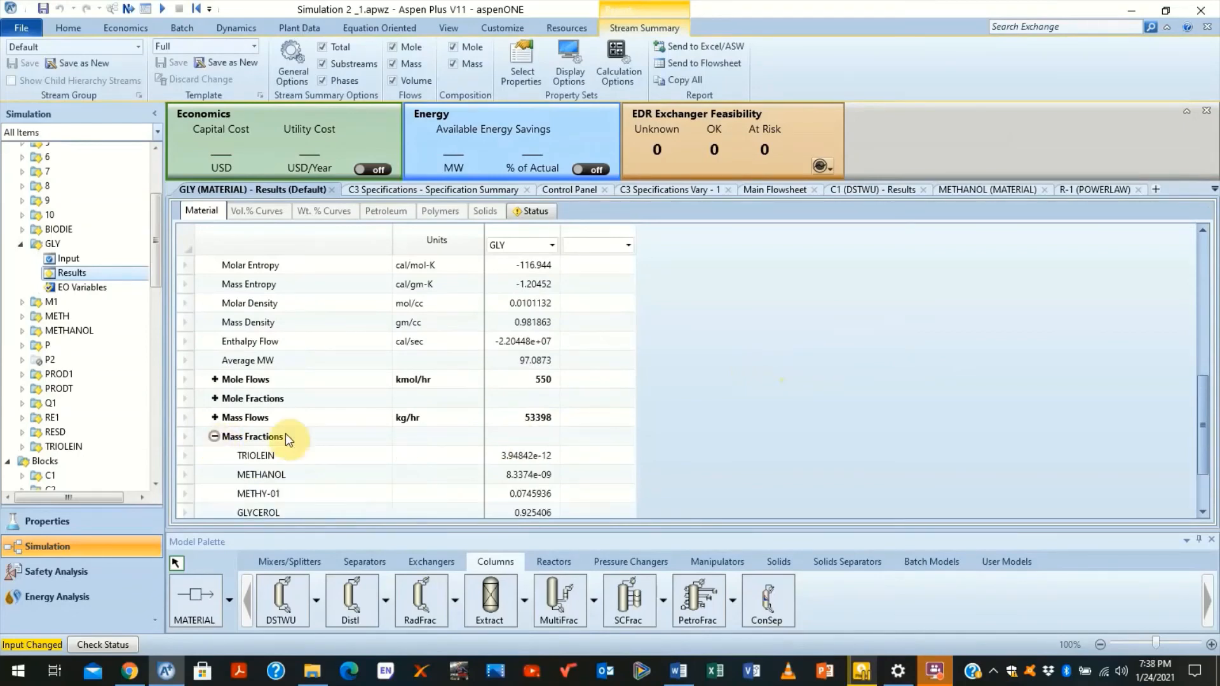
{"action": "scroll", "scroll_direction": "down", "scroll_amount": 3}
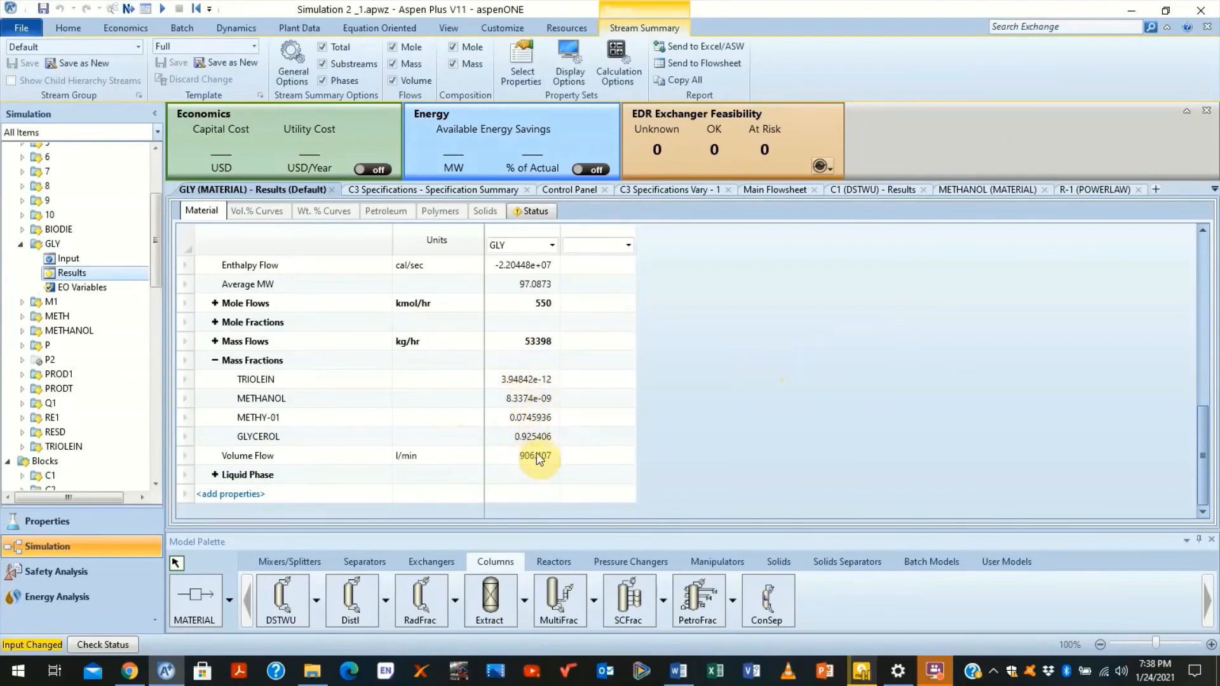
{"action": "mouse_move", "coordinate": [630, 313]}
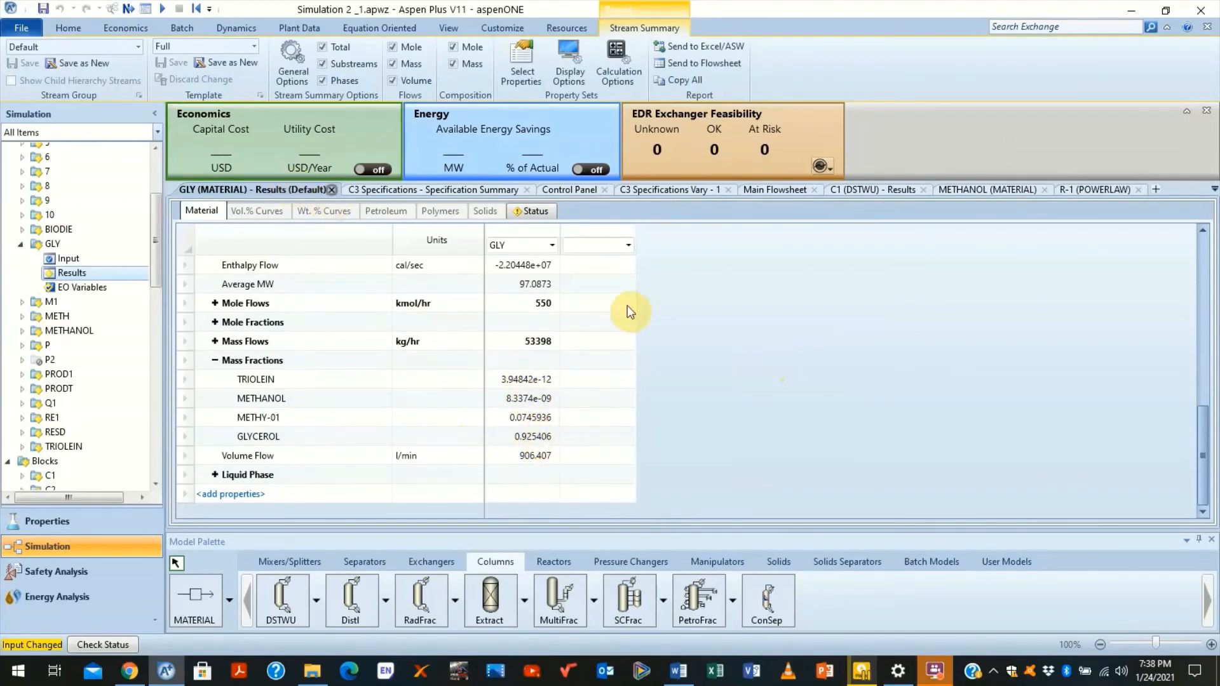
{"action": "left_click", "coordinate": [613, 189]}
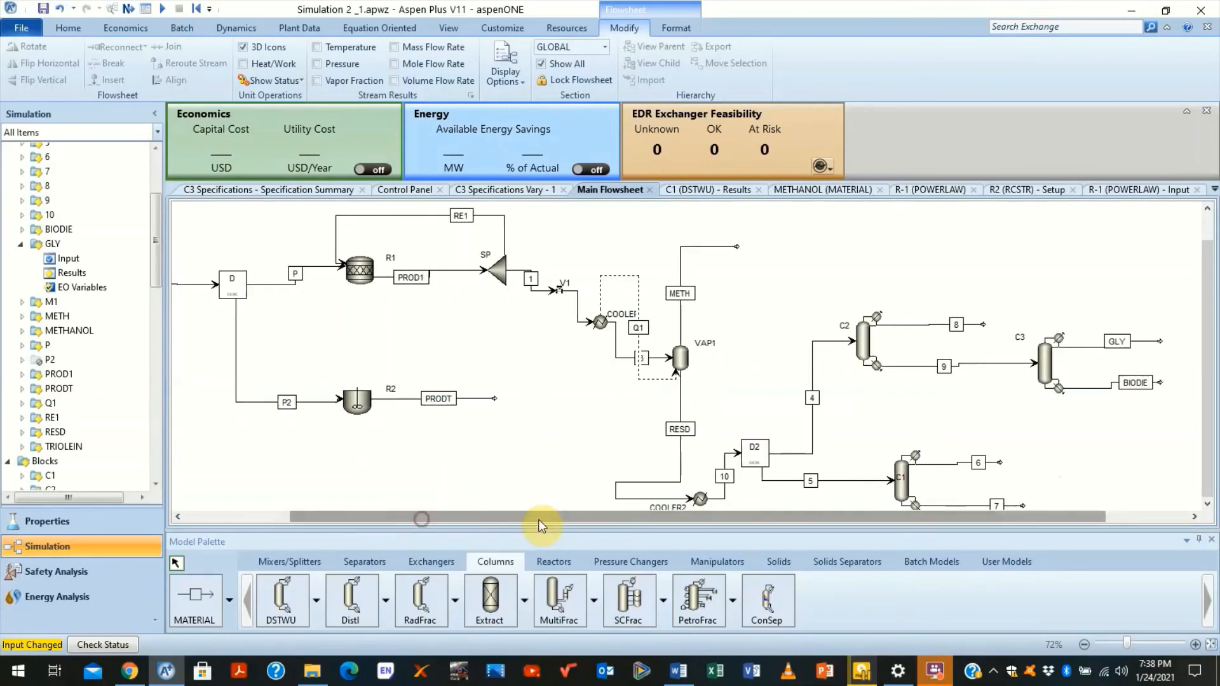
{"action": "mouse_move", "coordinate": [707, 417]}
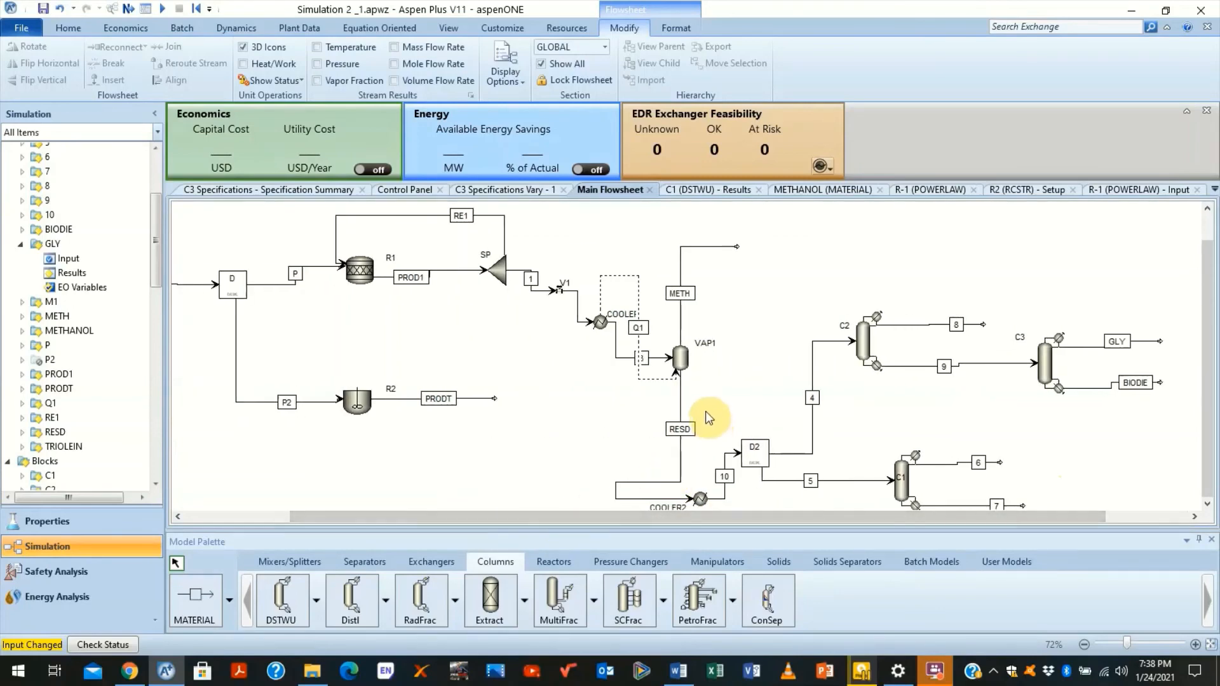
{"action": "mouse_move", "coordinate": [703, 501]}
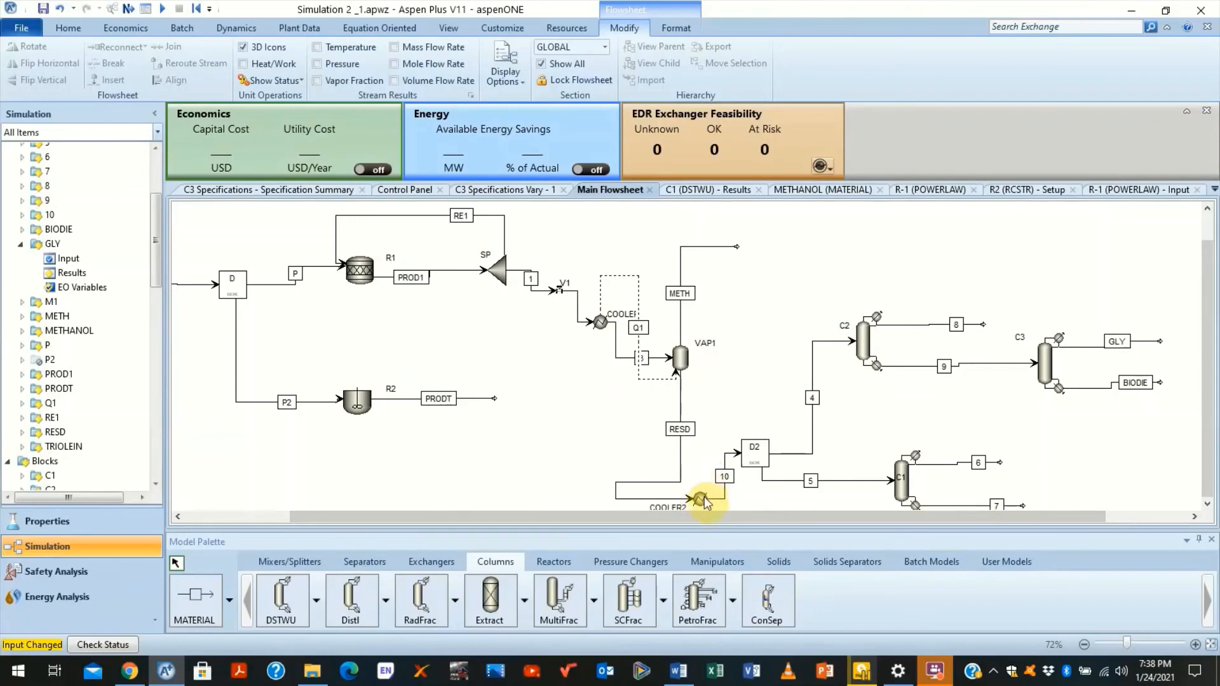
{"action": "mouse_move", "coordinate": [697, 469]}
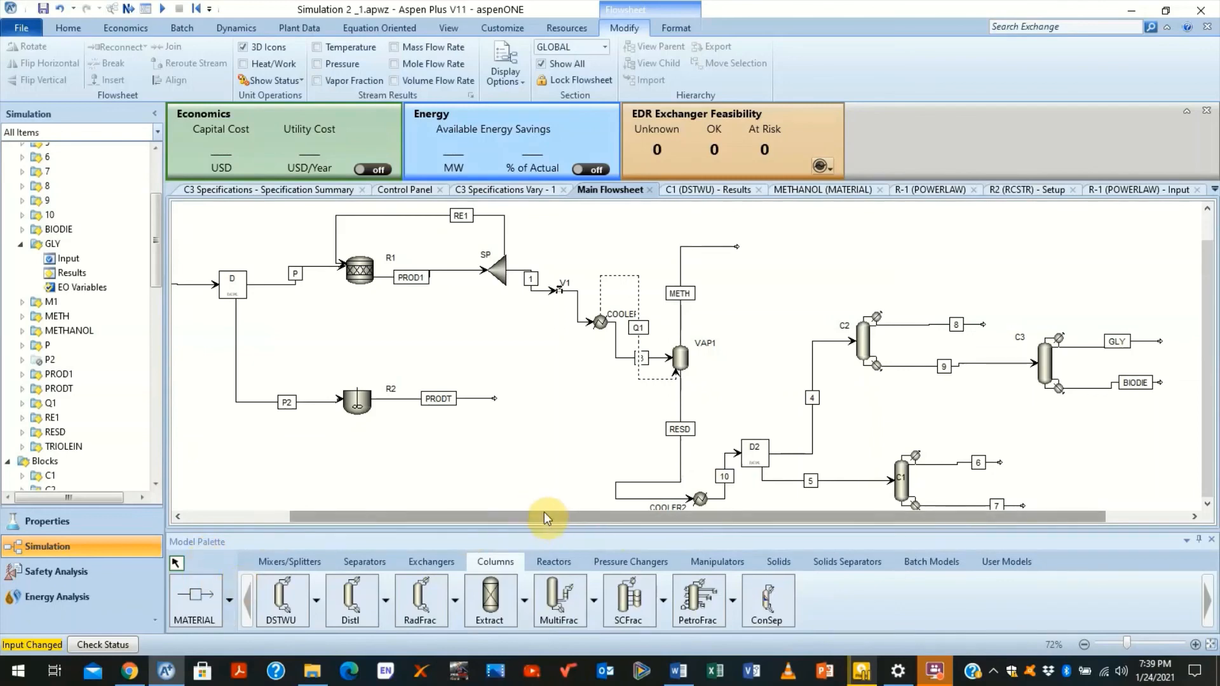
{"action": "mouse_move", "coordinate": [545, 506]}
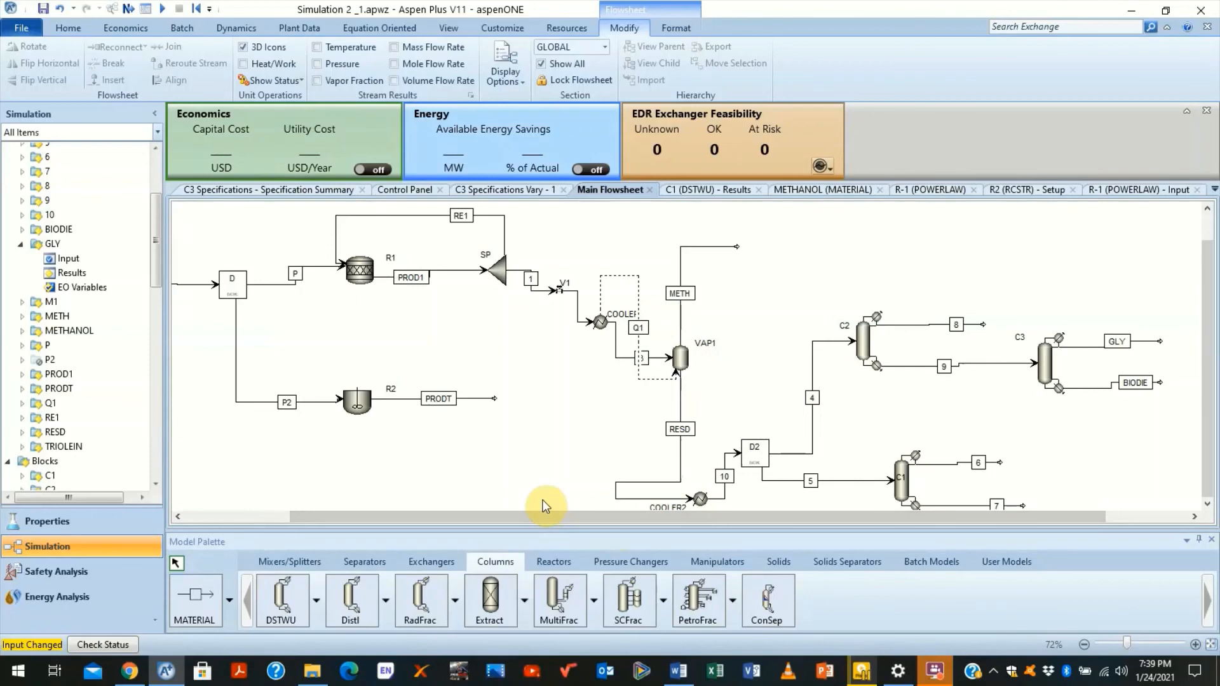
{"action": "mouse_move", "coordinate": [692, 532]}
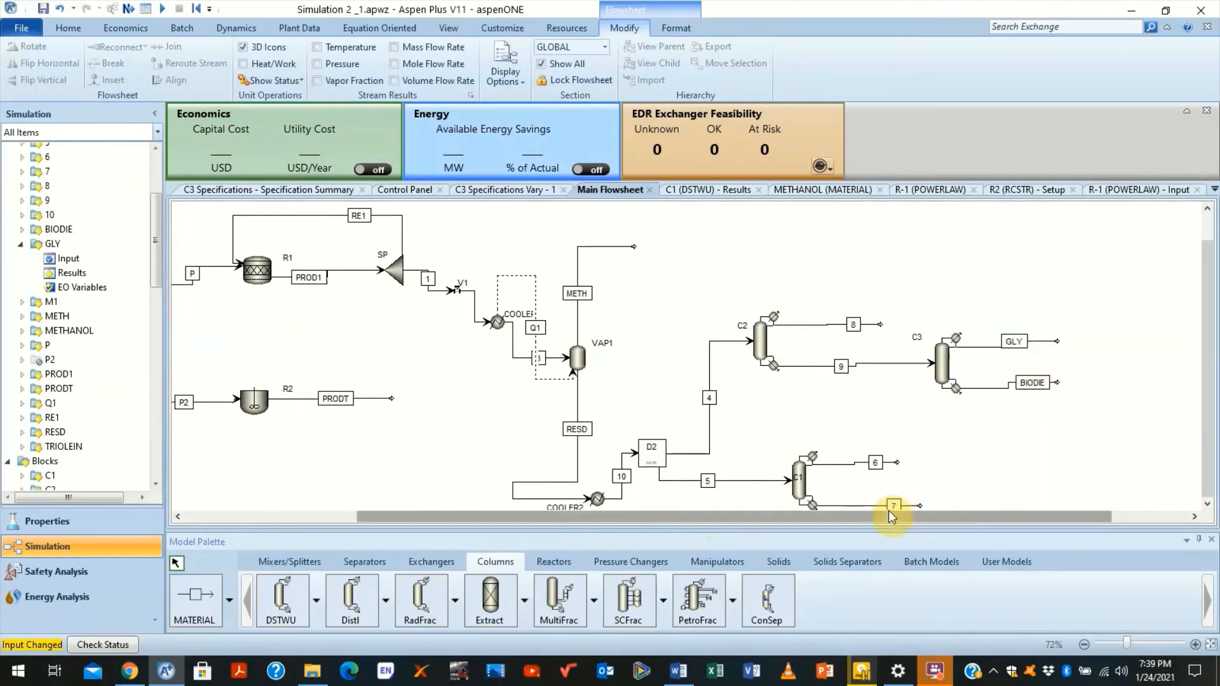
{"action": "left_click_drag", "start_coordinate": [891, 515], "coordinate": [665, 535]}
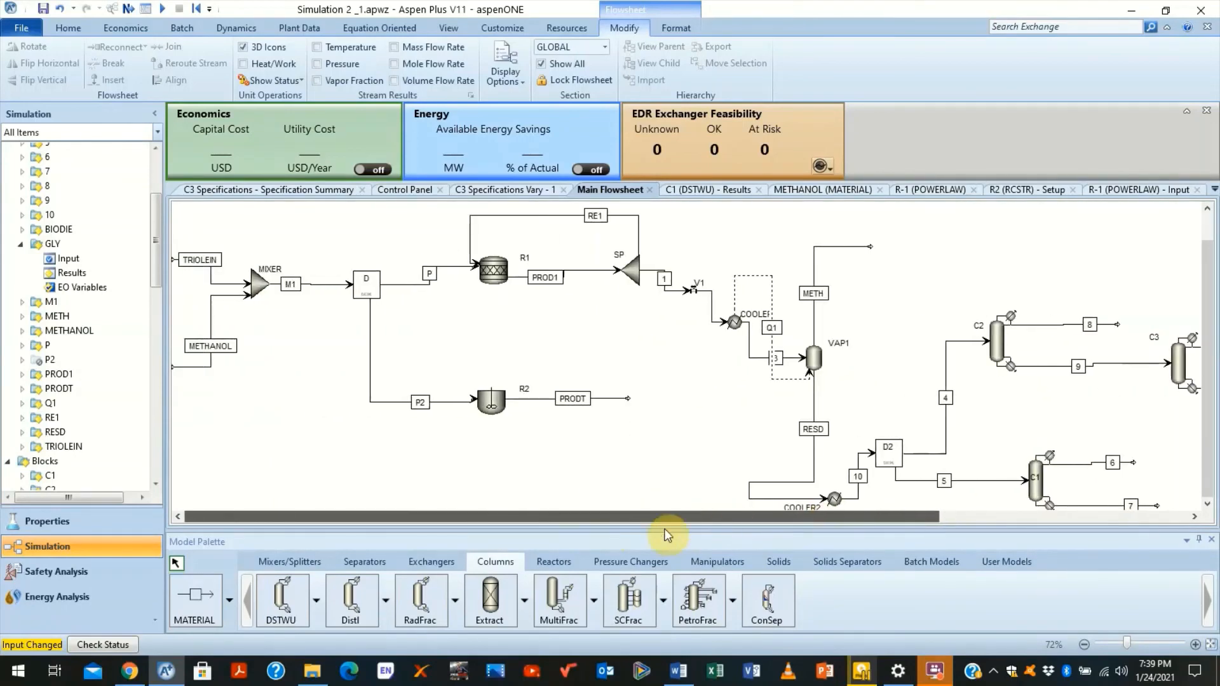